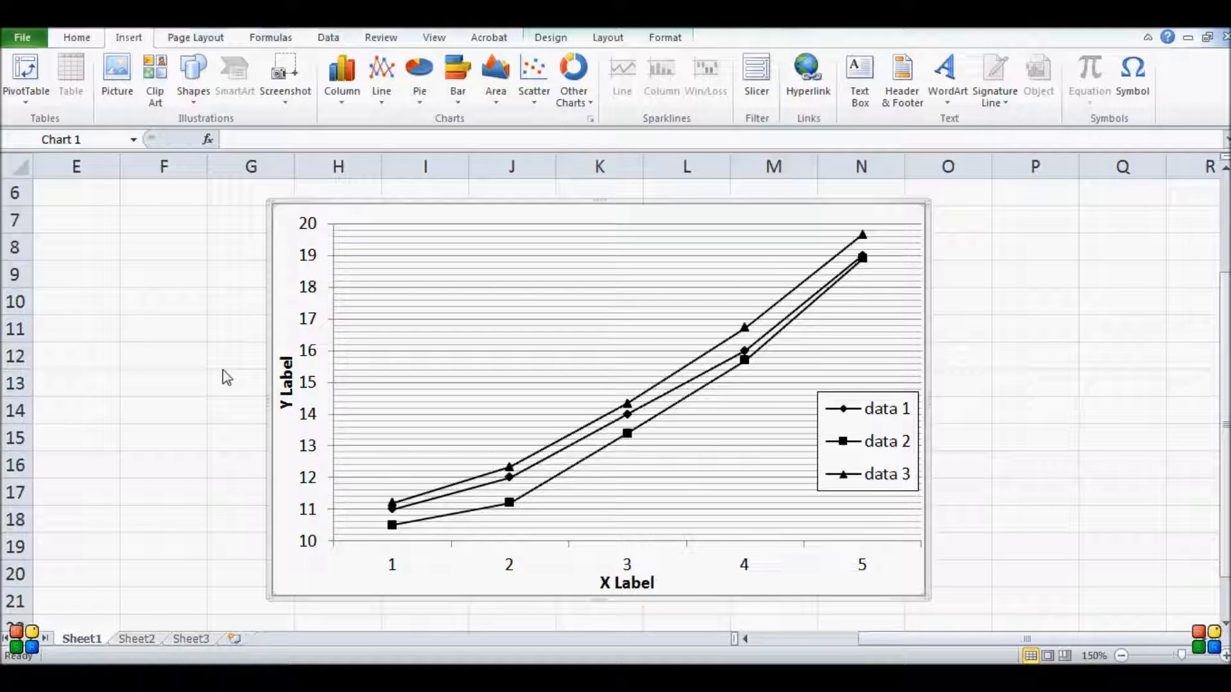
mouse_move(439, 206)
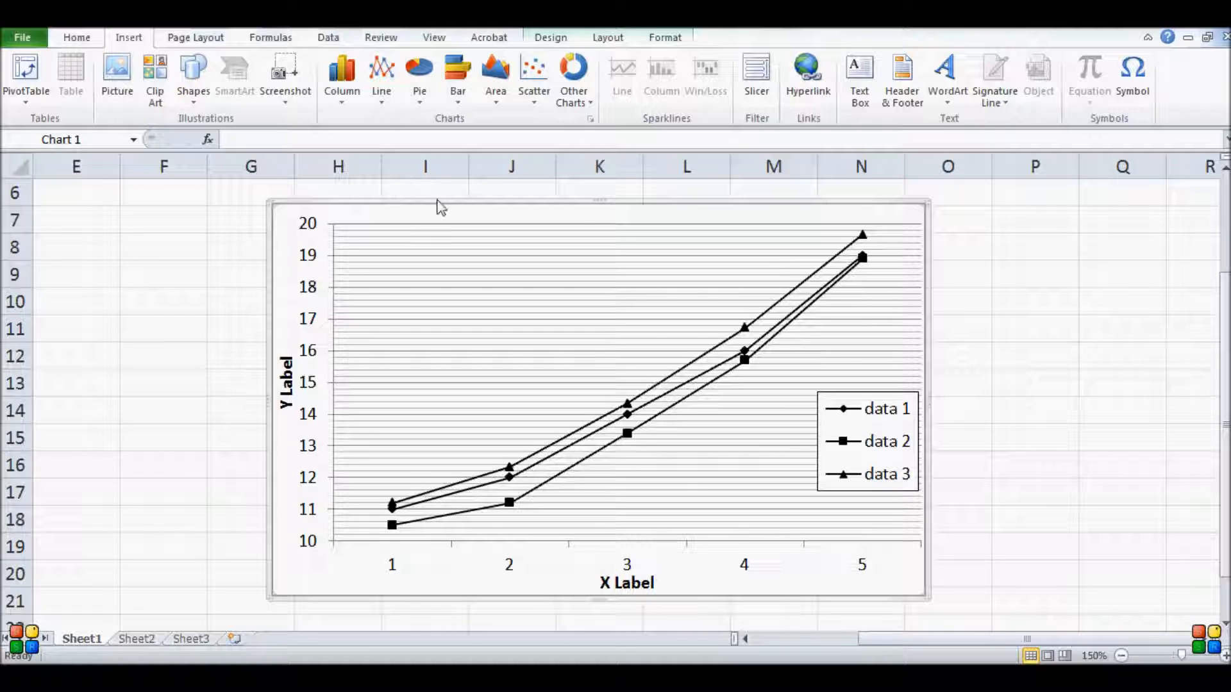
mouse_move(436, 202)
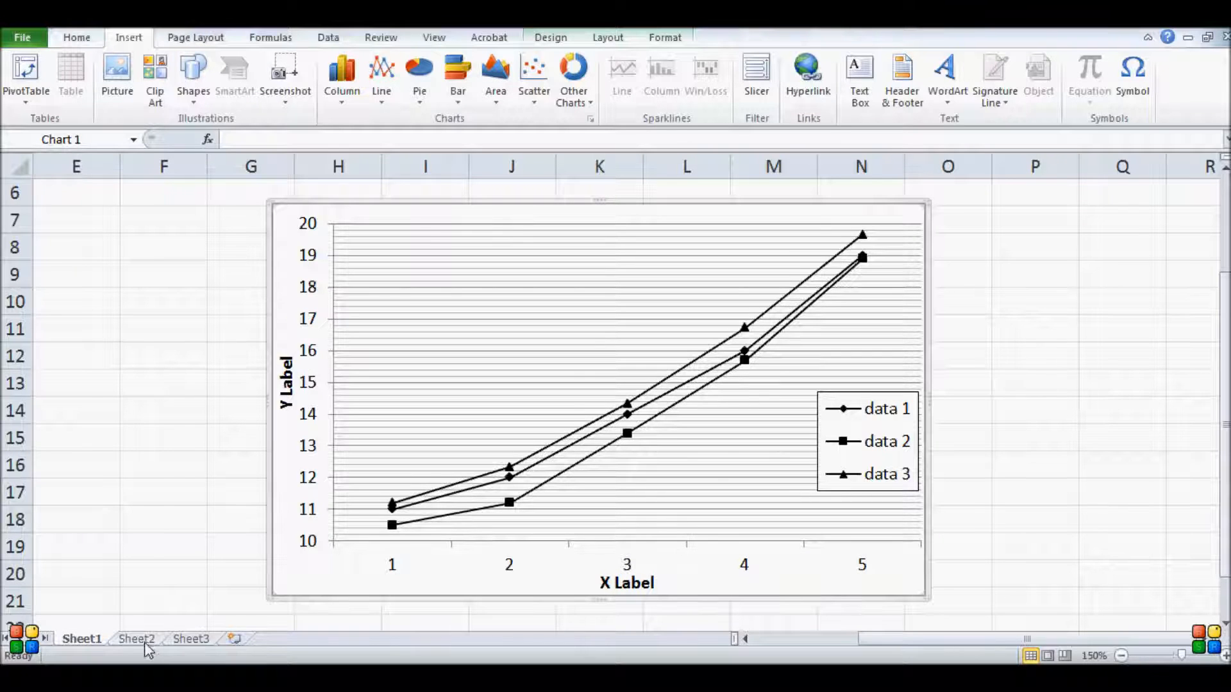
Switch to Sheet2 and select the data 1–data 3 table in A1:C6 after checking its values.
left_click(136, 638)
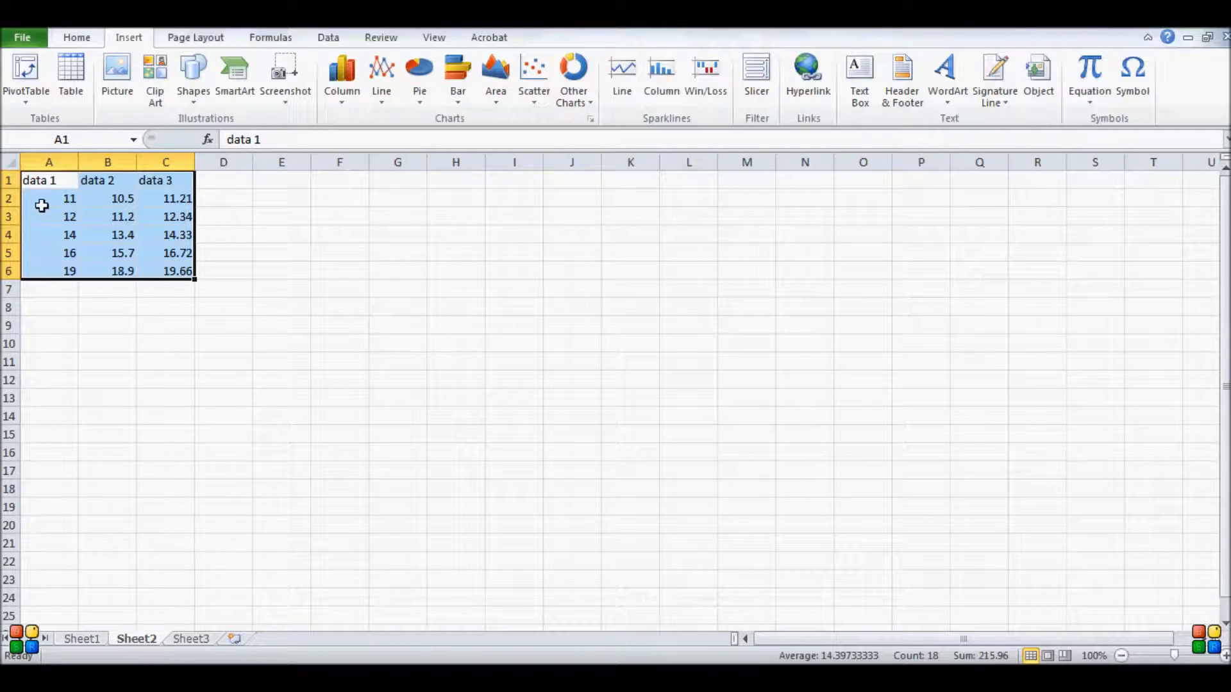
left_click(49, 181)
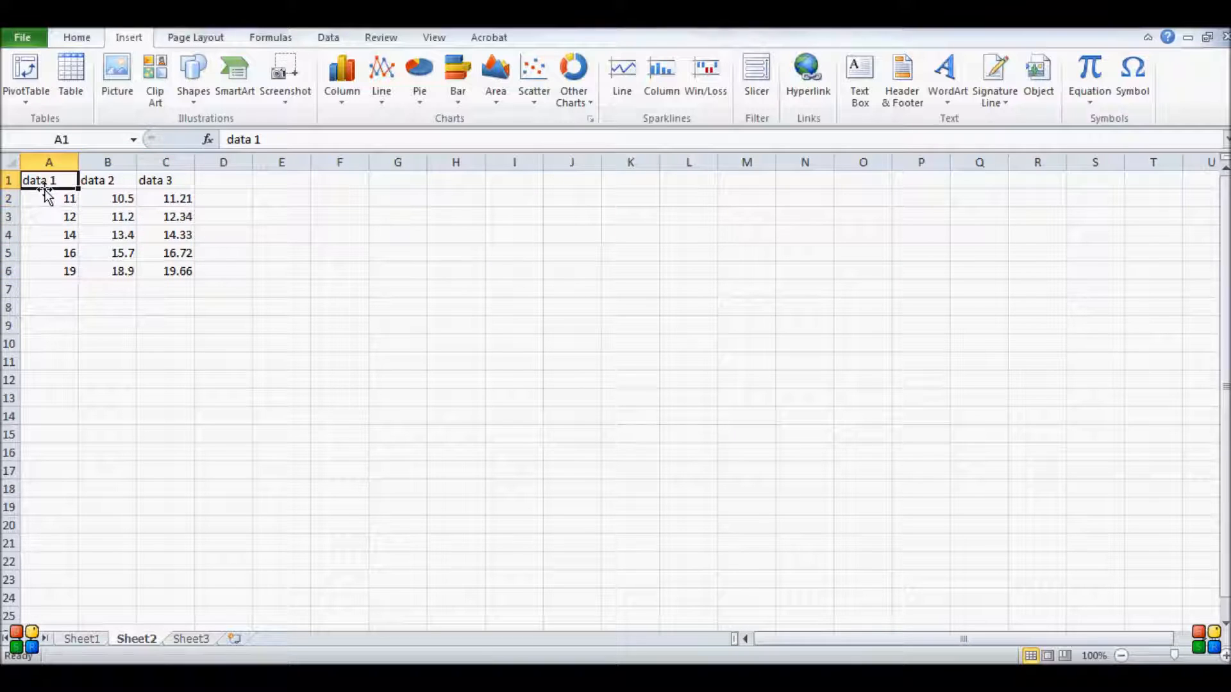
left_click(165, 180)
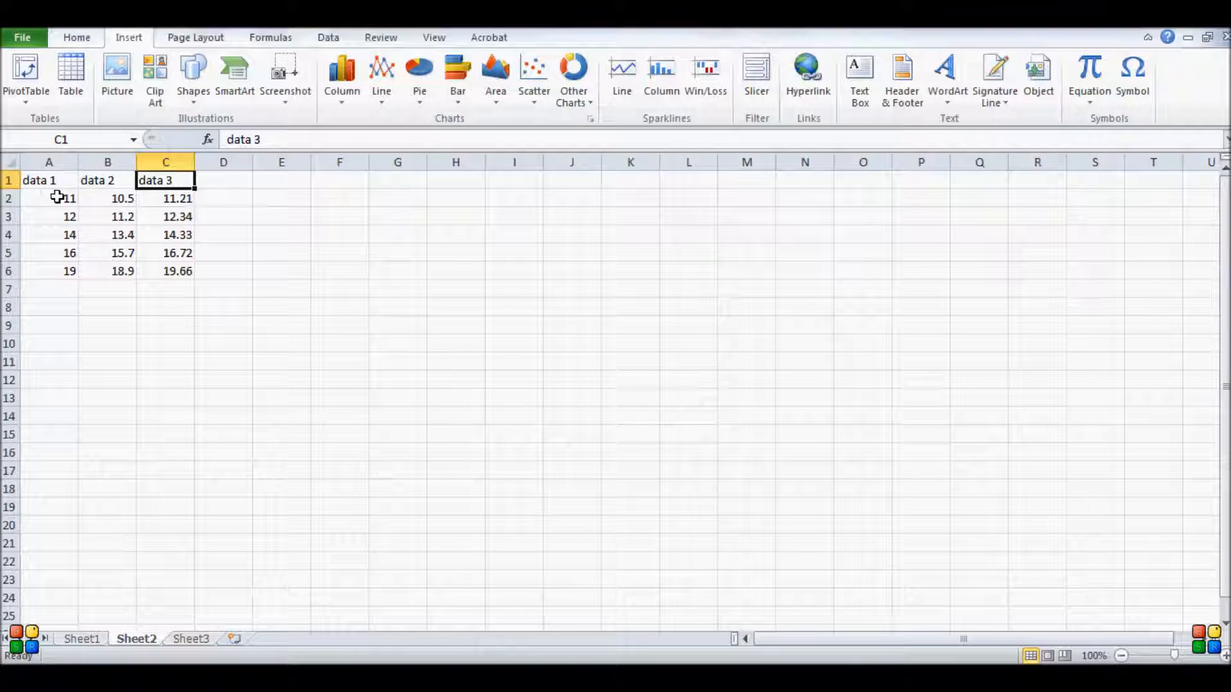
left_click(165, 216)
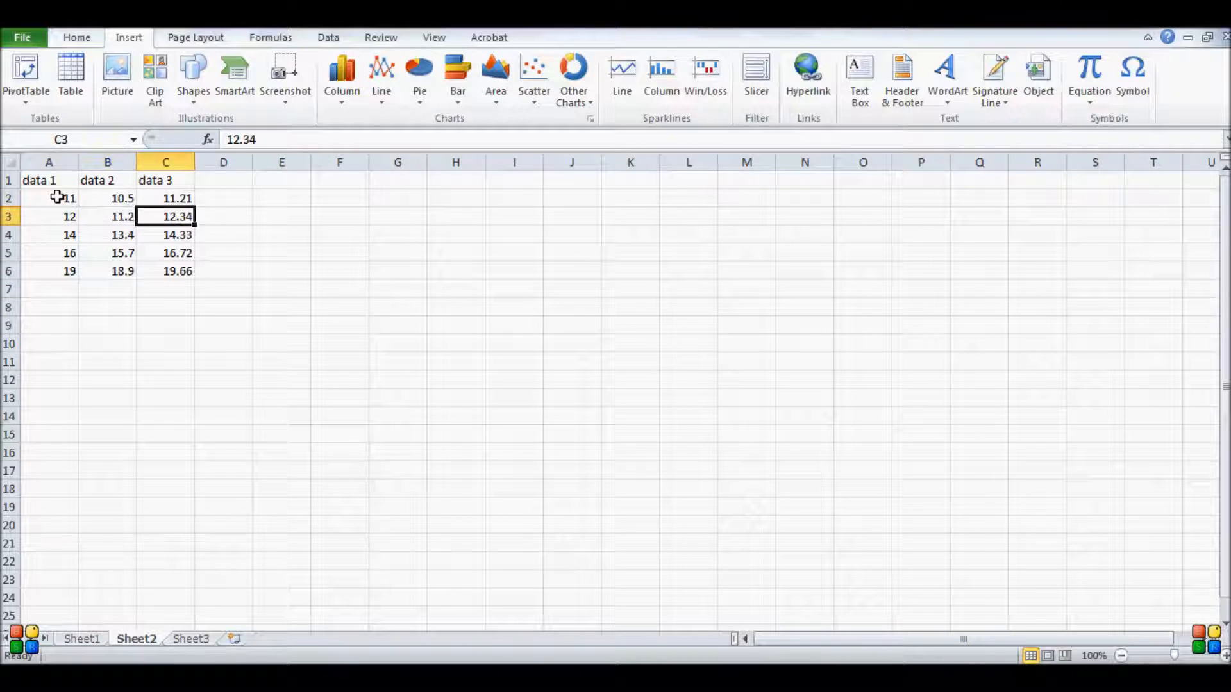
left_click(165, 253)
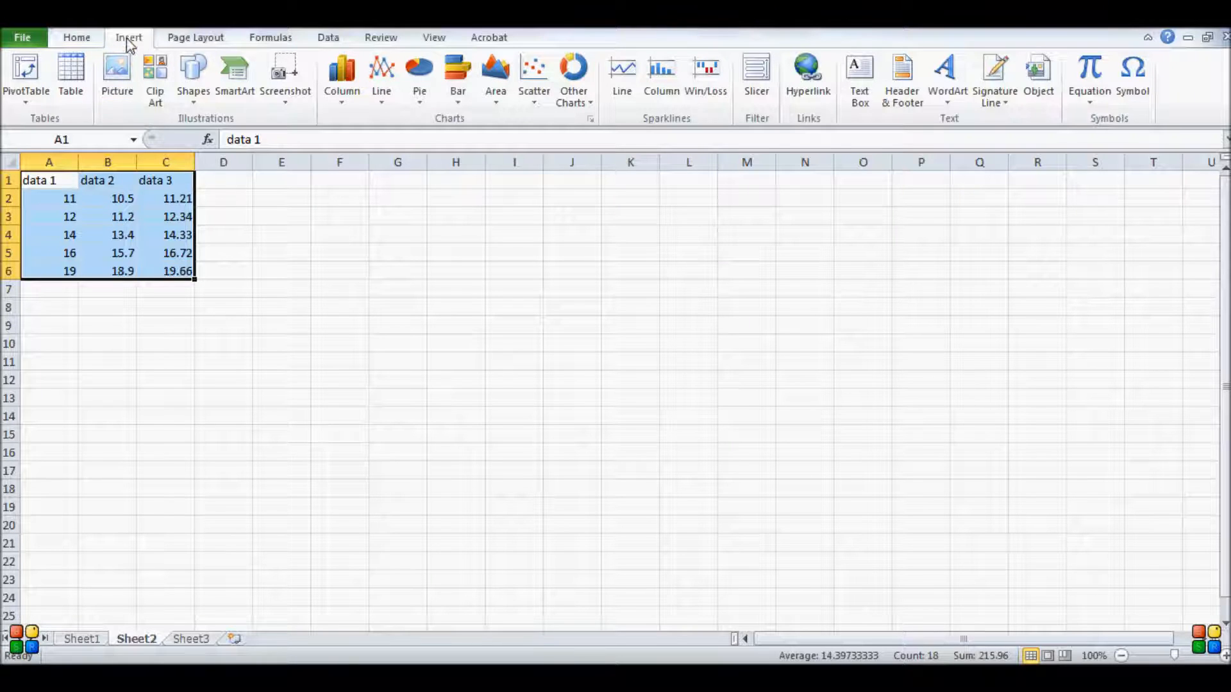
mouse_move(382, 74)
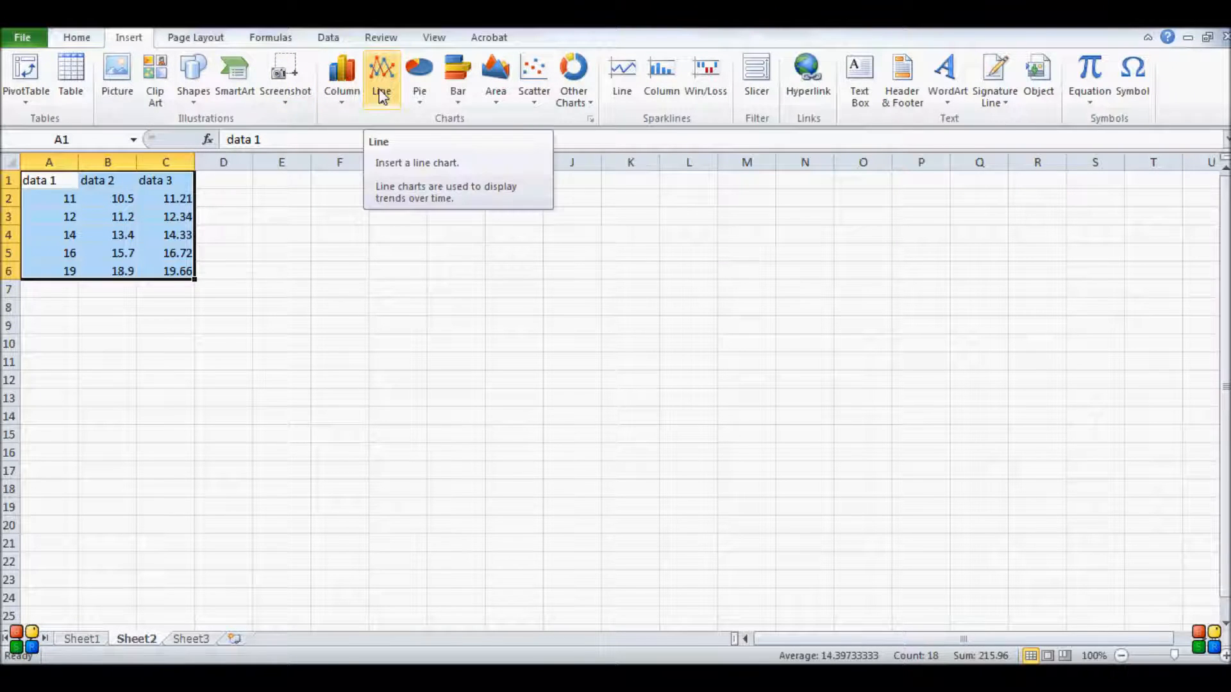
Insert a Line with Markers chart from the selected three data series.
left_click(382, 75)
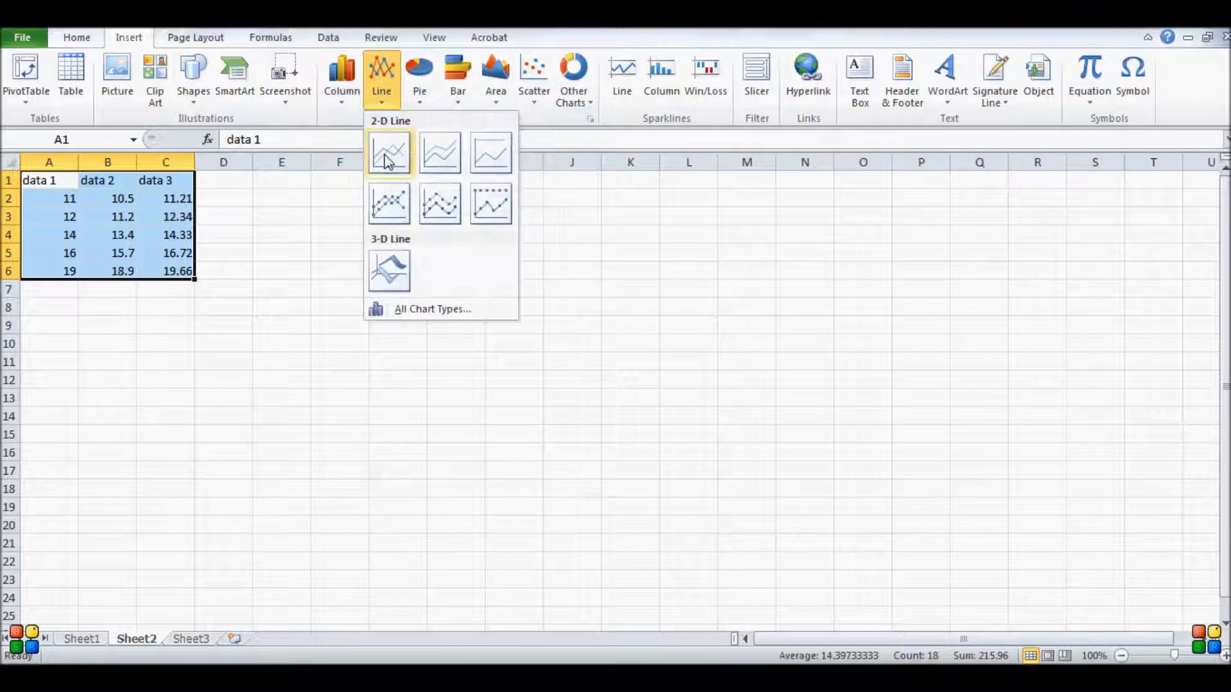
mouse_move(390, 153)
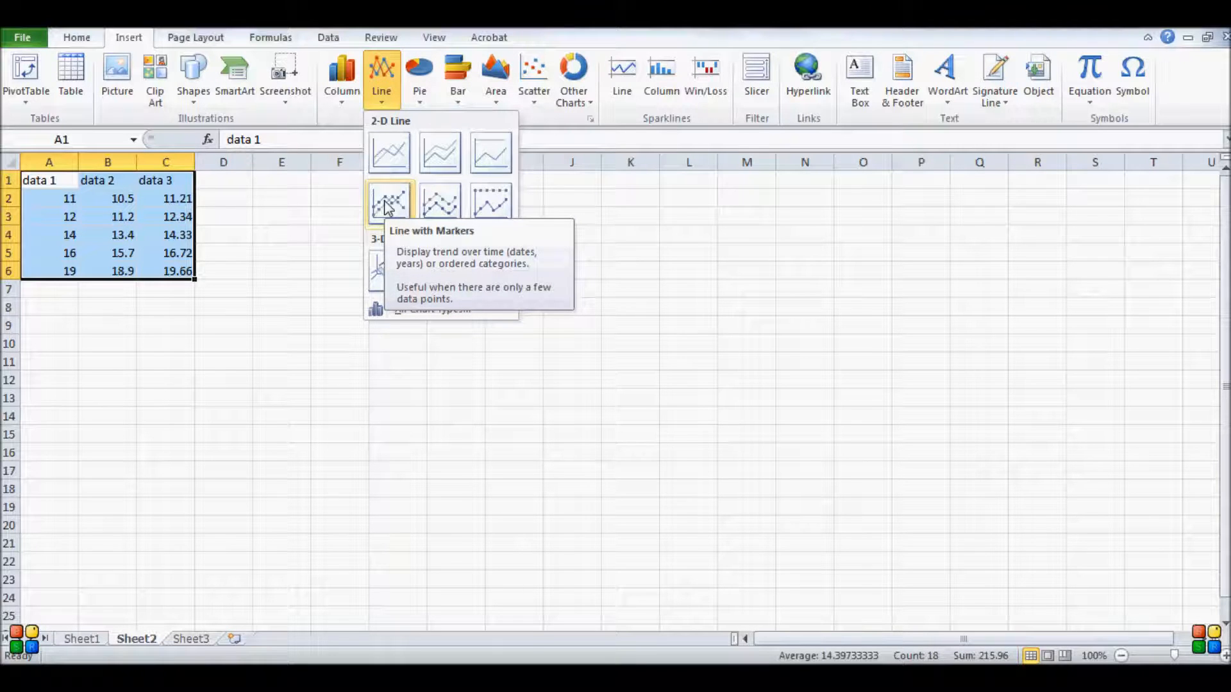
left_click(388, 202)
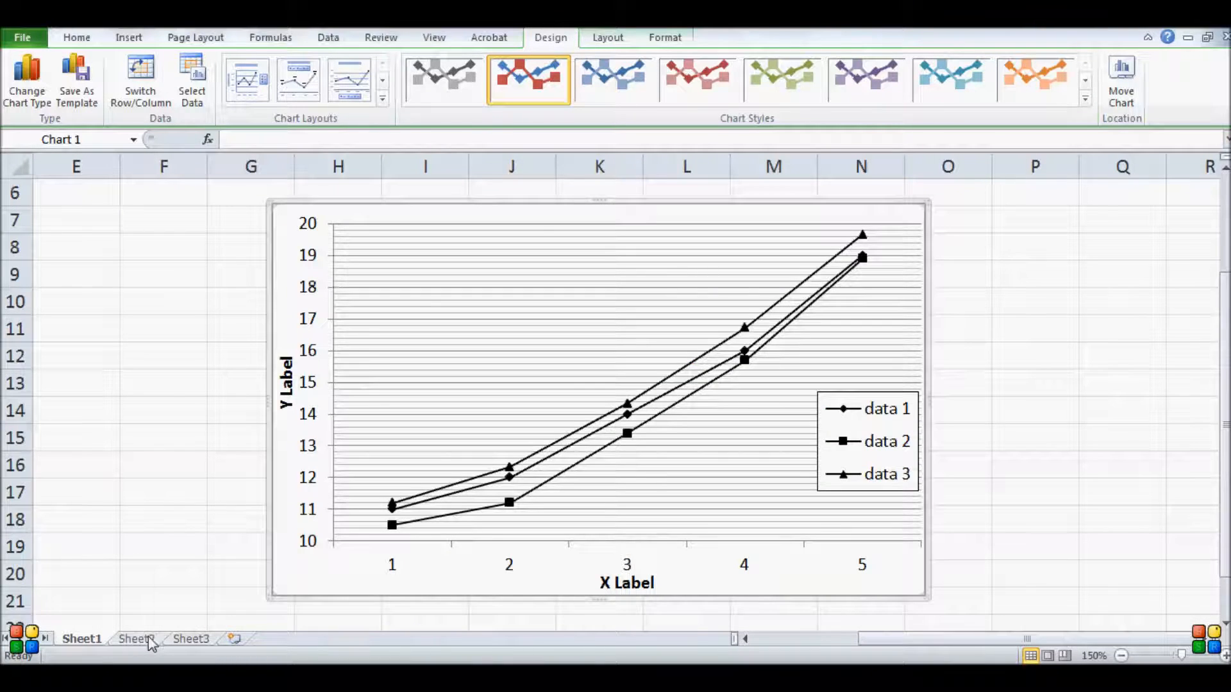
Stretch the plot area to the chart's right edge and move the legend to the lower right inside it.
left_click(136, 638)
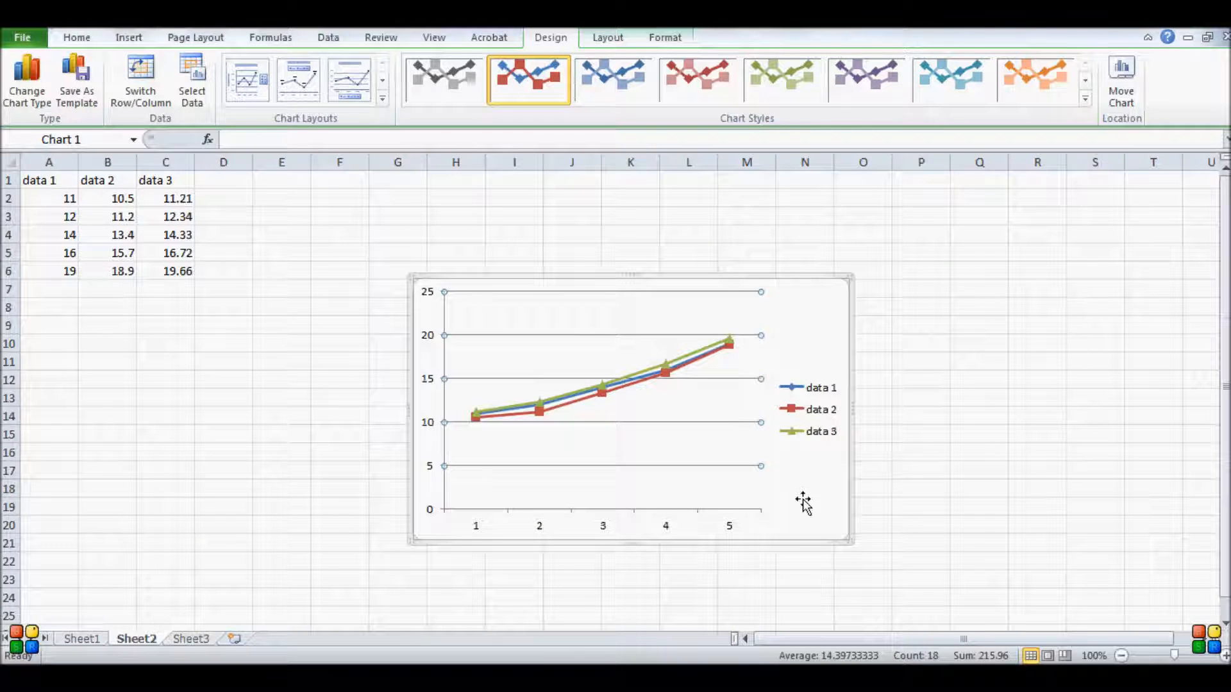
mouse_move(726, 477)
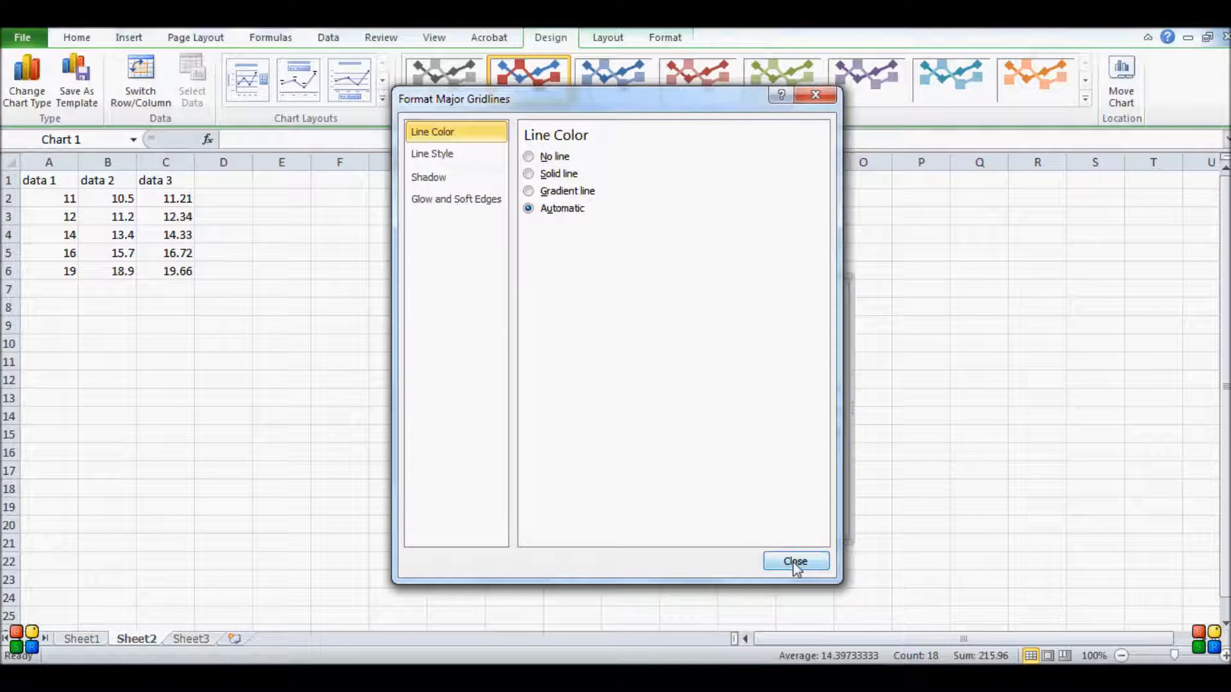
left_click(795, 561)
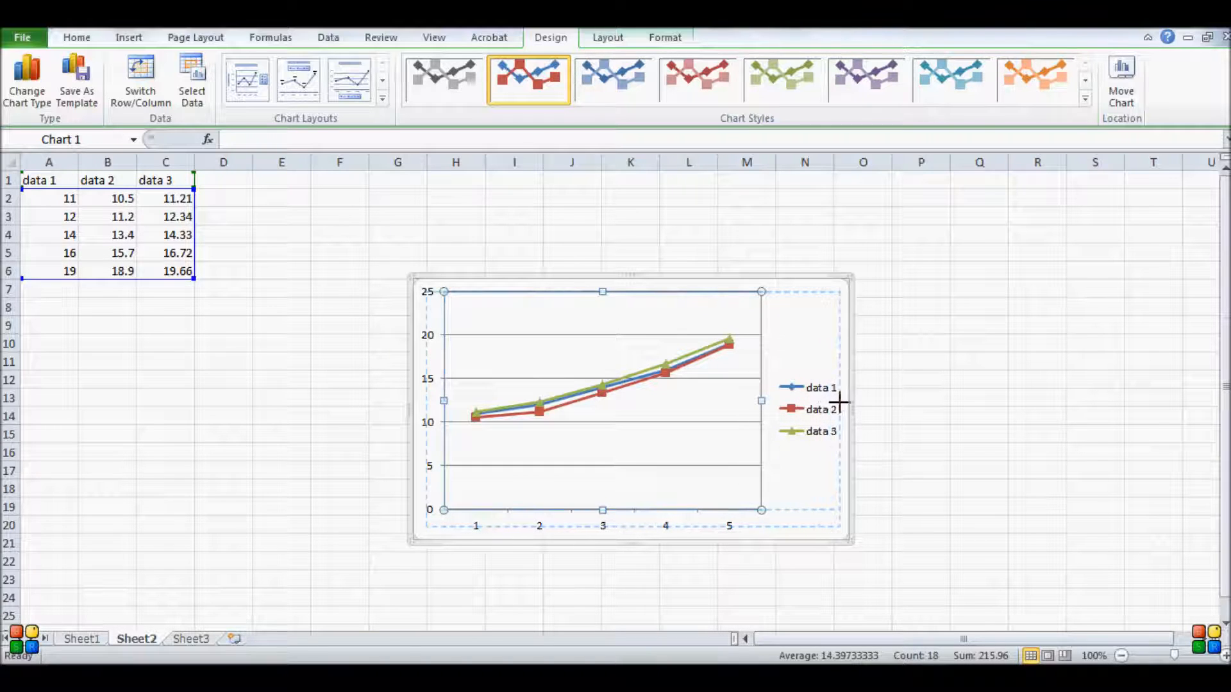
left_click_drag(761, 400, 847, 401)
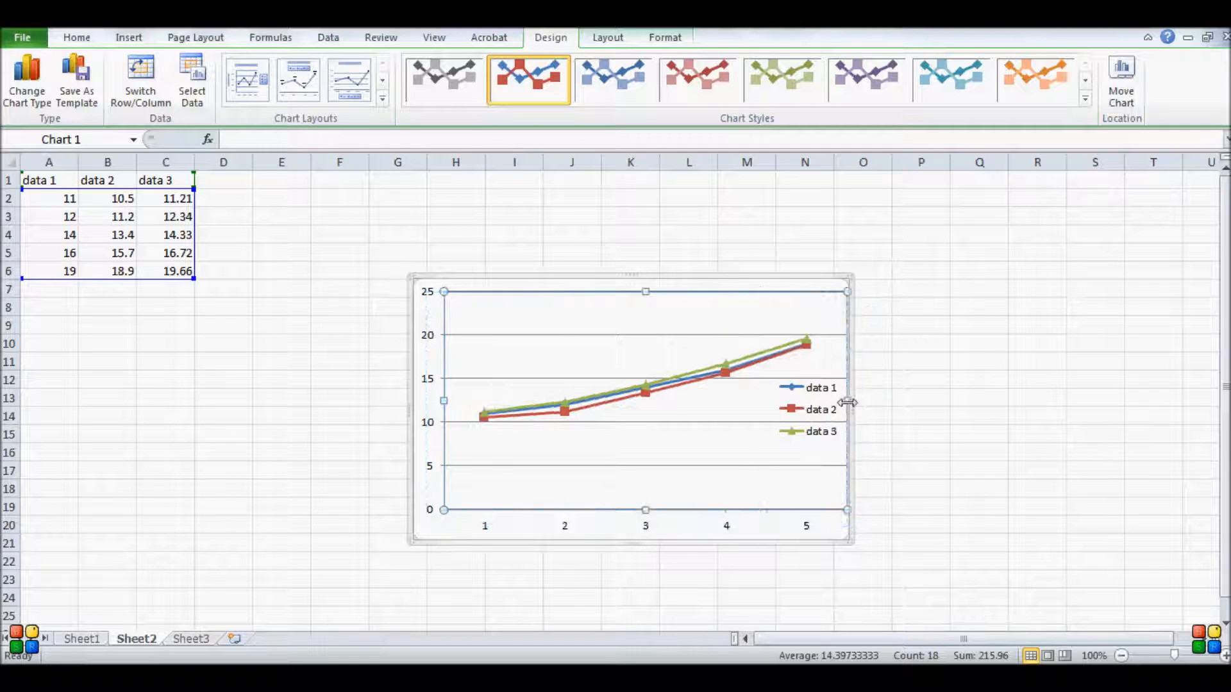
left_click(820, 409)
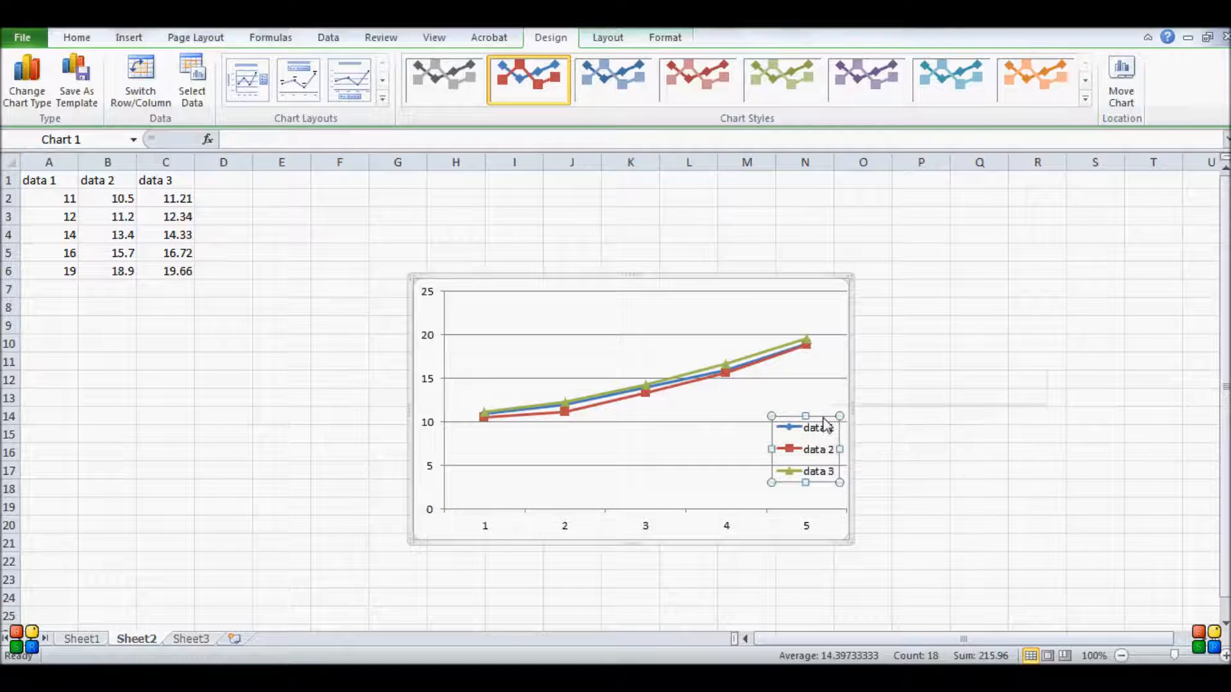
Add a Shape Outline border around the legend box.
right_click(819, 448)
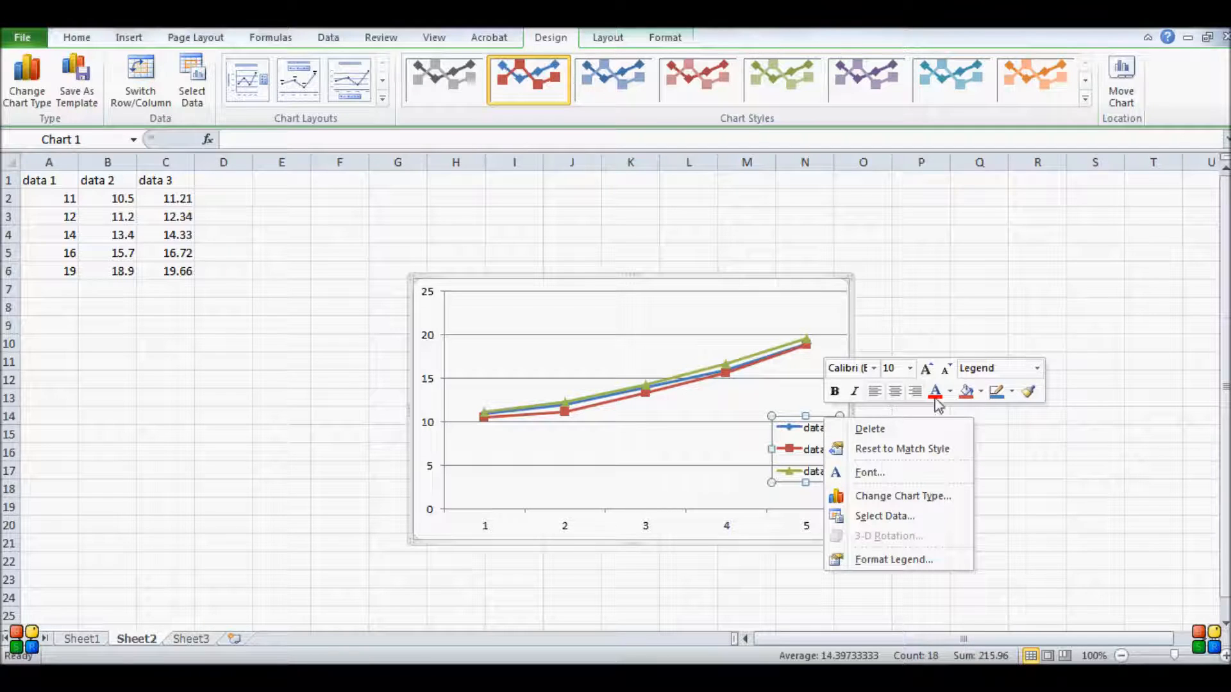
mouse_move(967, 391)
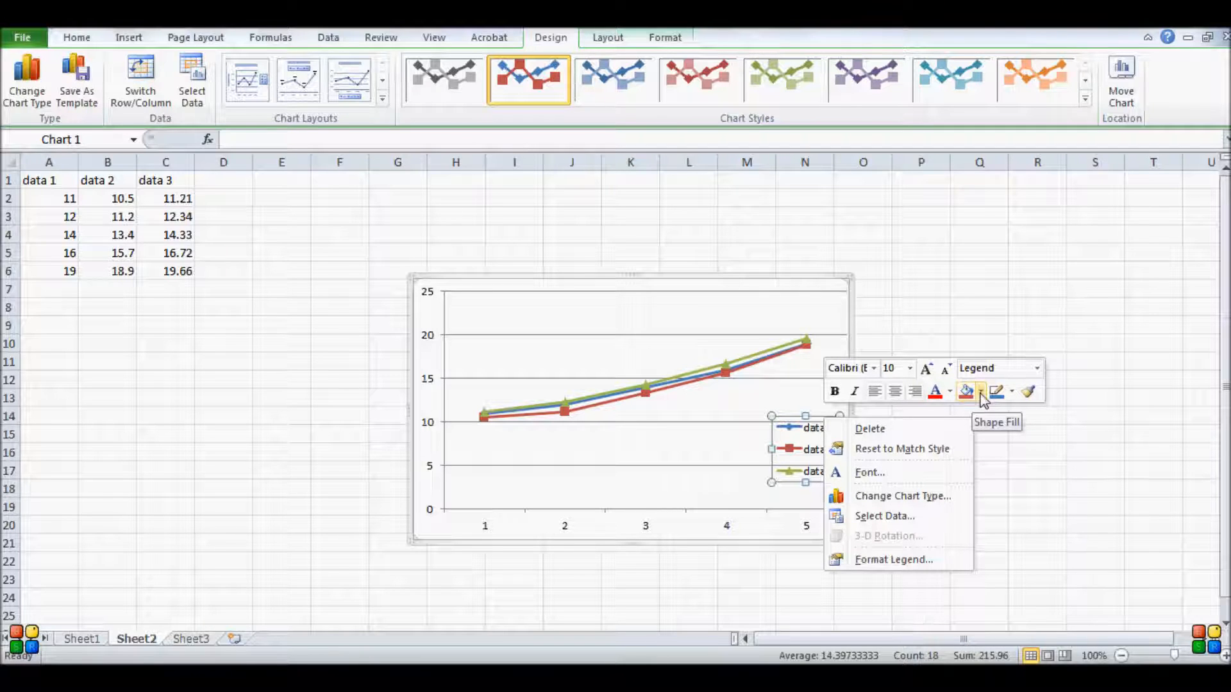
left_click(967, 391)
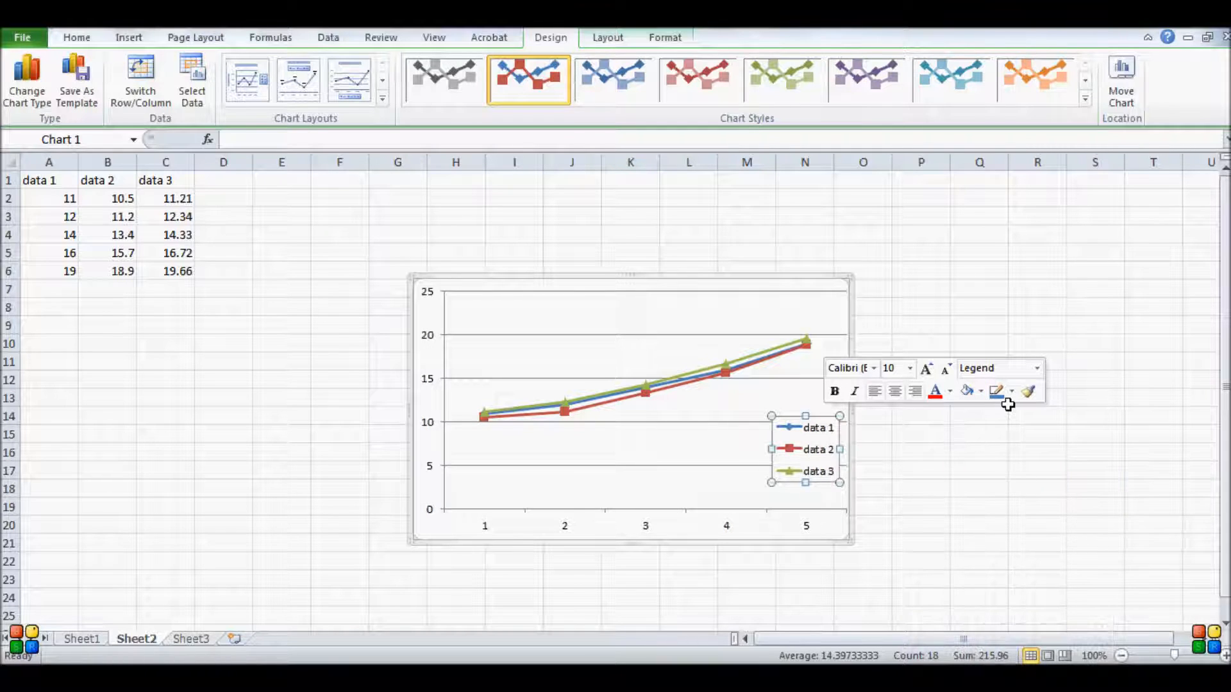
left_click(1012, 392)
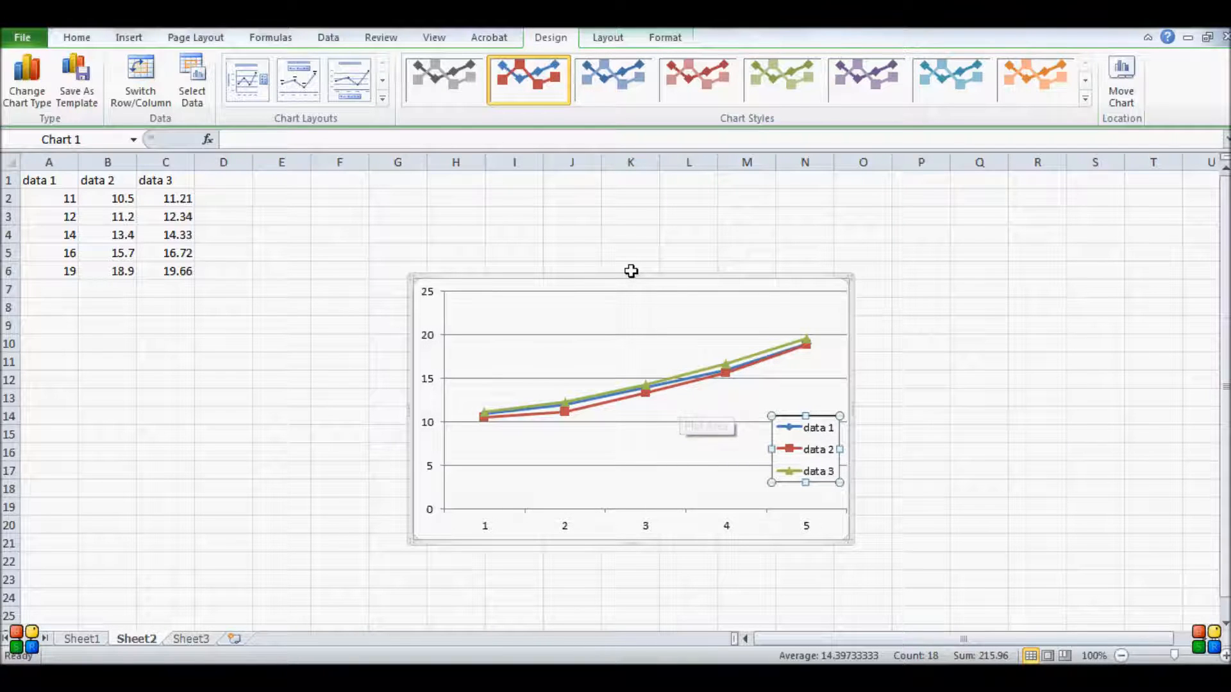
mouse_move(610, 277)
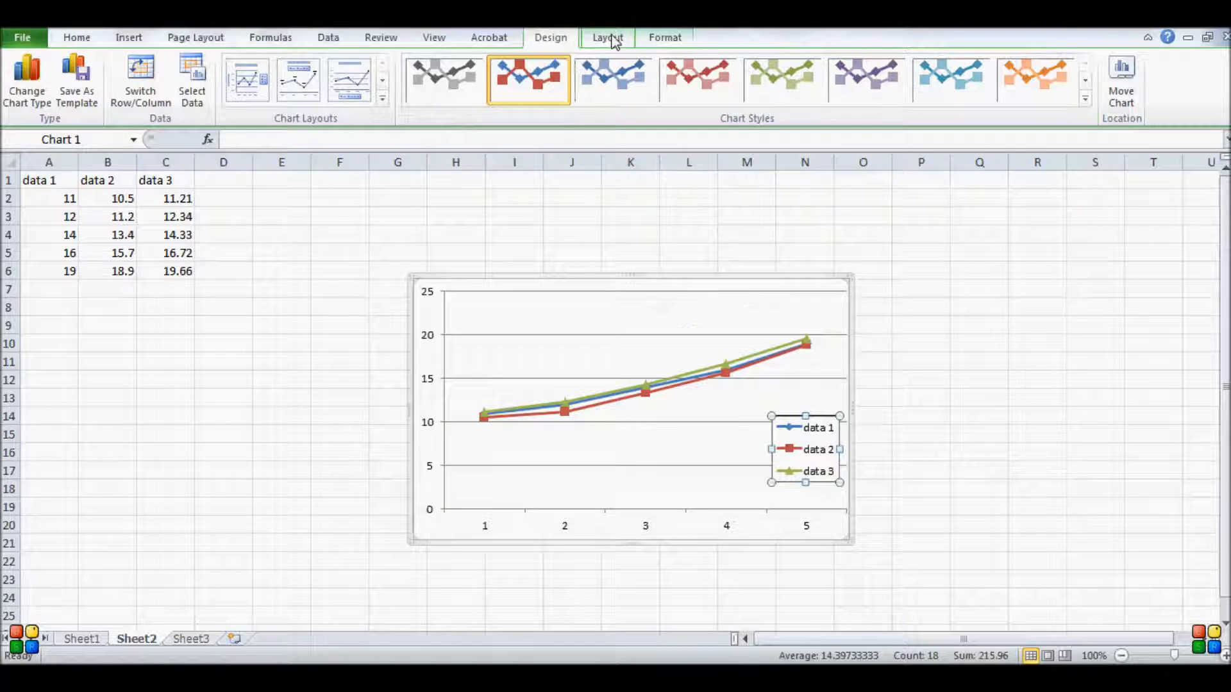
Add a horizontal axis title below the axis reading 'X Label'.
left_click(606, 37)
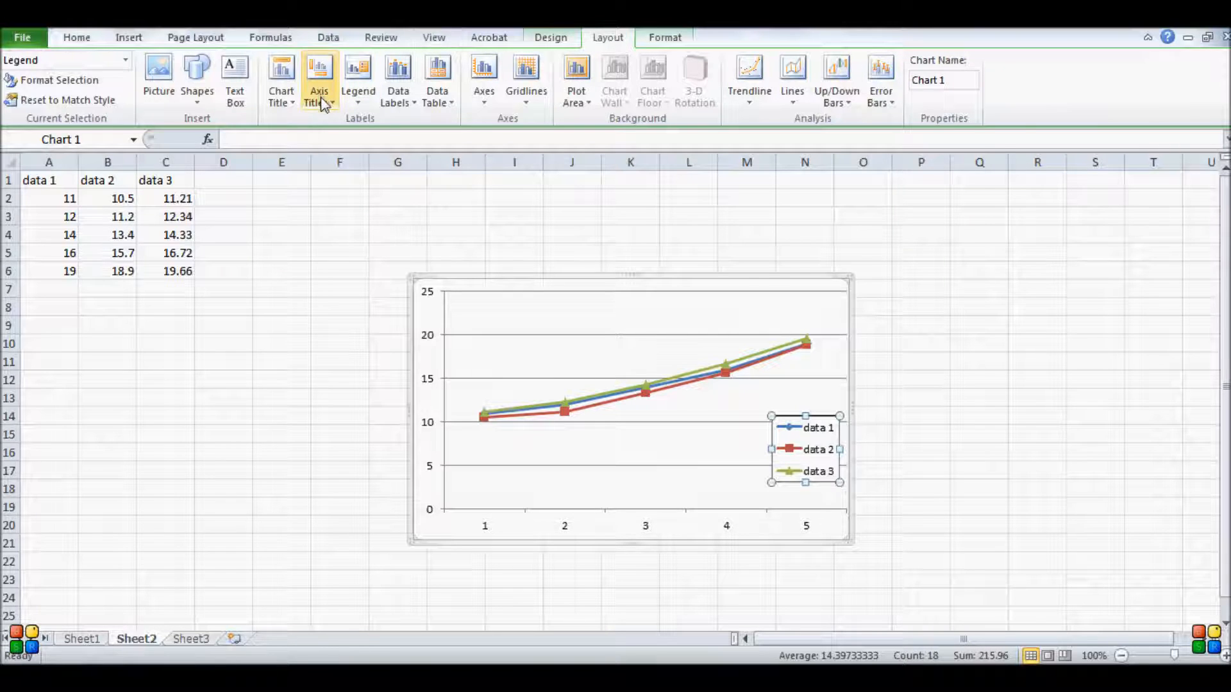
left_click(319, 81)
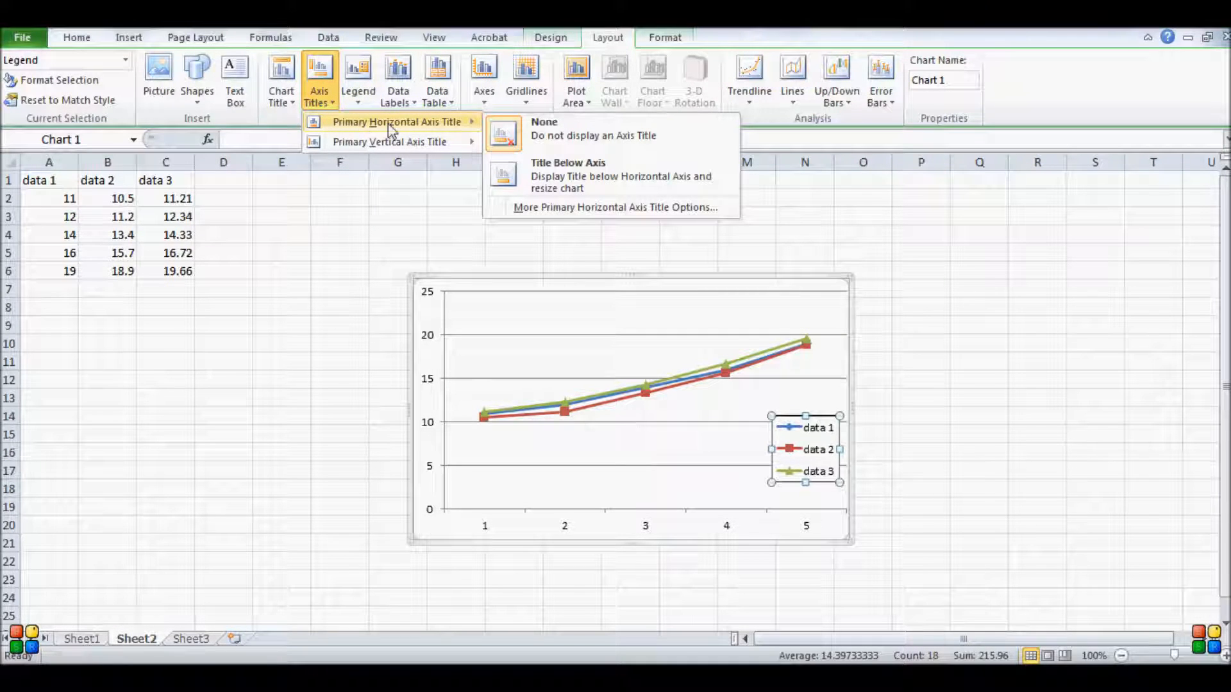
mouse_move(580, 176)
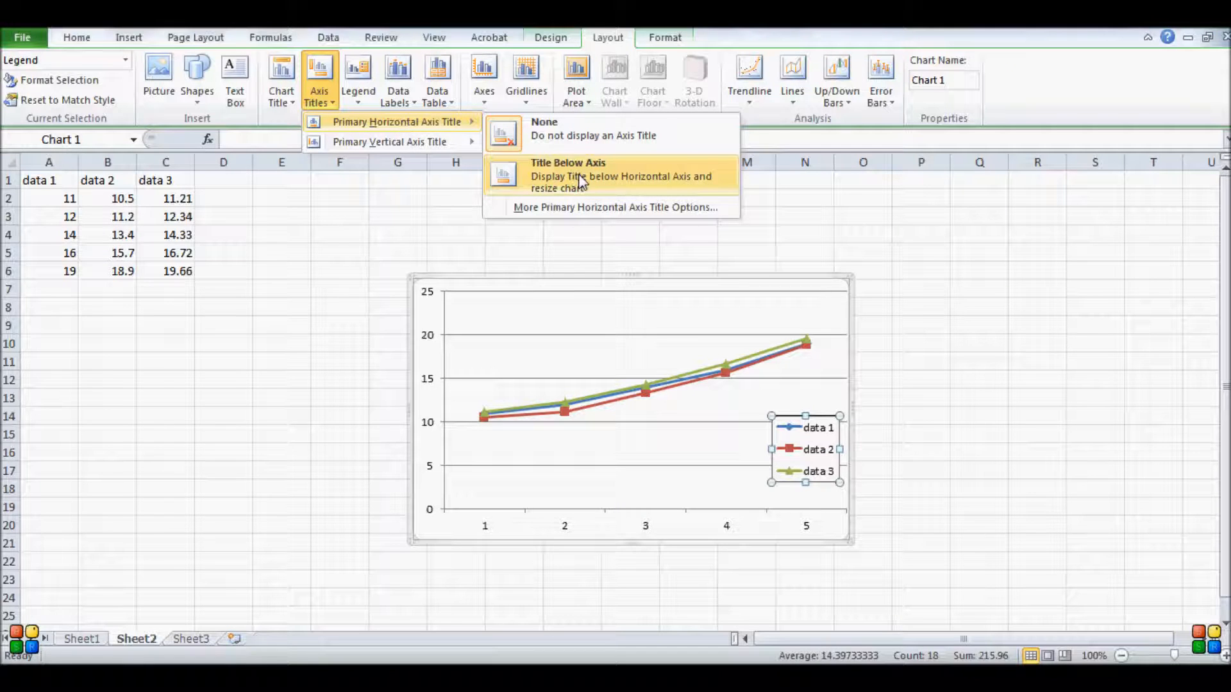
left_click(568, 176)
type("X Label")
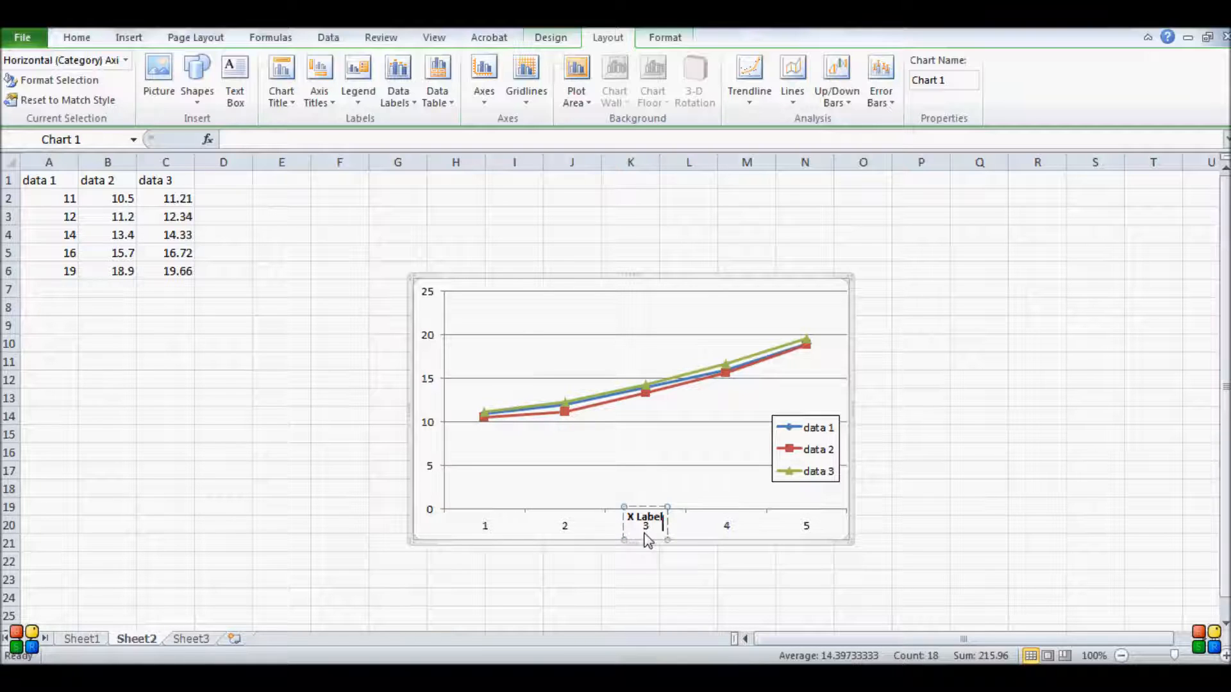
left_click(421, 373)
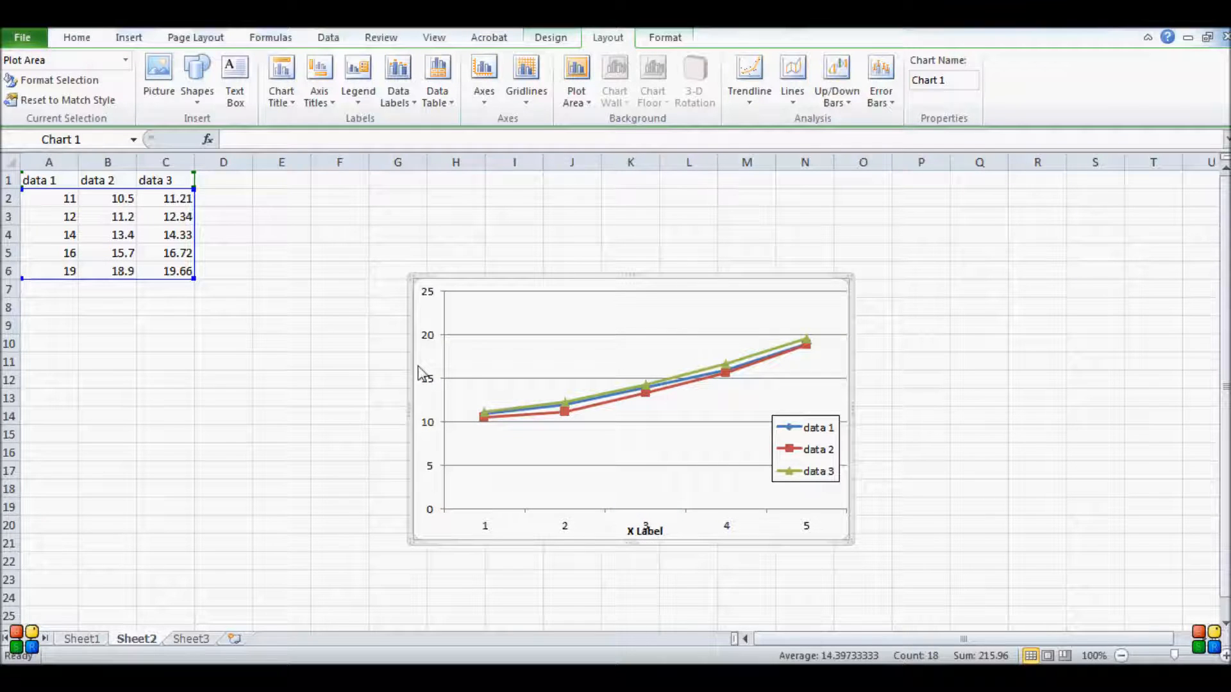
mouse_move(673, 517)
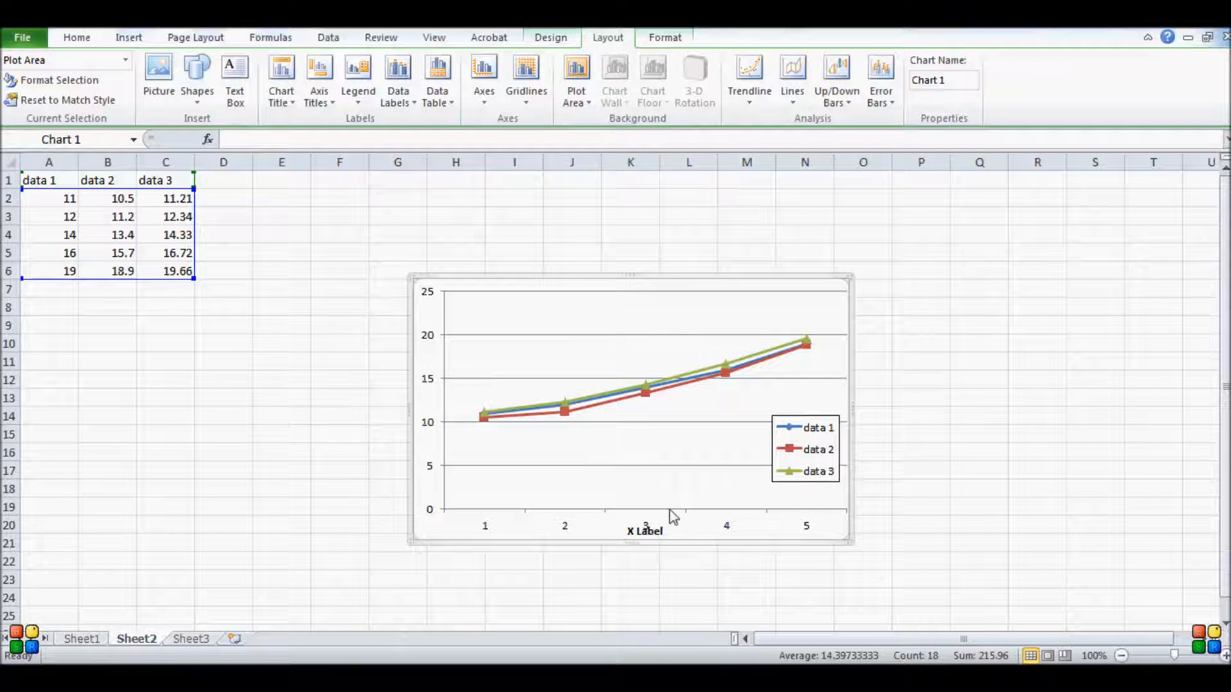
mouse_move(657, 519)
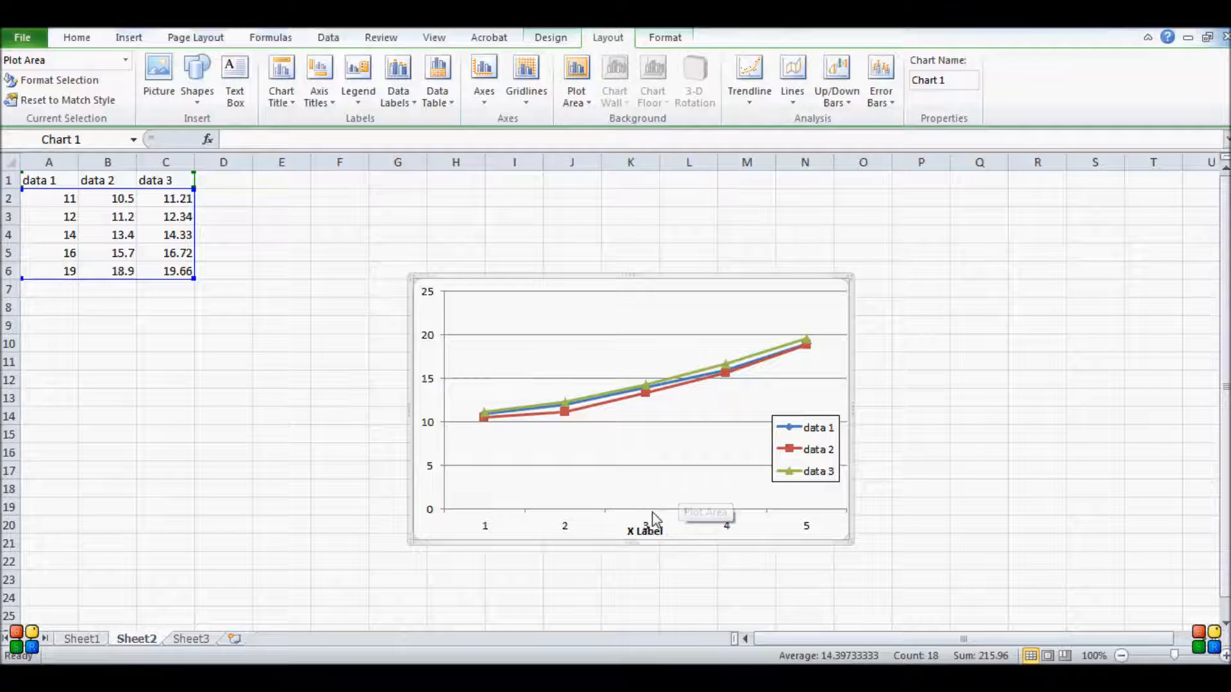
left_click(645, 514)
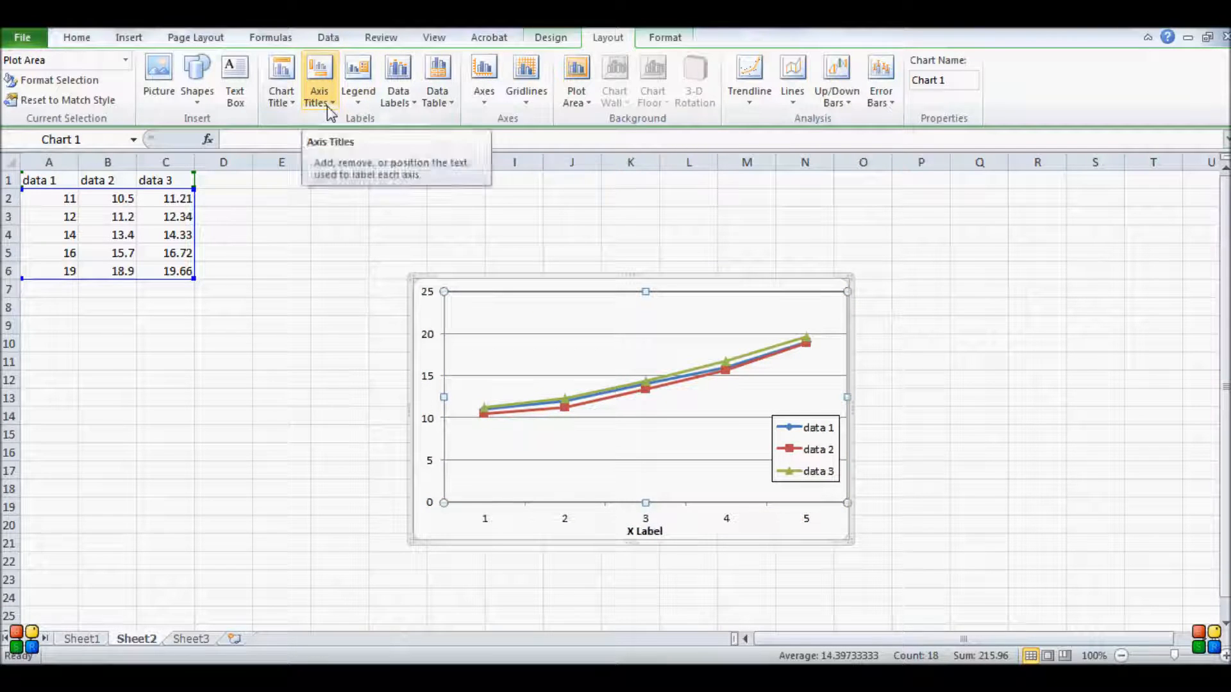
mouse_move(389, 143)
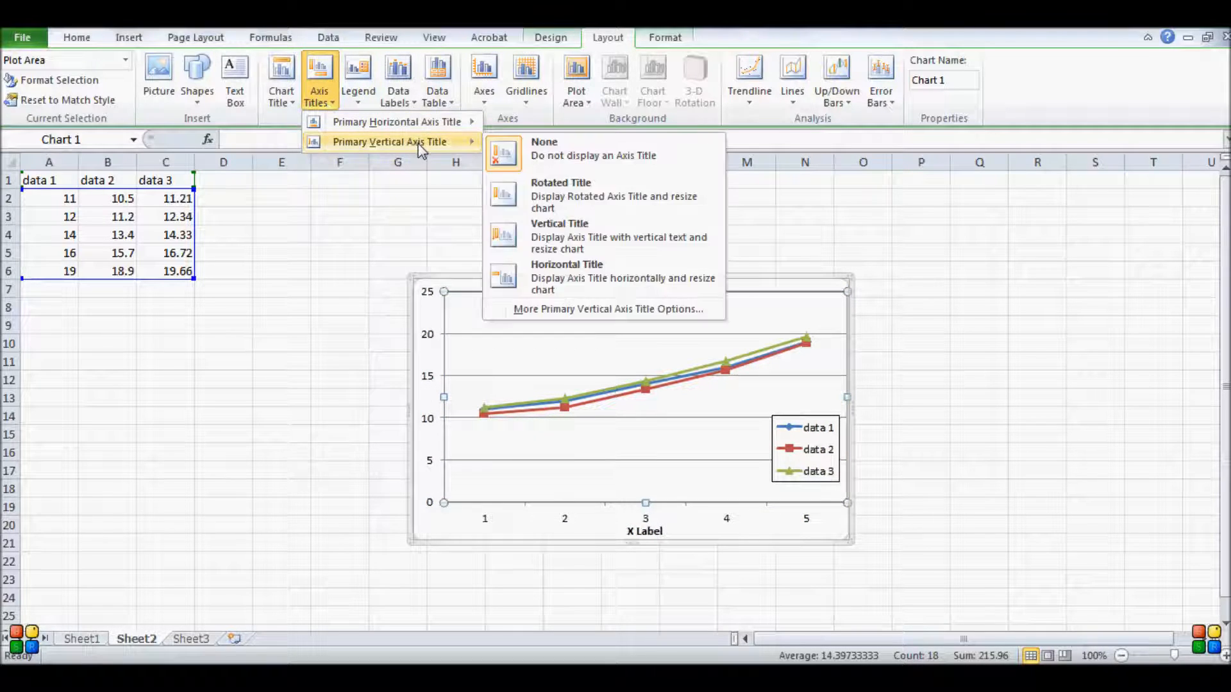
mouse_move(547, 196)
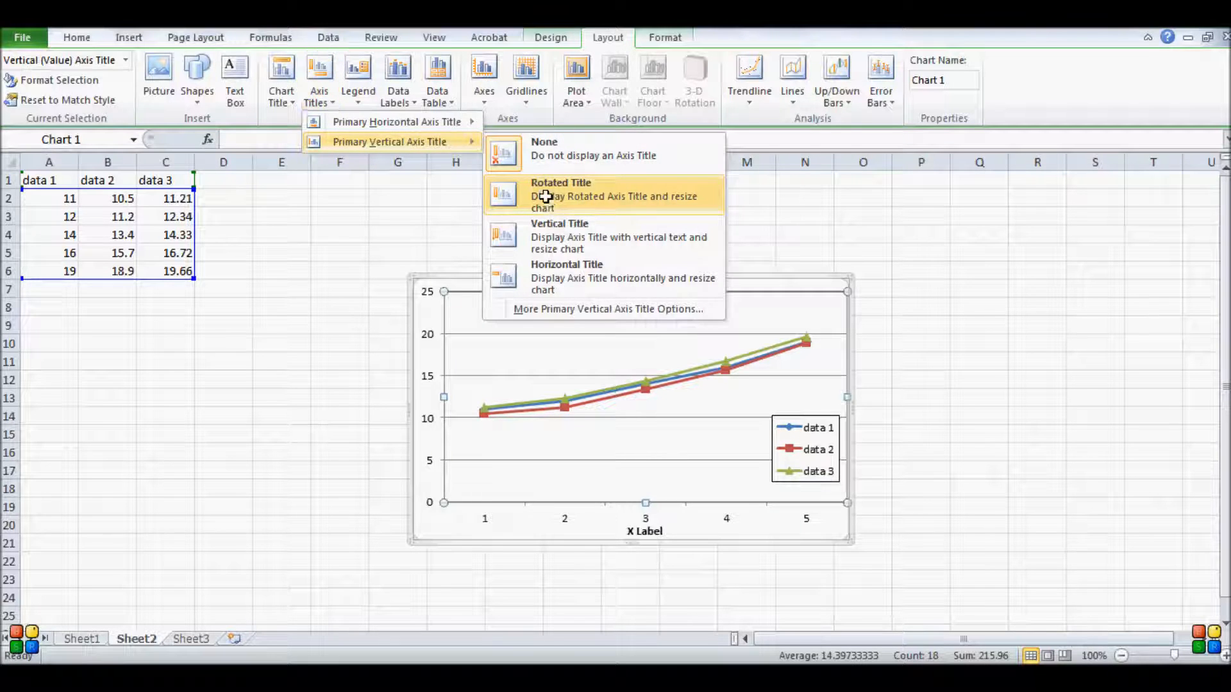
Add a rotated vertical axis title reading 'Y Label'.
left_click(561, 195)
type("Y Label")
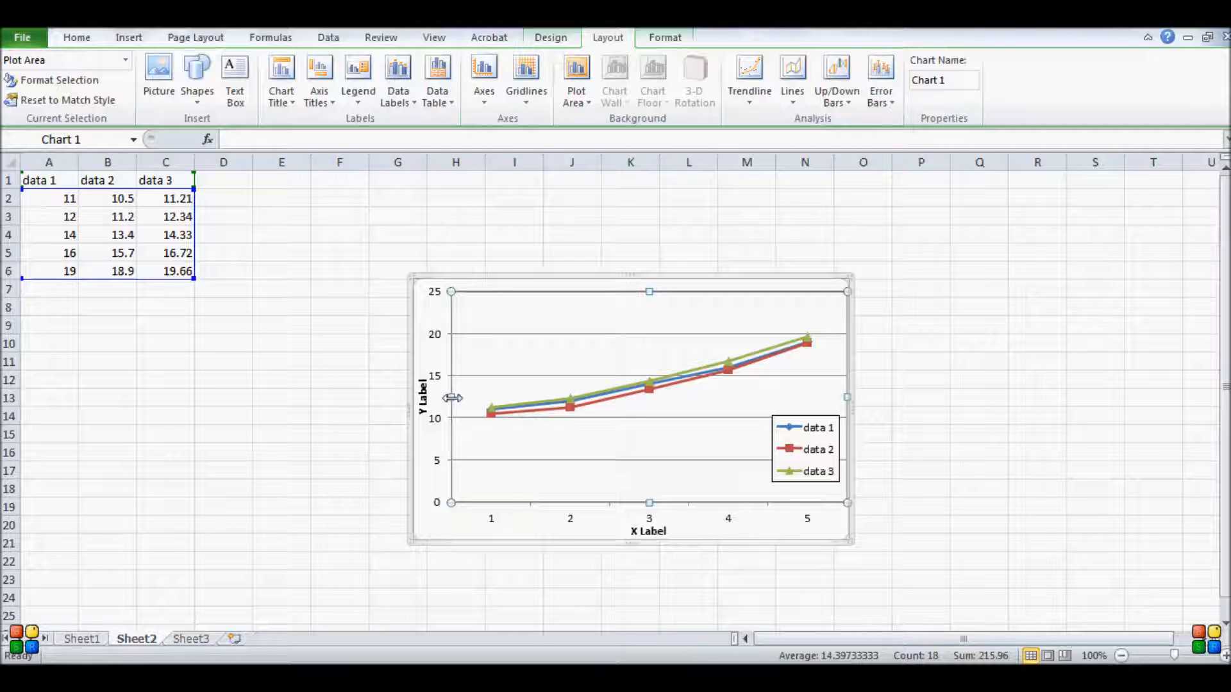
mouse_move(436, 270)
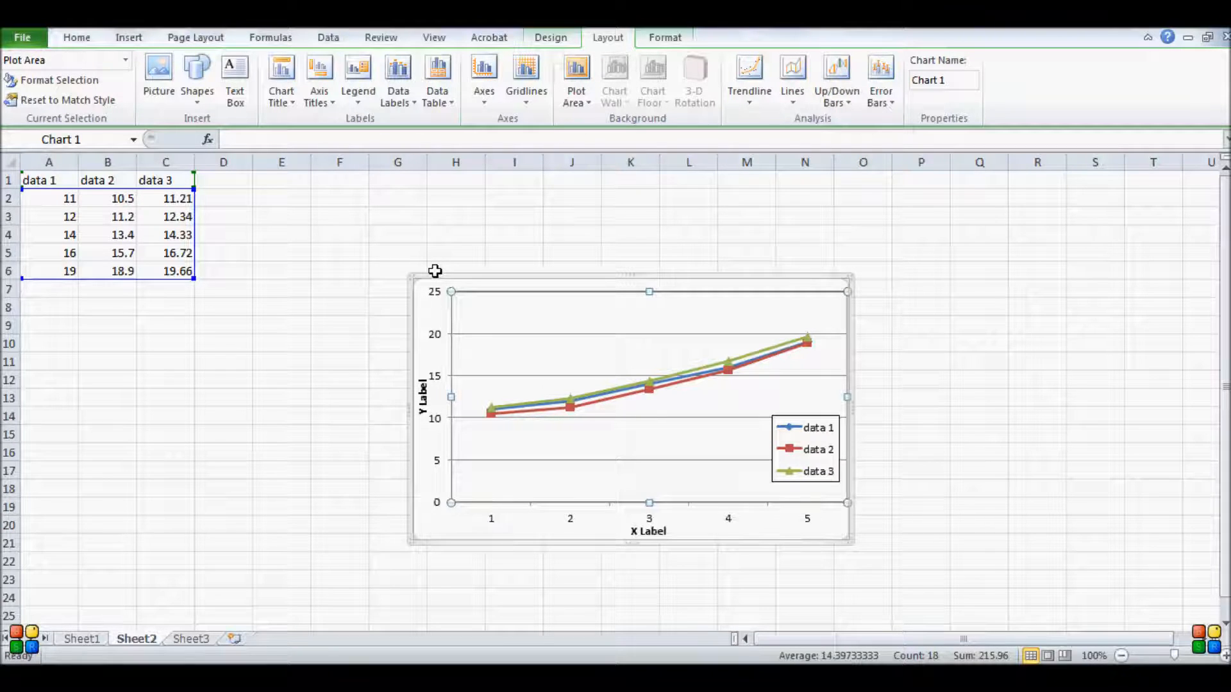
mouse_move(440, 475)
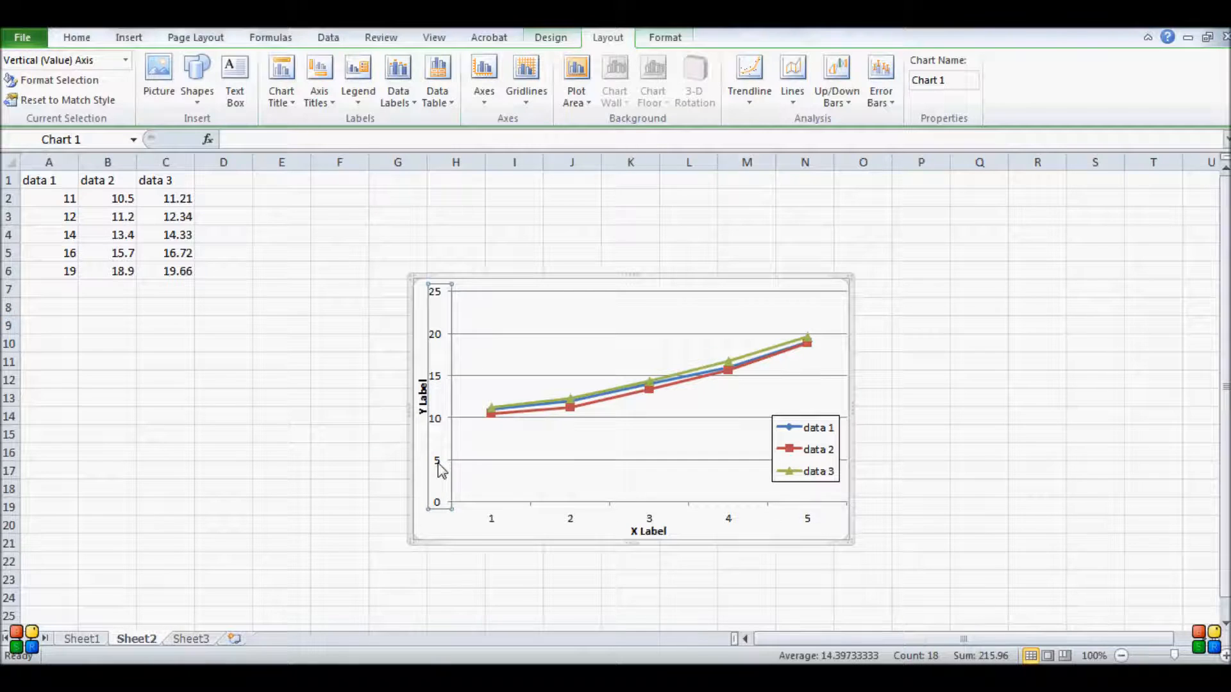
Fix the vertical axis range to minimum 10 and maximum 20 in Format Axis.
right_click(439, 463)
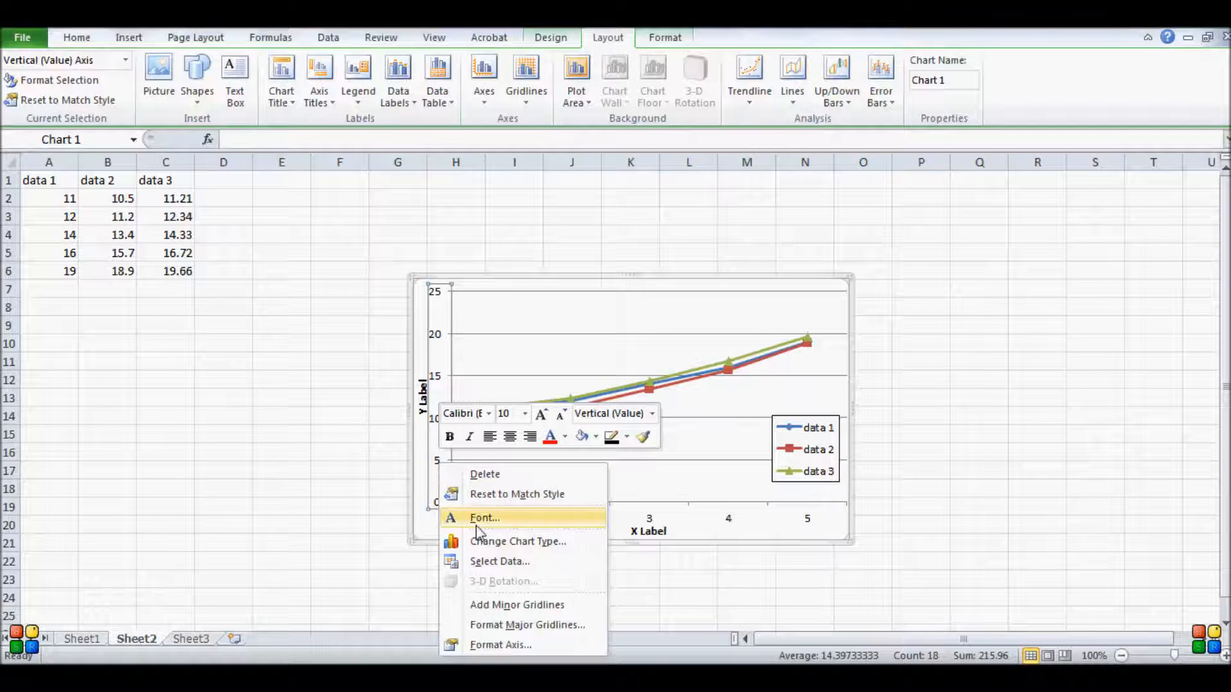
left_click(501, 645)
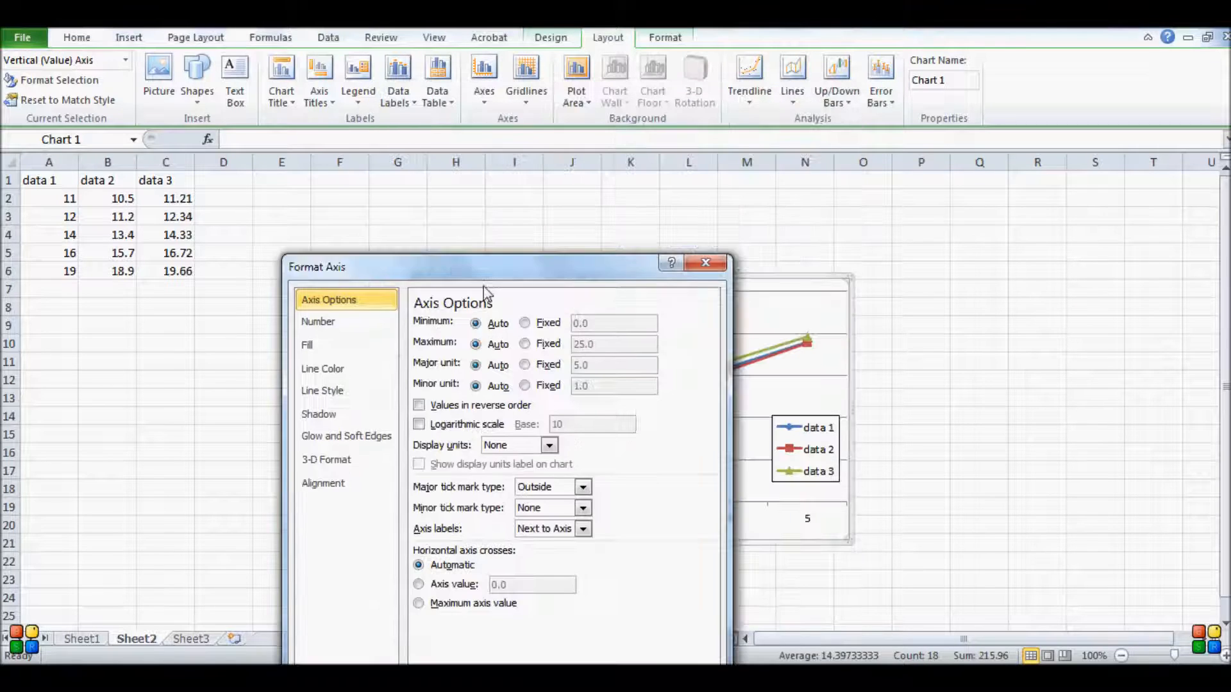
left_click(526, 323)
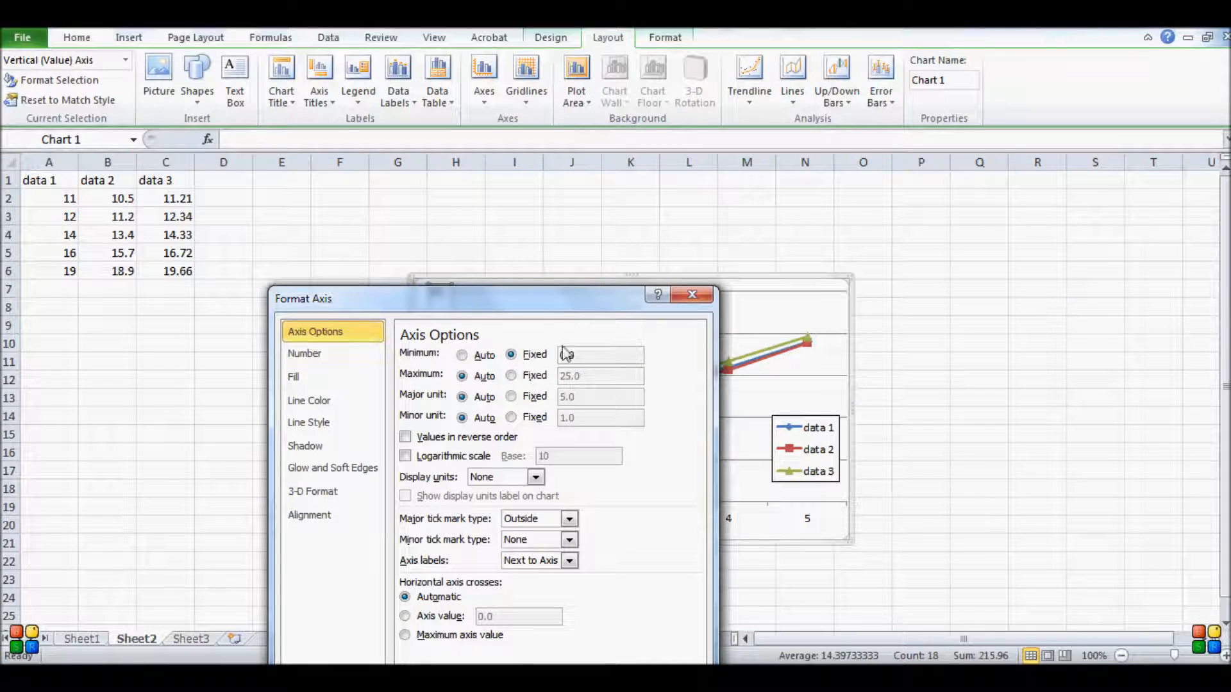
left_click(601, 355)
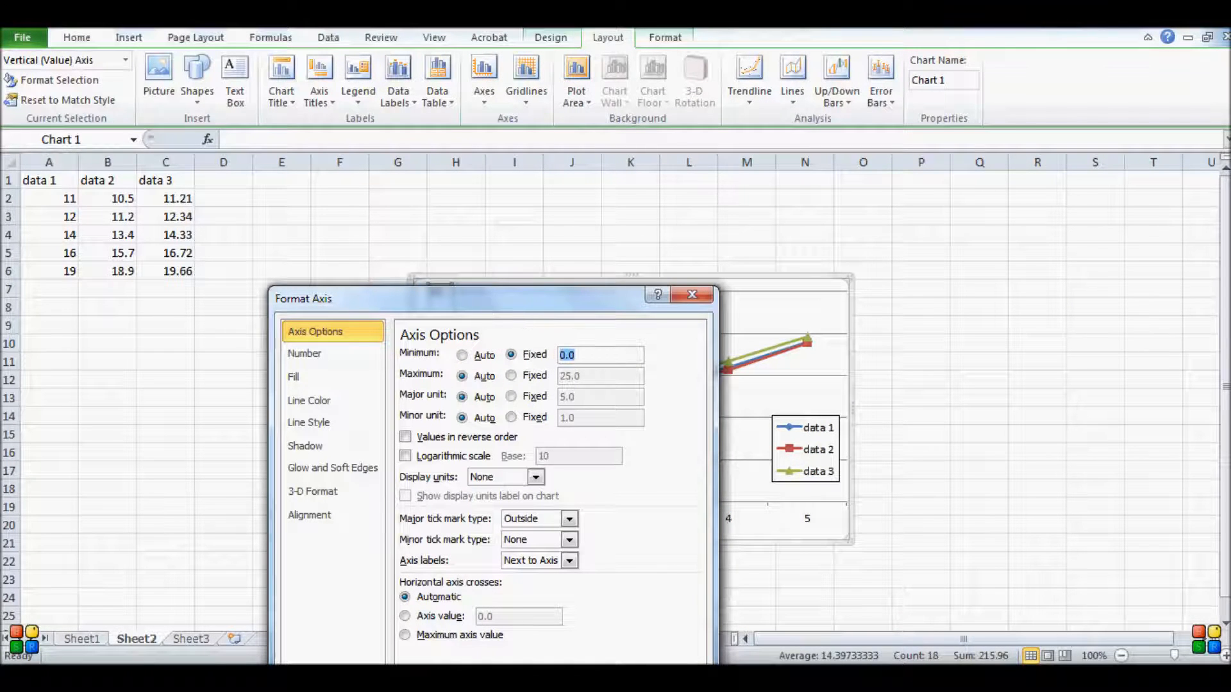
type("10")
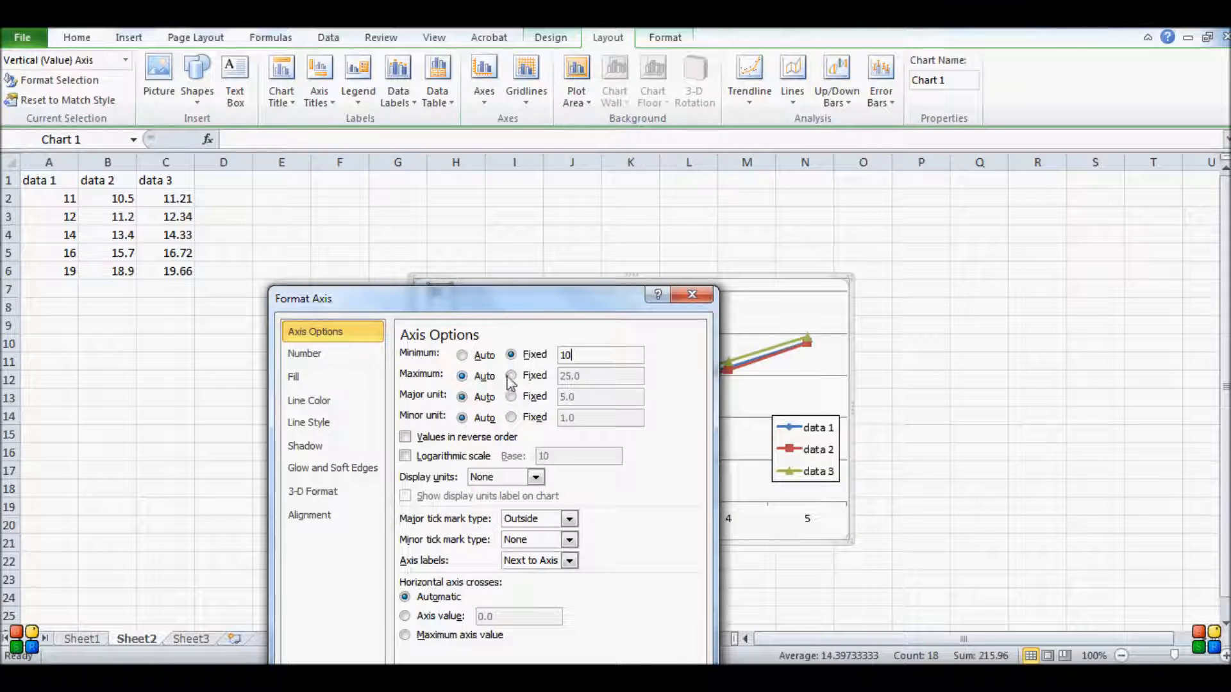
left_click(512, 375)
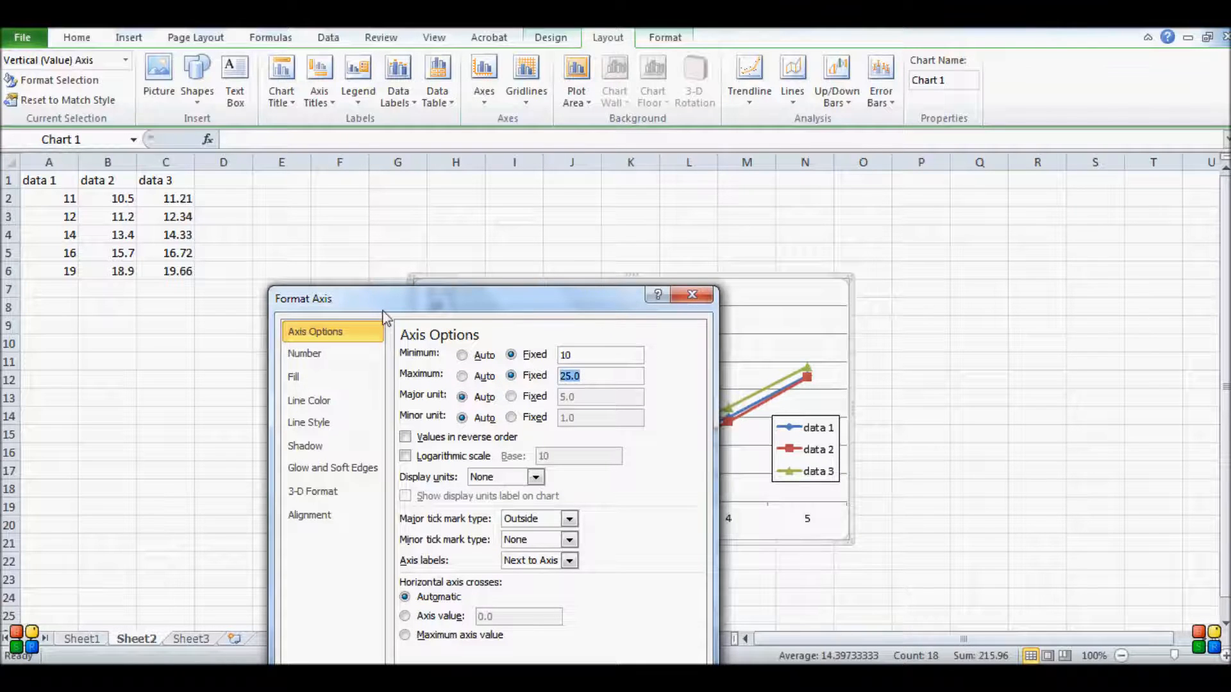
type("20")
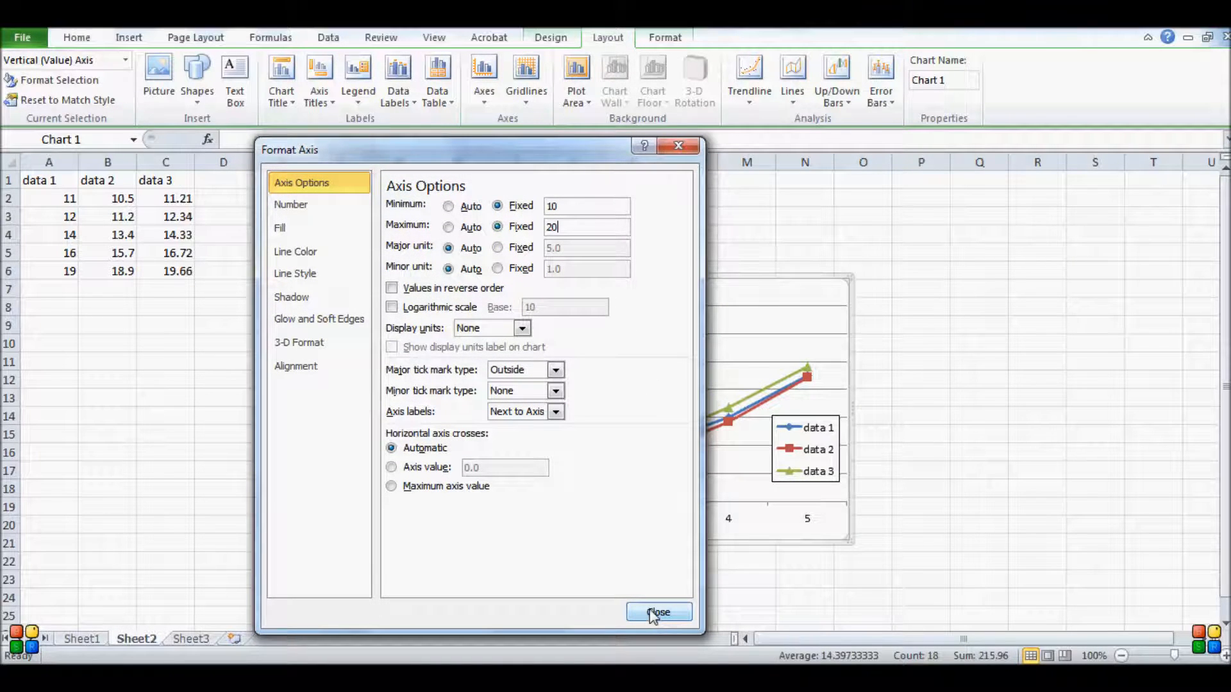
left_click(658, 613)
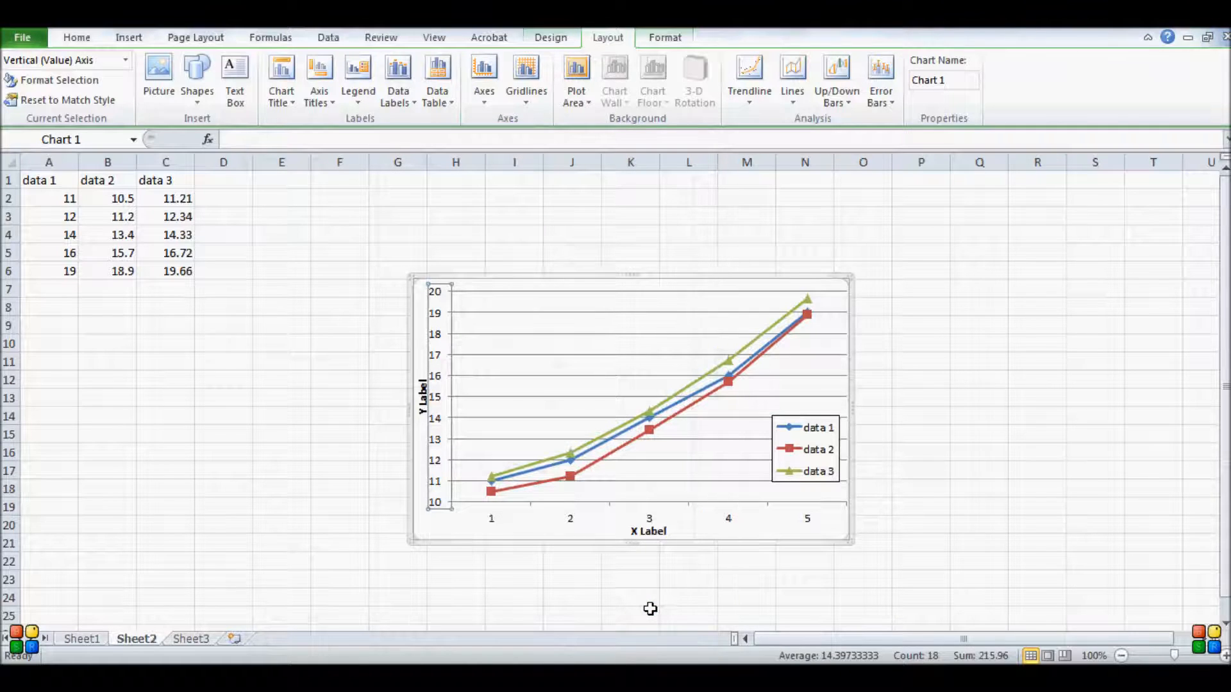
mouse_move(746, 376)
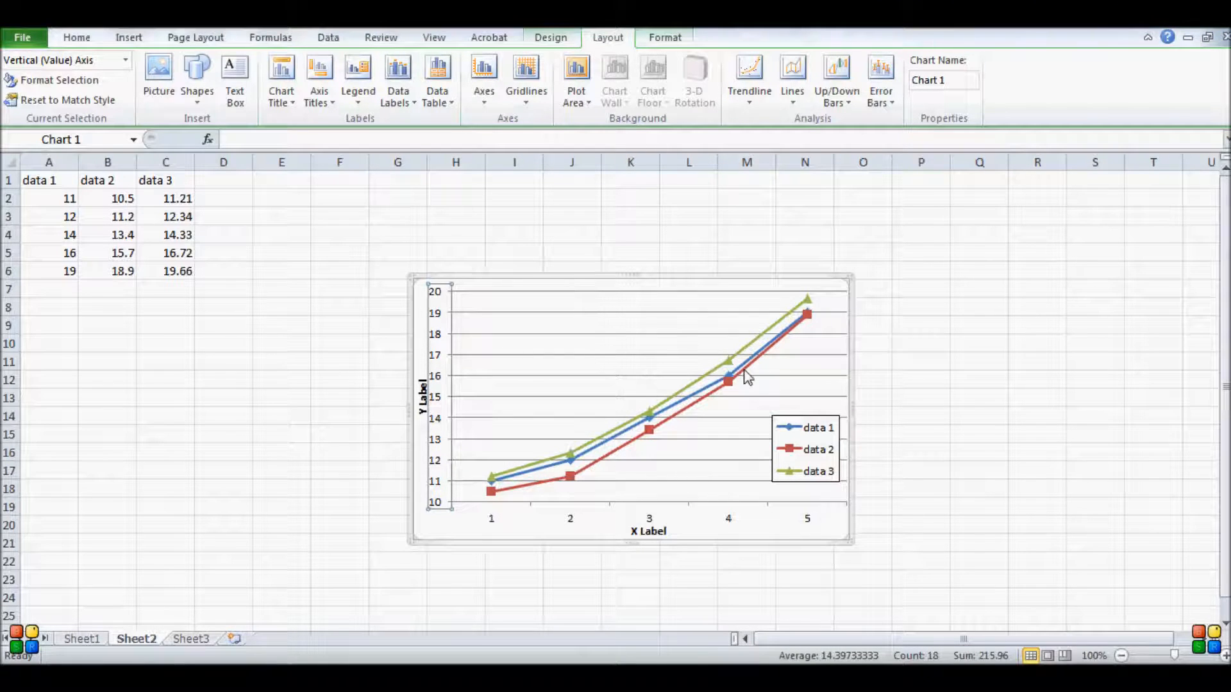
mouse_move(806, 338)
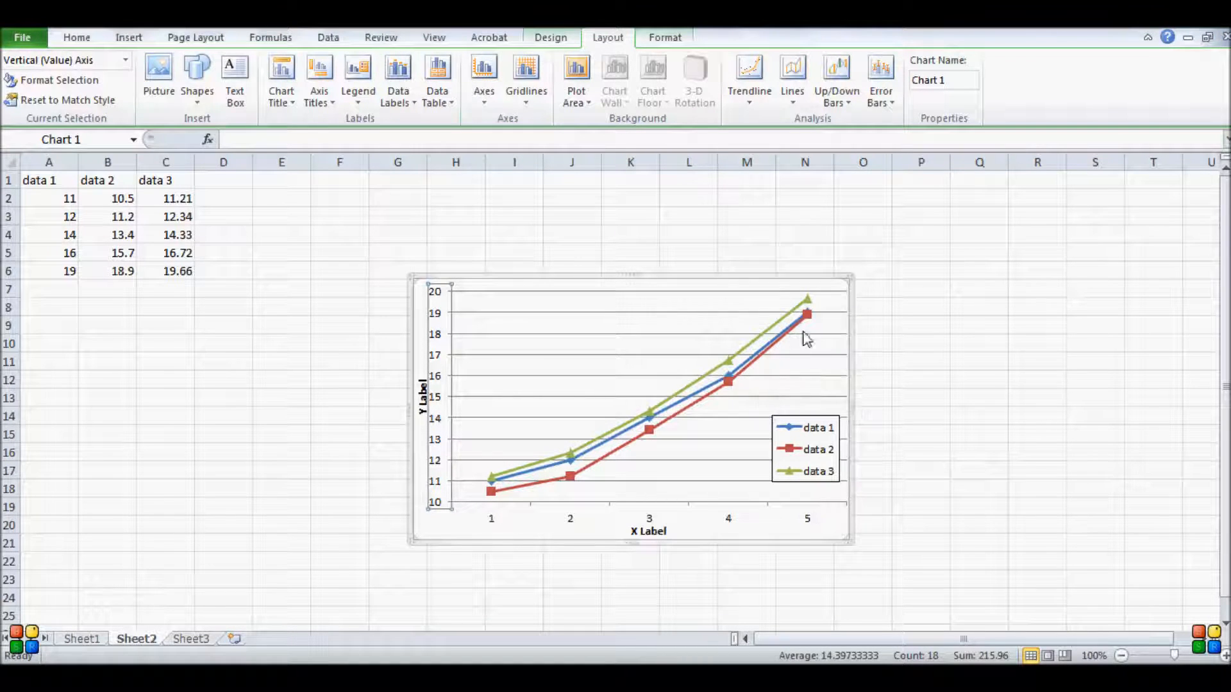
mouse_move(807, 315)
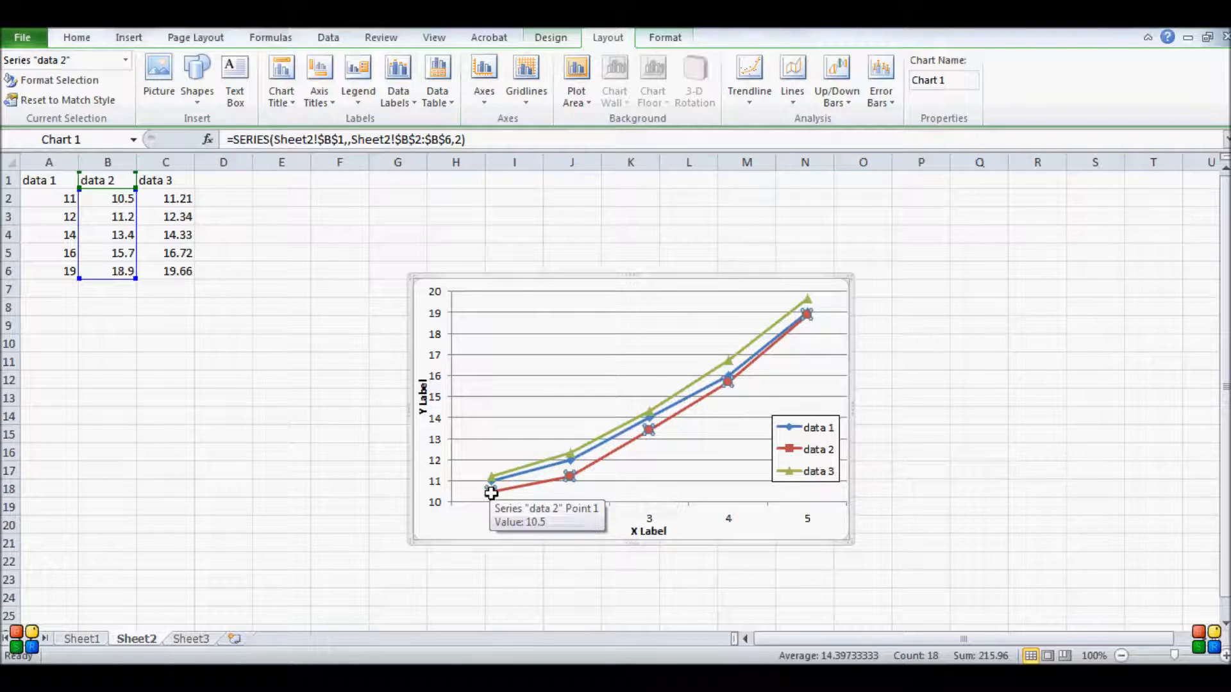
Shrink the data 2 markers and make its line colour black in Format Data Series.
right_click(491, 493)
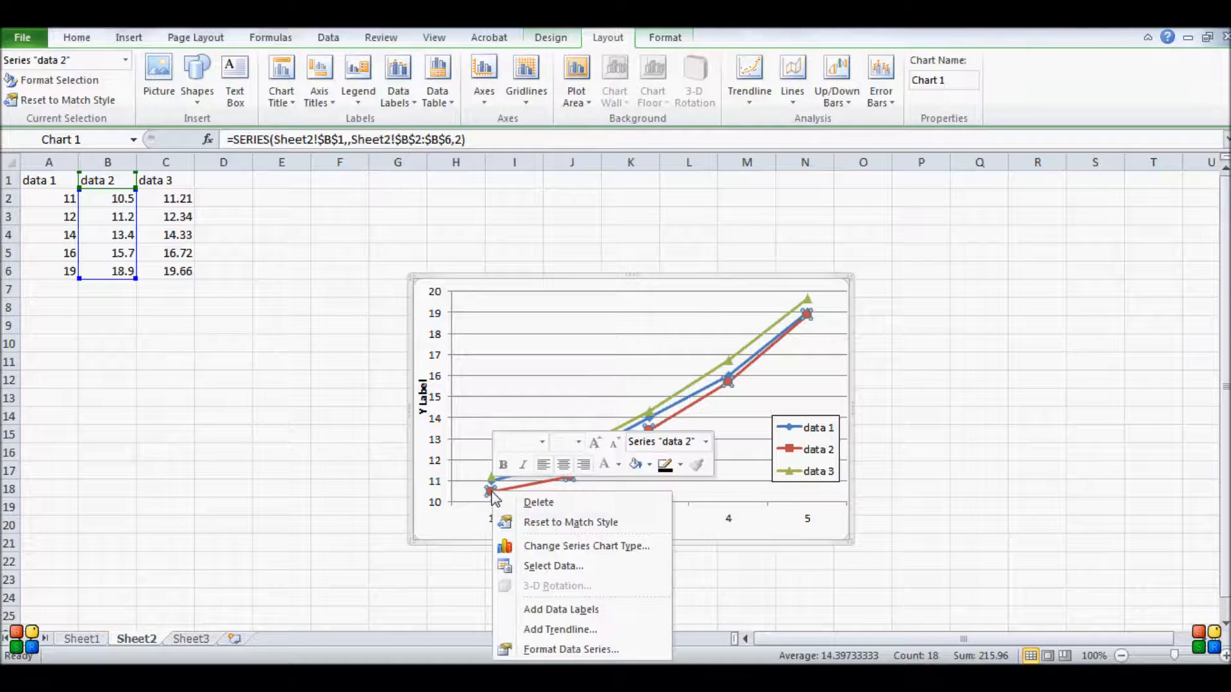
mouse_move(556, 649)
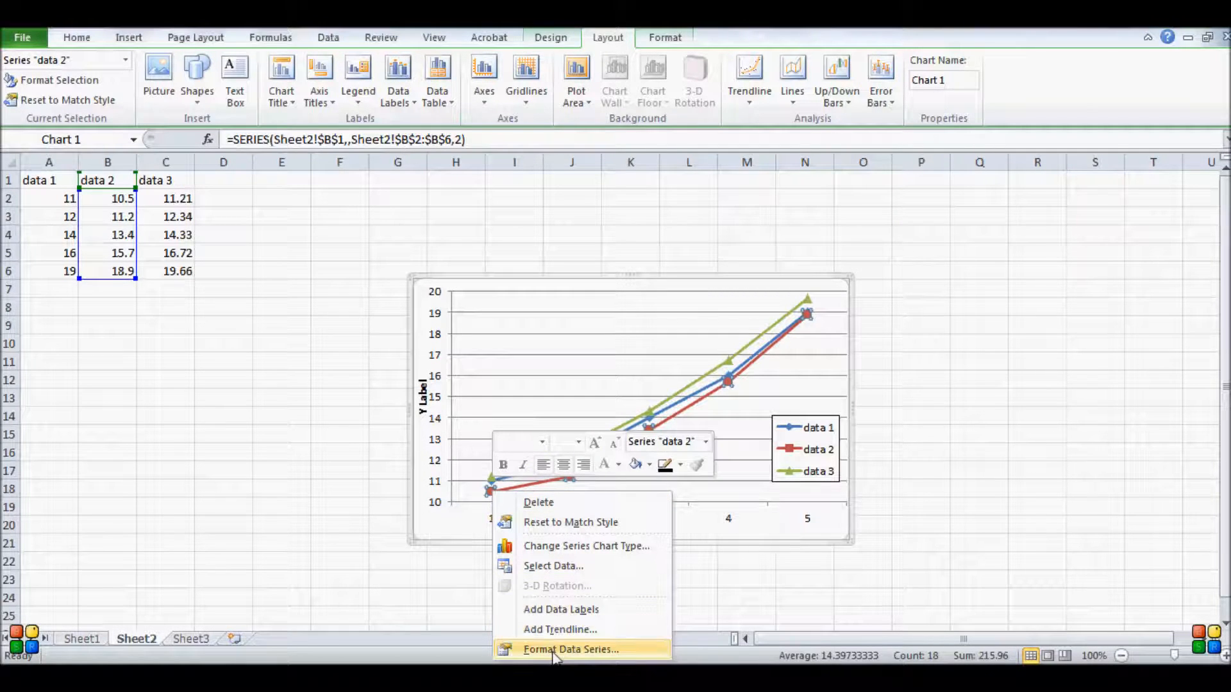
left_click(572, 649)
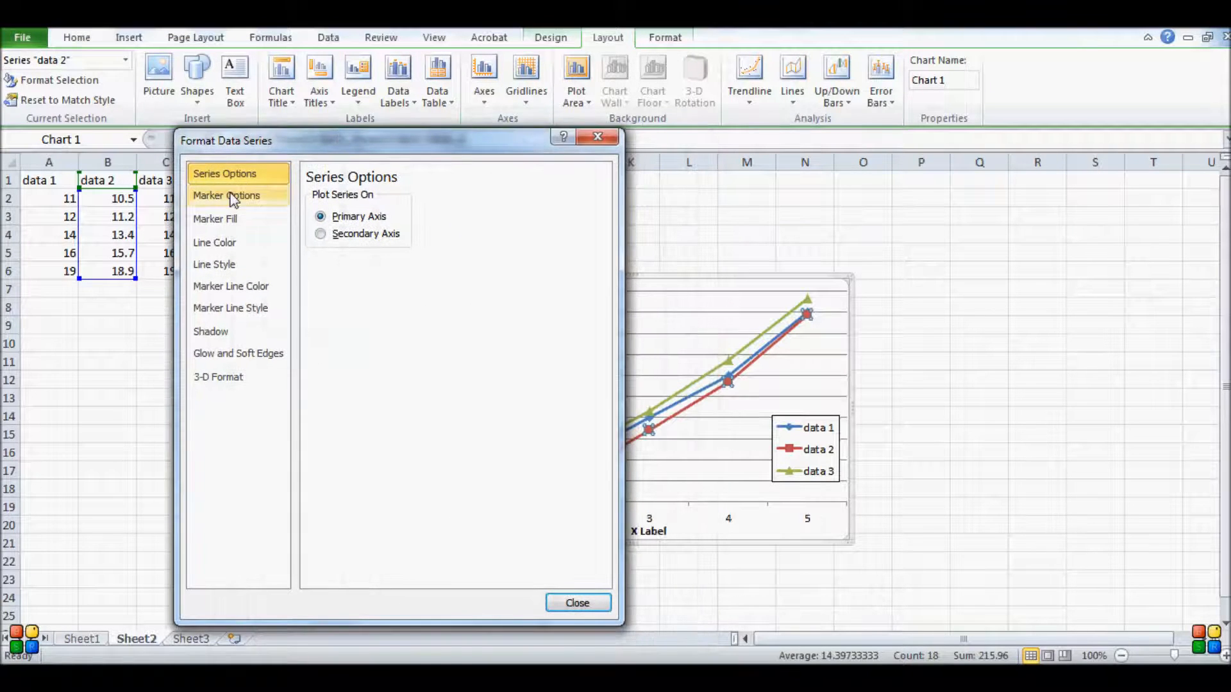
left_click(226, 195)
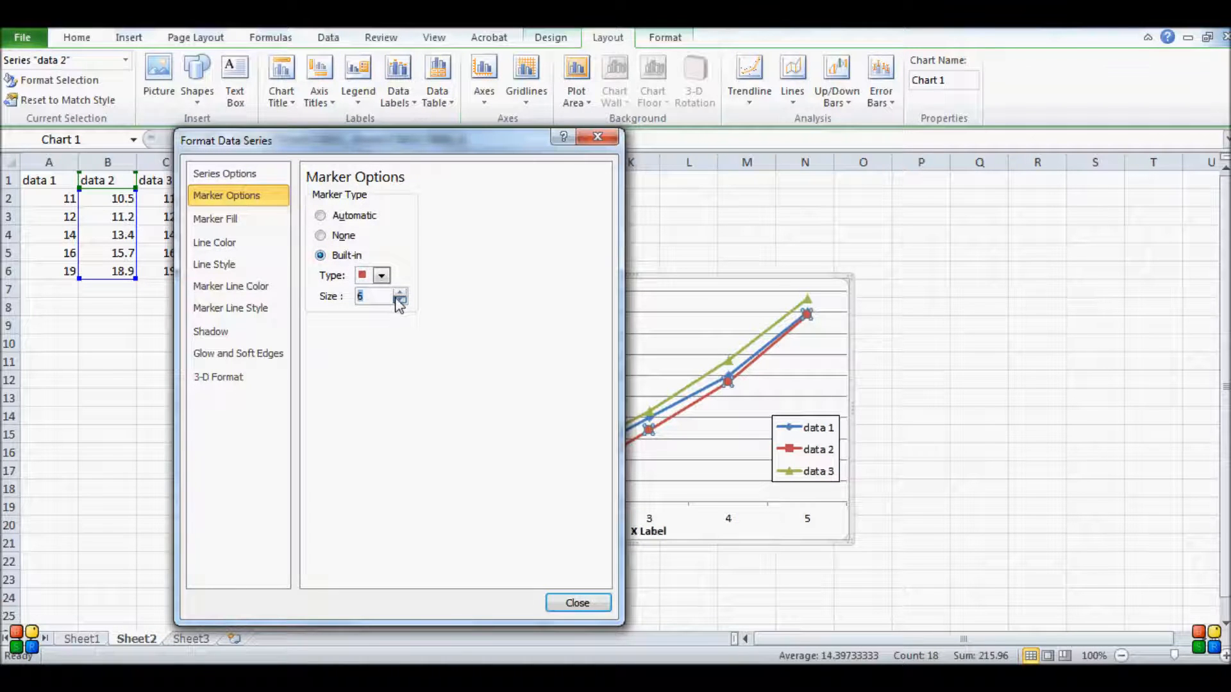
left_click(399, 300)
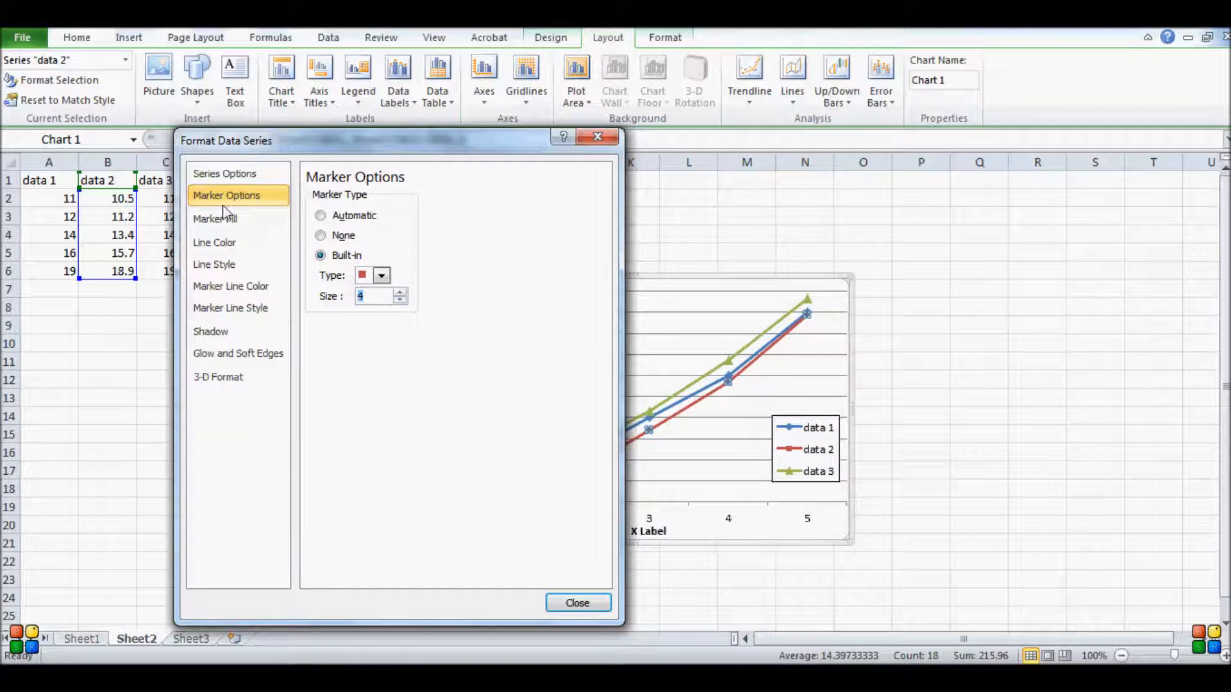
left_click(215, 219)
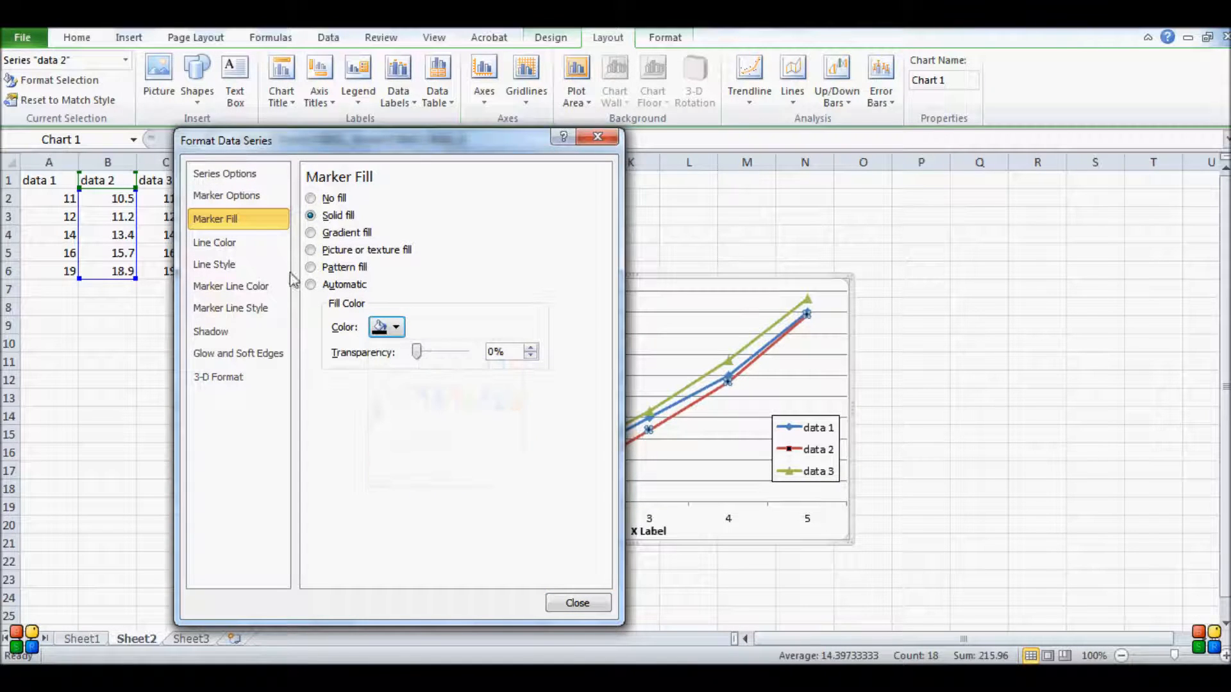
left_click(215, 242)
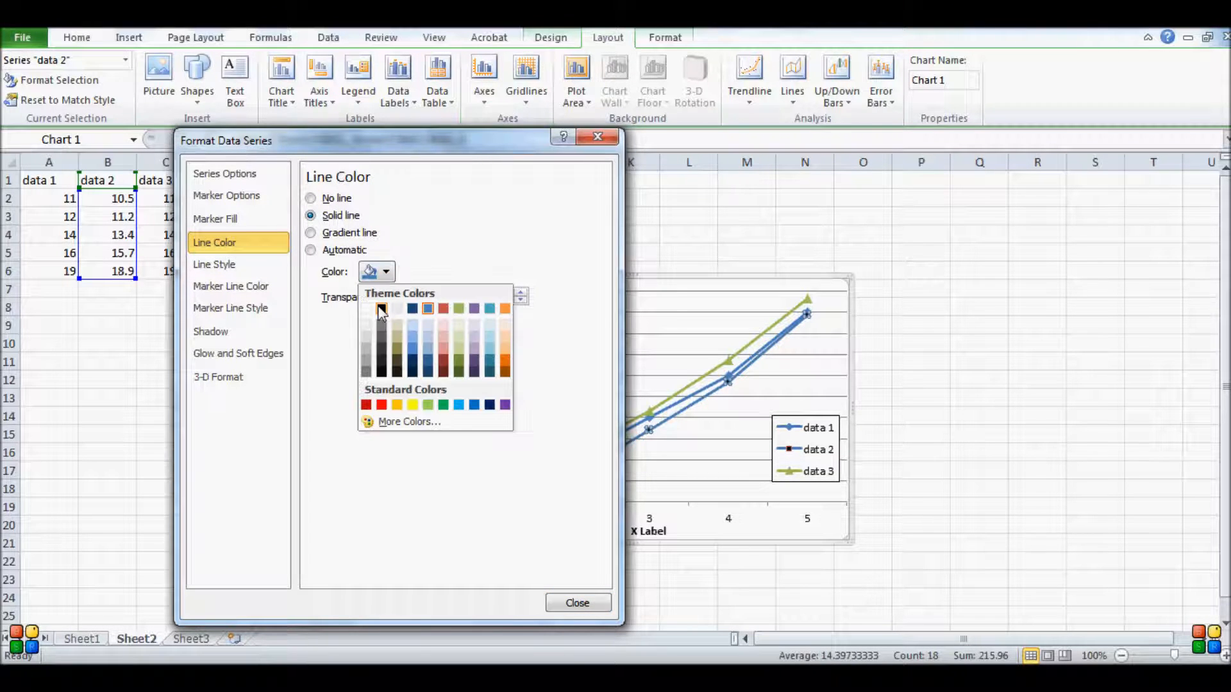
left_click(381, 309)
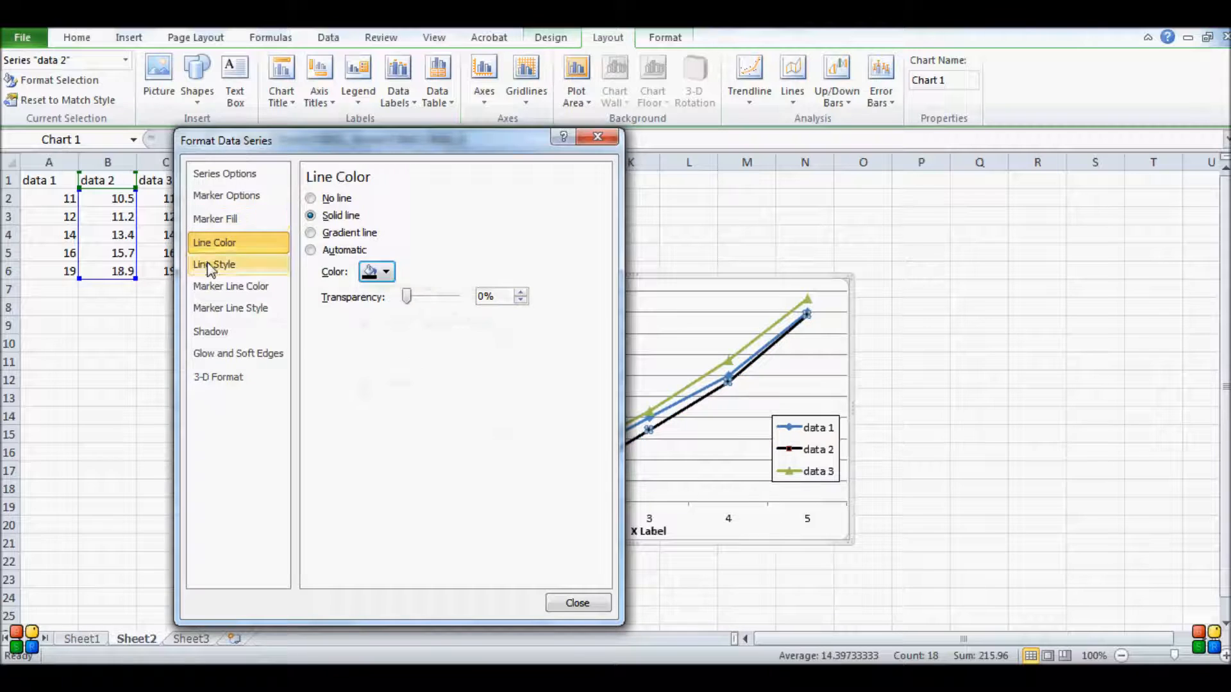
Set the data 2 line width to 1 pt and a solid 0.75 pt marker outline, then apply.
left_click(214, 264)
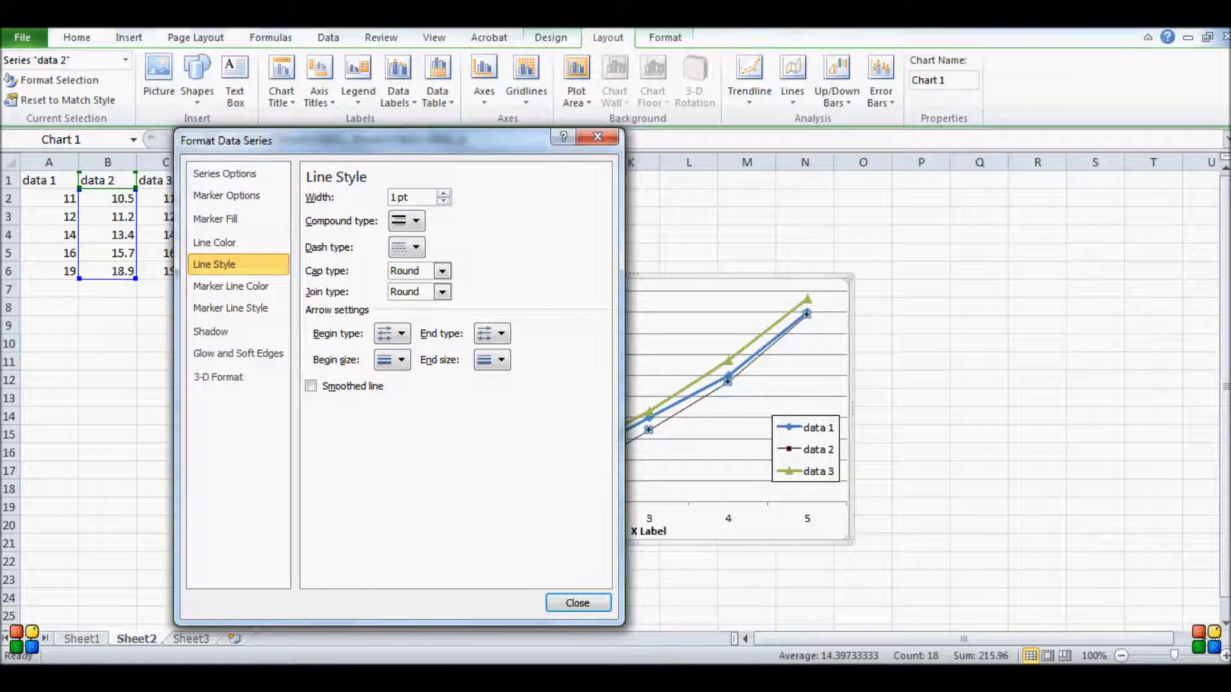
left_click(231, 286)
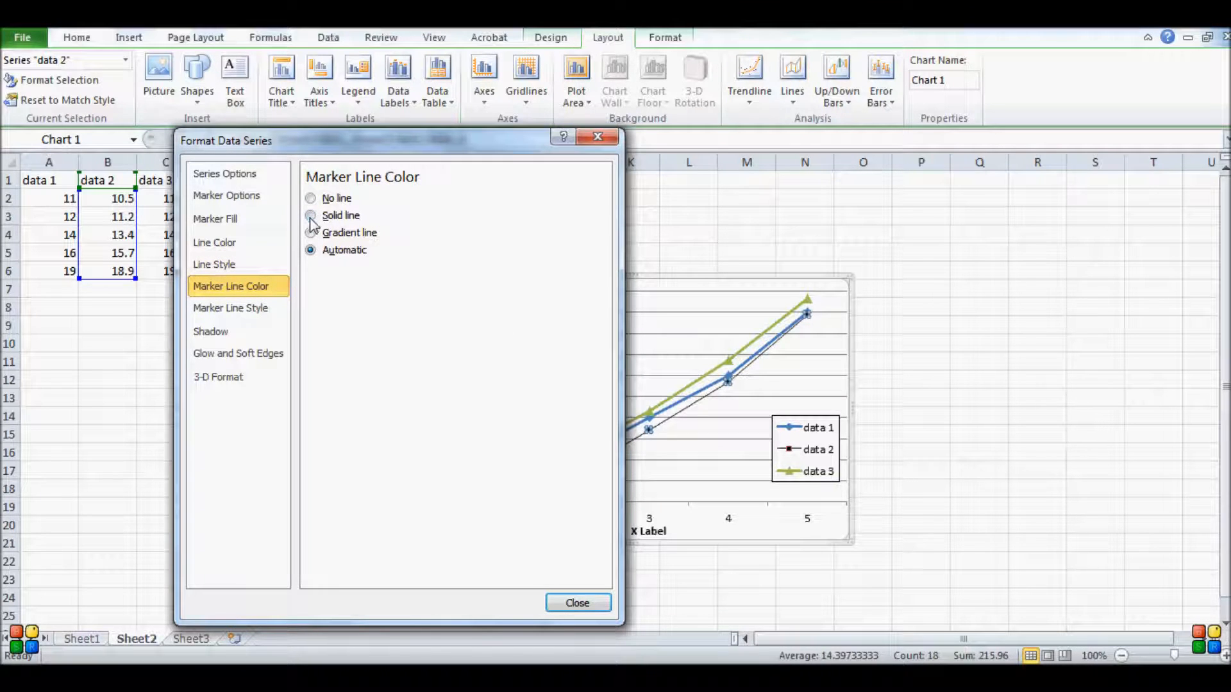
left_click(310, 215)
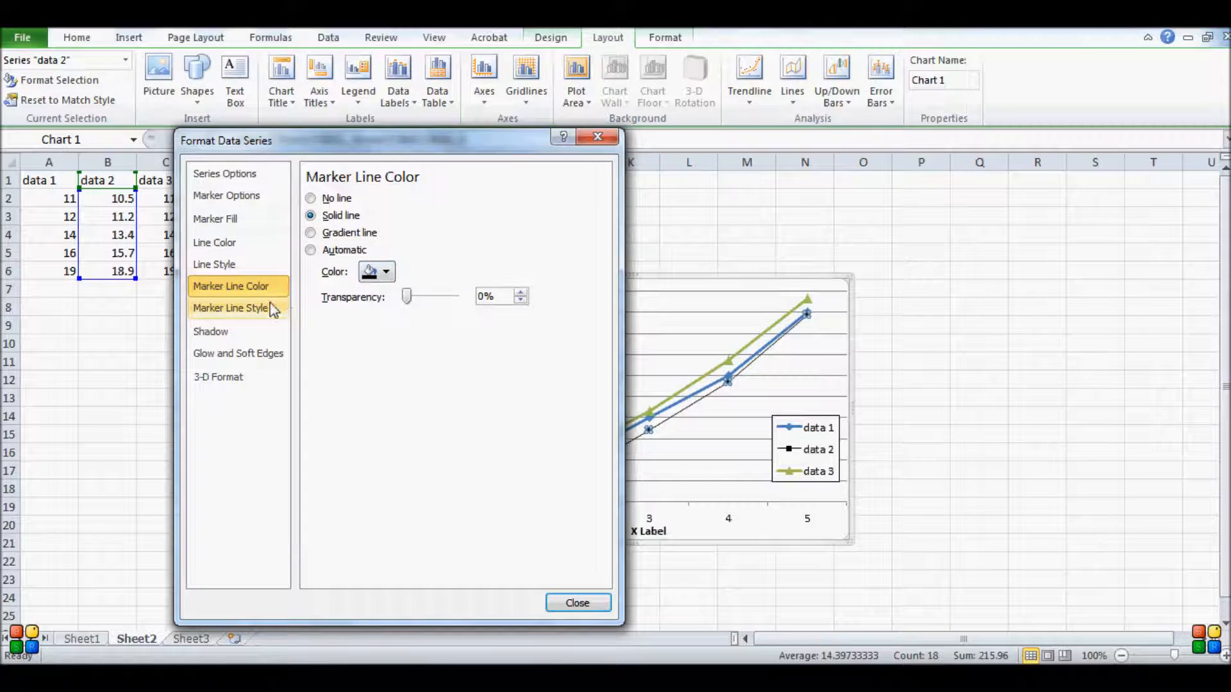
left_click(229, 308)
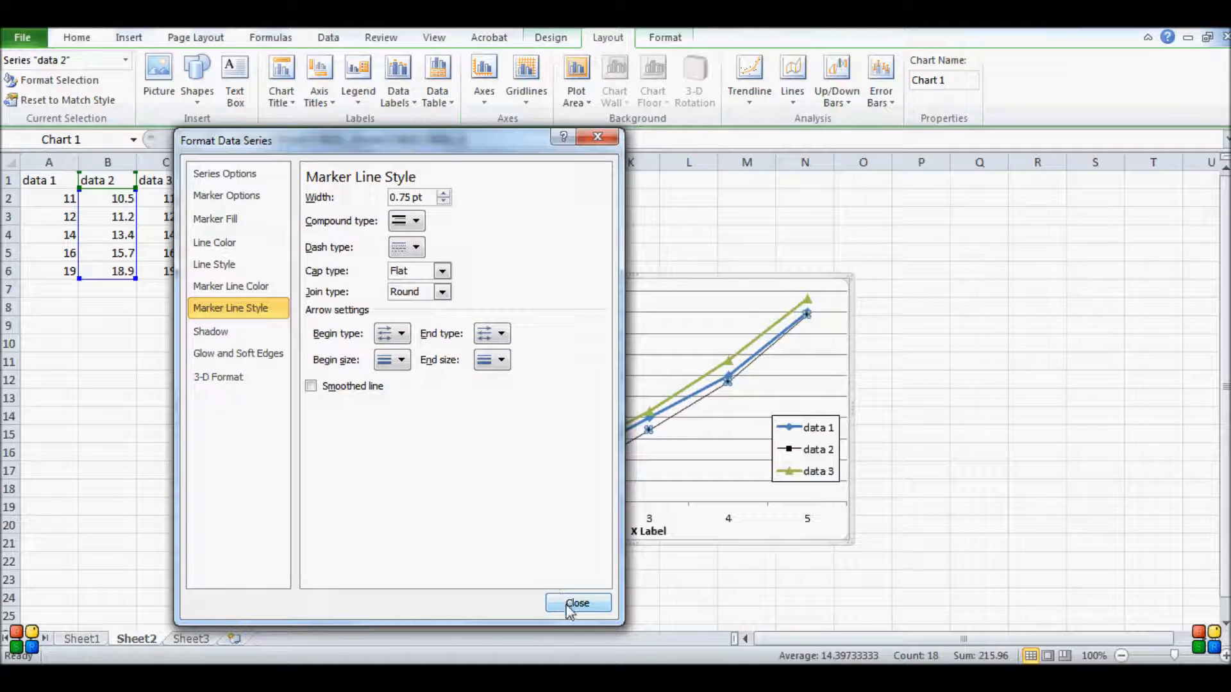
left_click(578, 602)
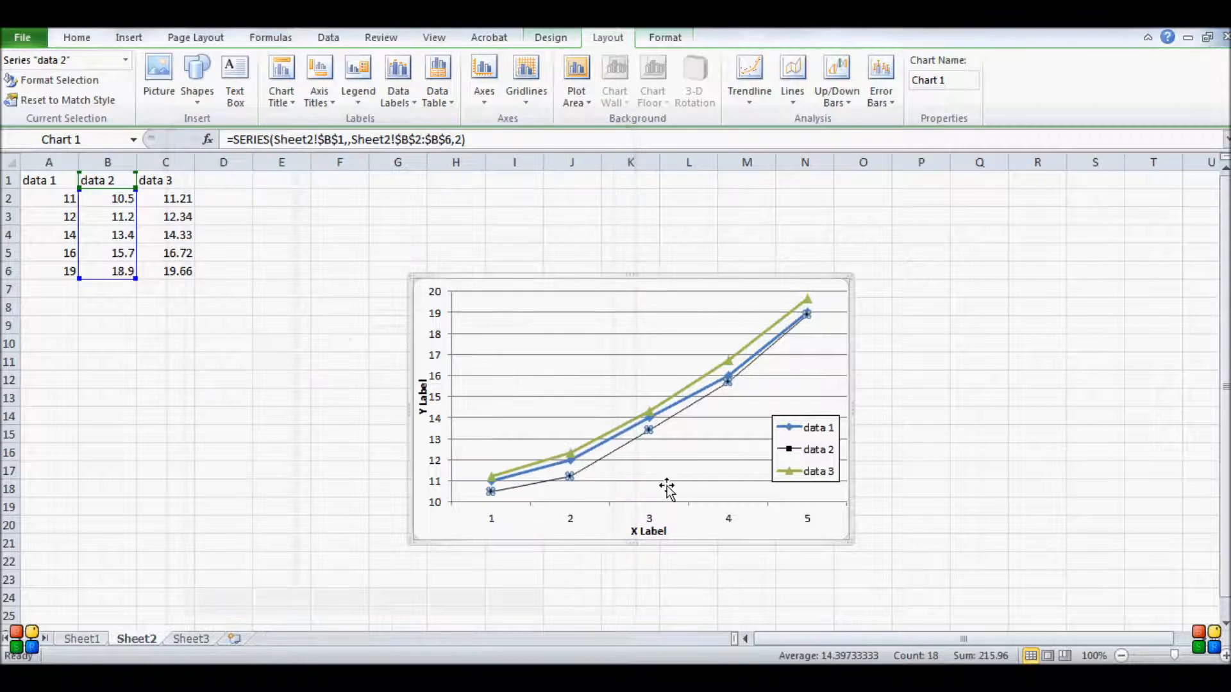
Give the data 3 series small size-4 built-in markers with a solid black fill.
left_click(620, 459)
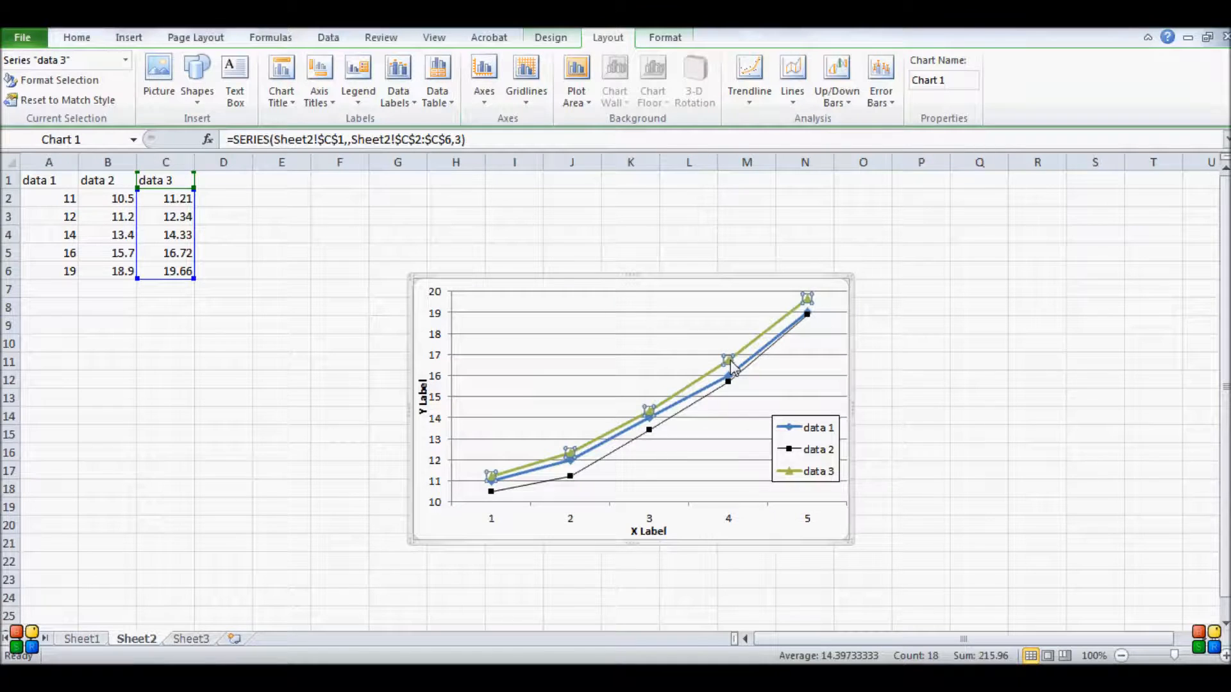
left_click(795, 520)
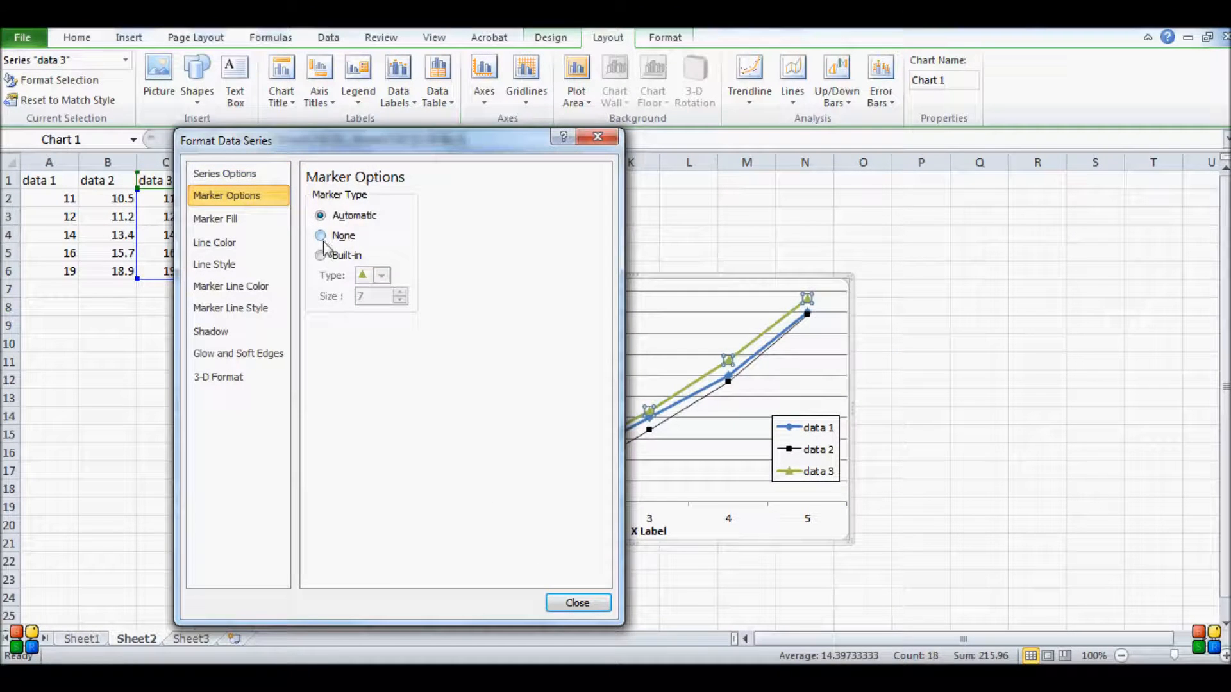
left_click(321, 255)
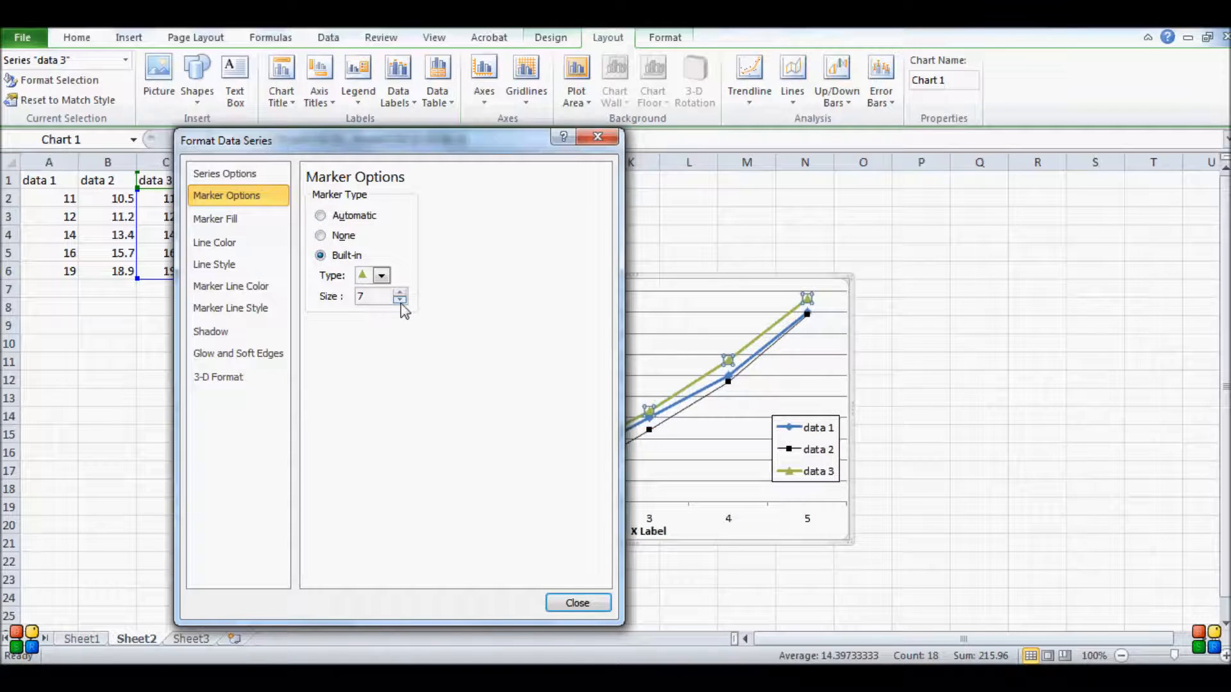
left_click(400, 300)
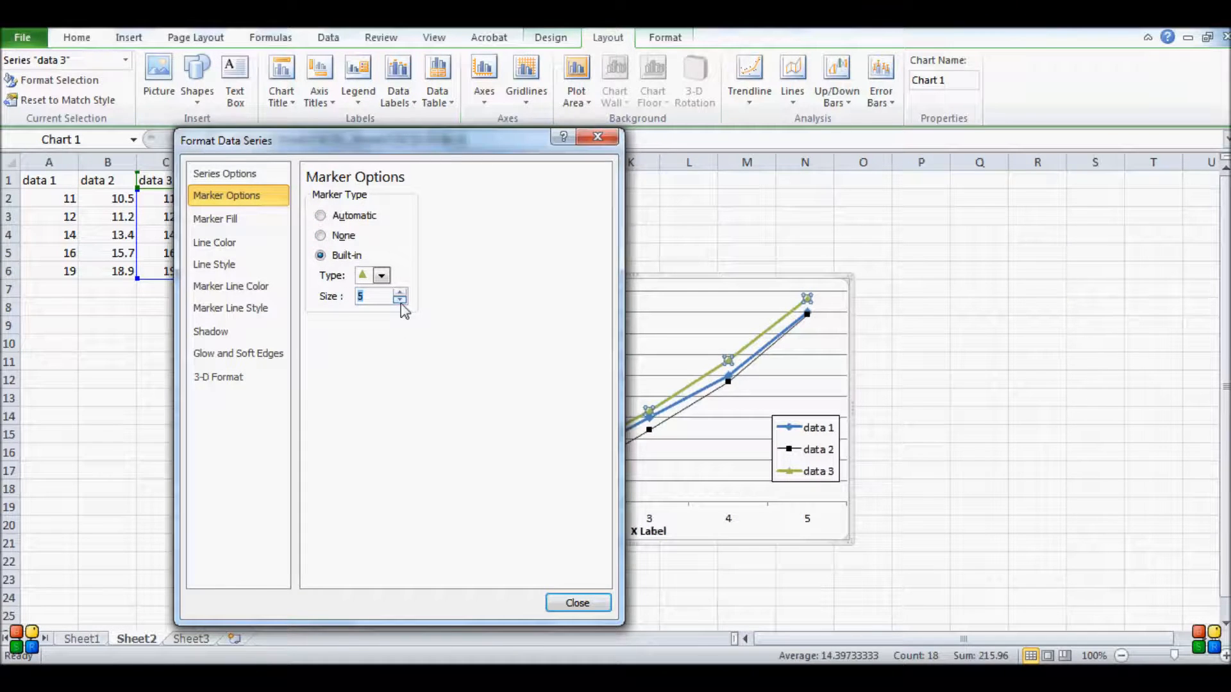
left_click(400, 300)
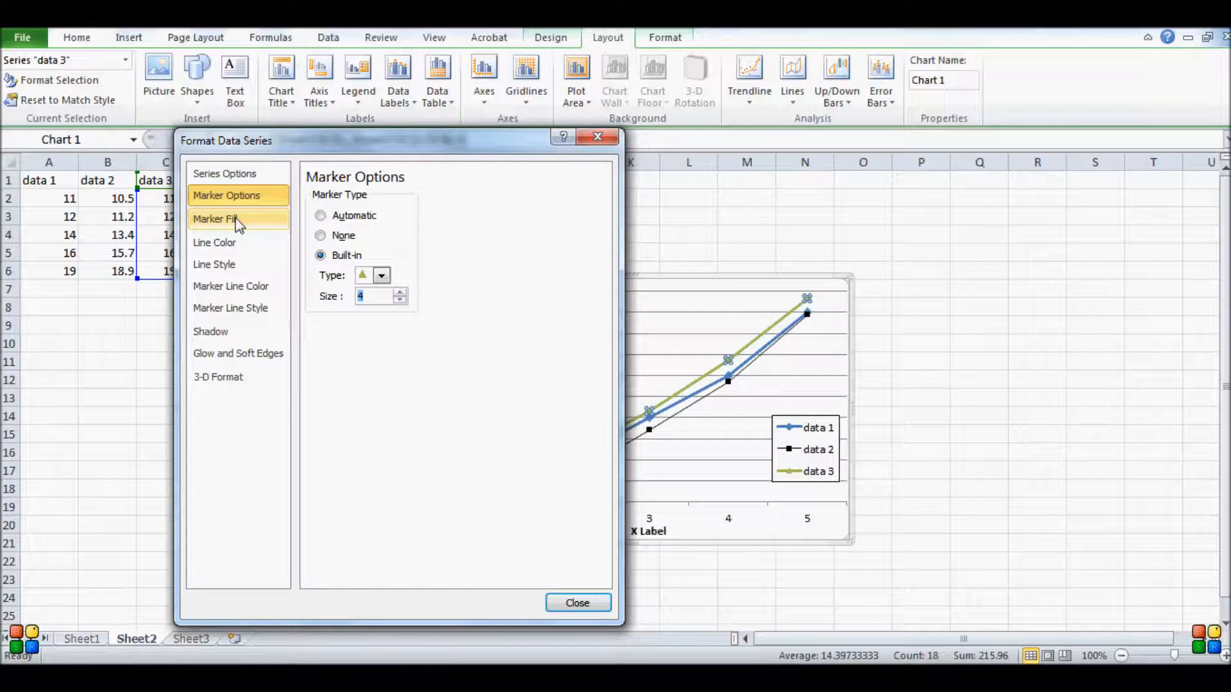
left_click(215, 219)
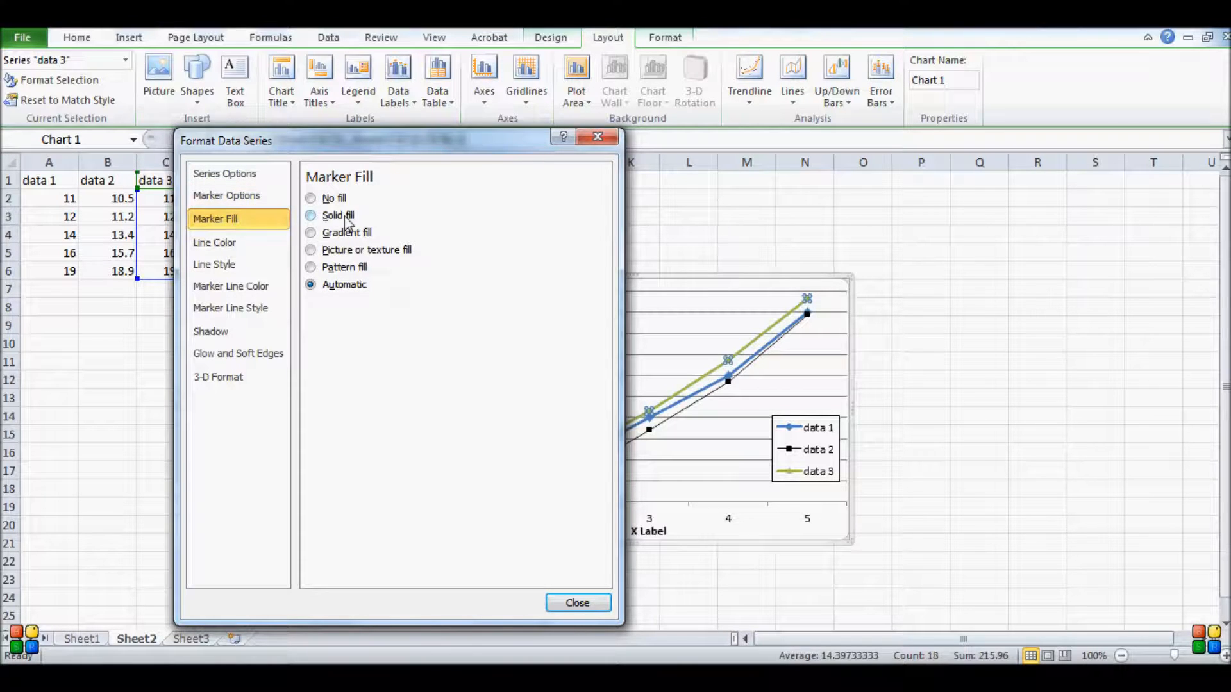
left_click(214, 242)
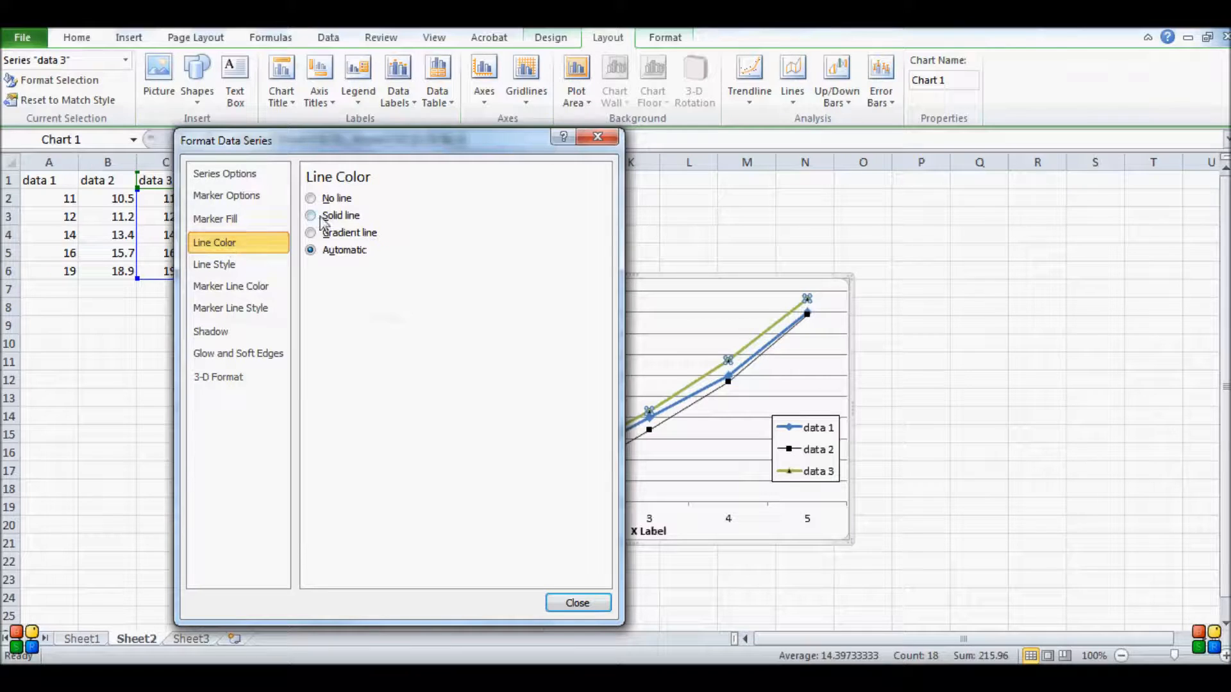
Make the data 3 line solid black at 1pt width with a solid marker outline, then apply.
left_click(214, 264)
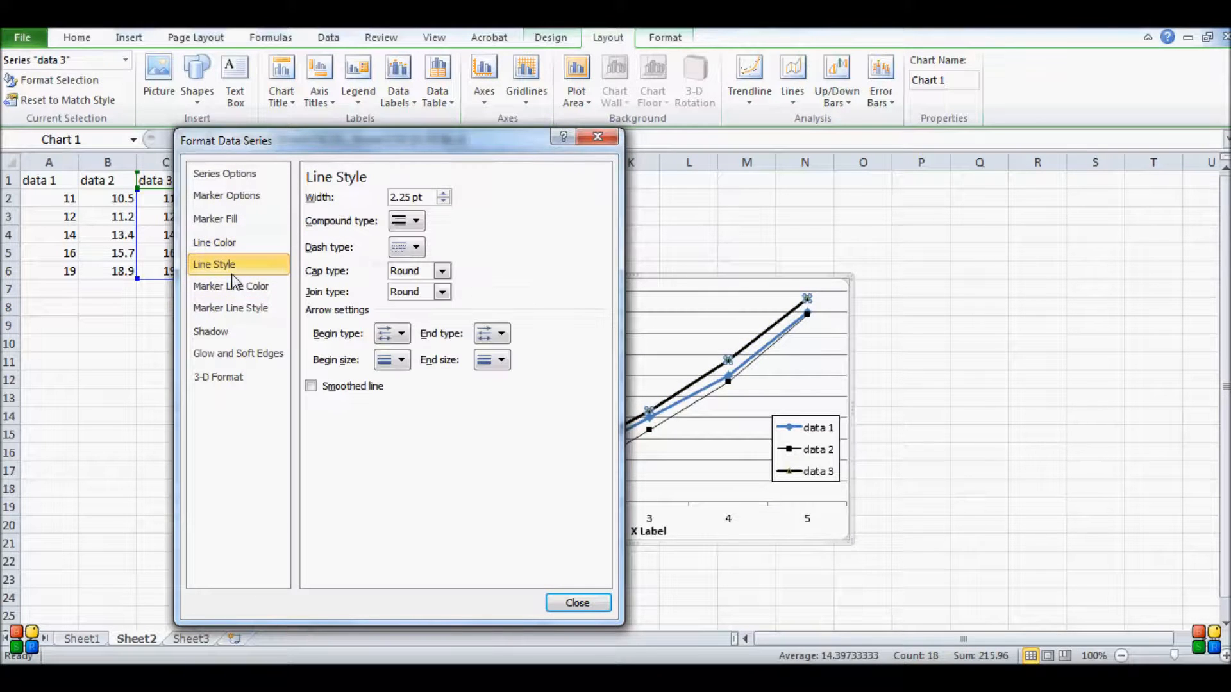
triple_click(408, 197)
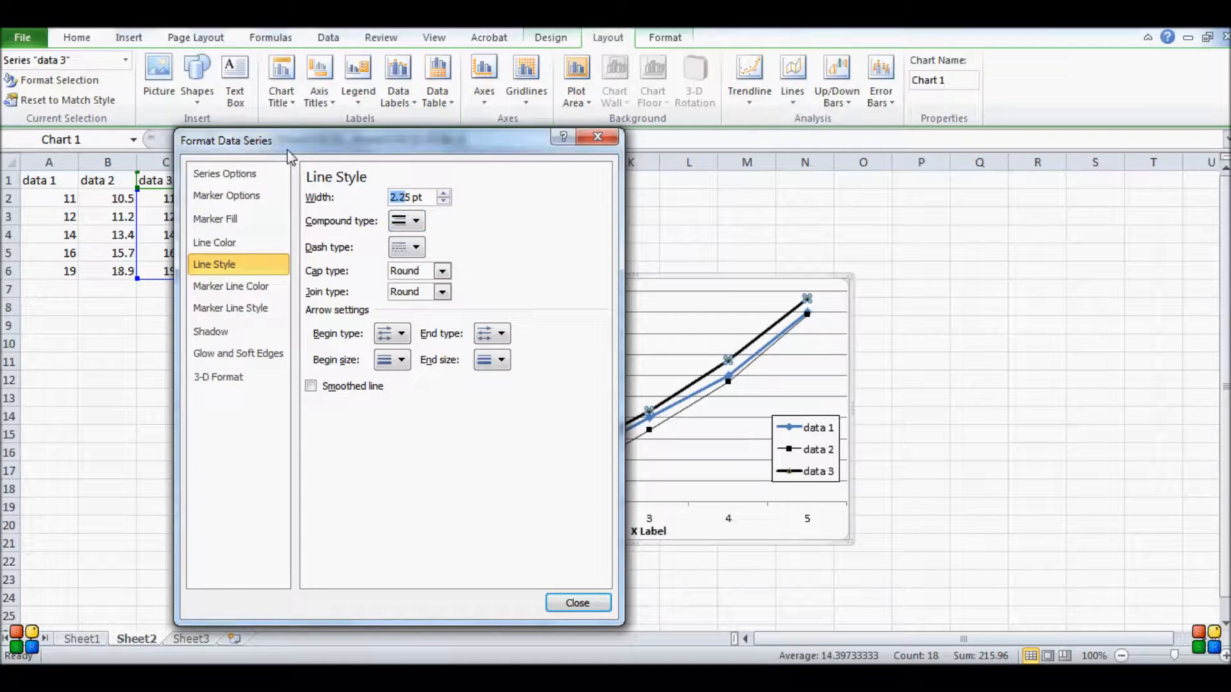
type("1pt")
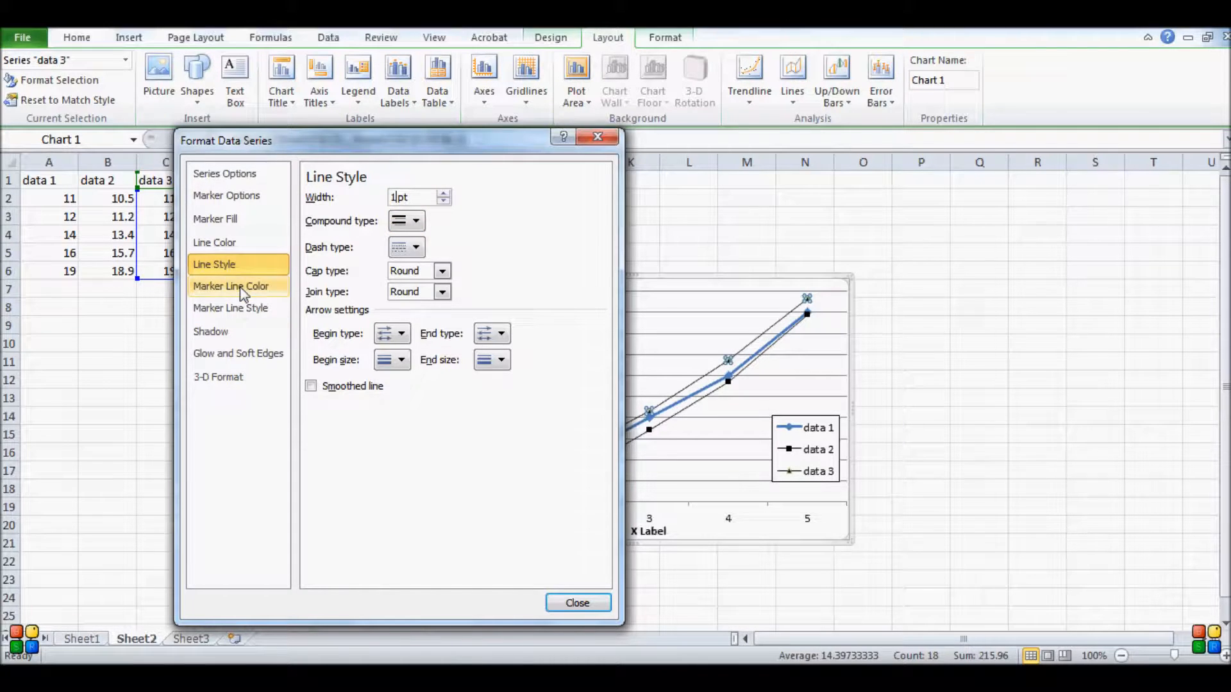
left_click(230, 285)
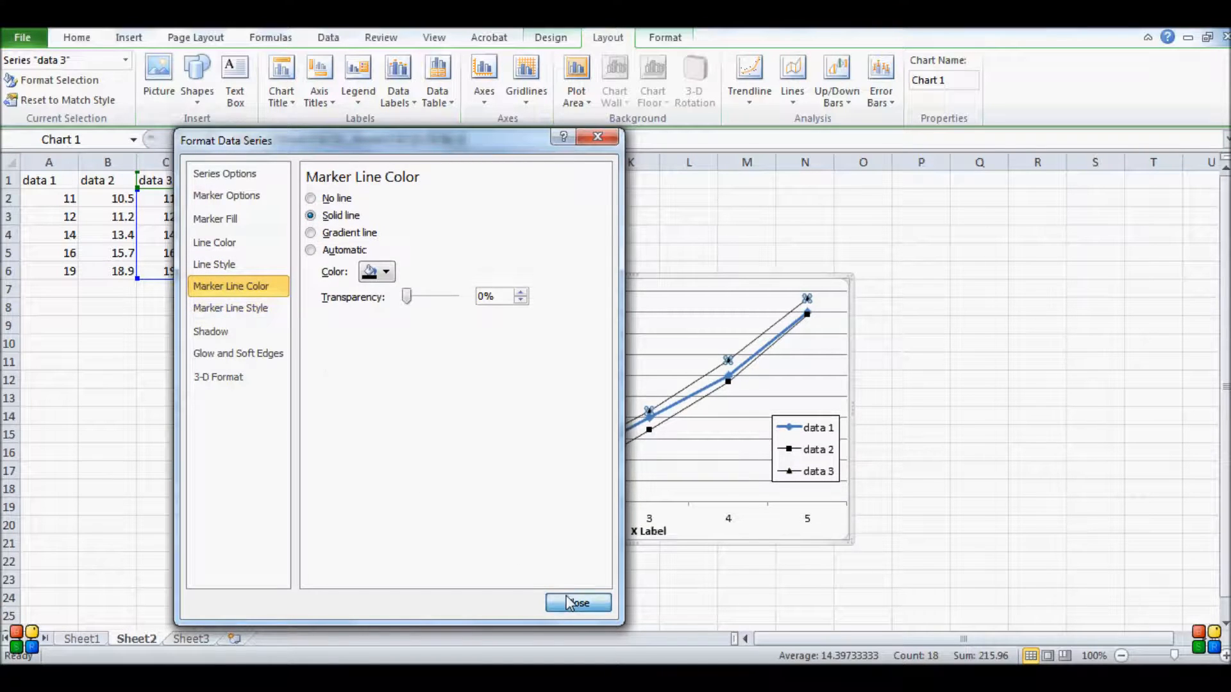
left_click(579, 603)
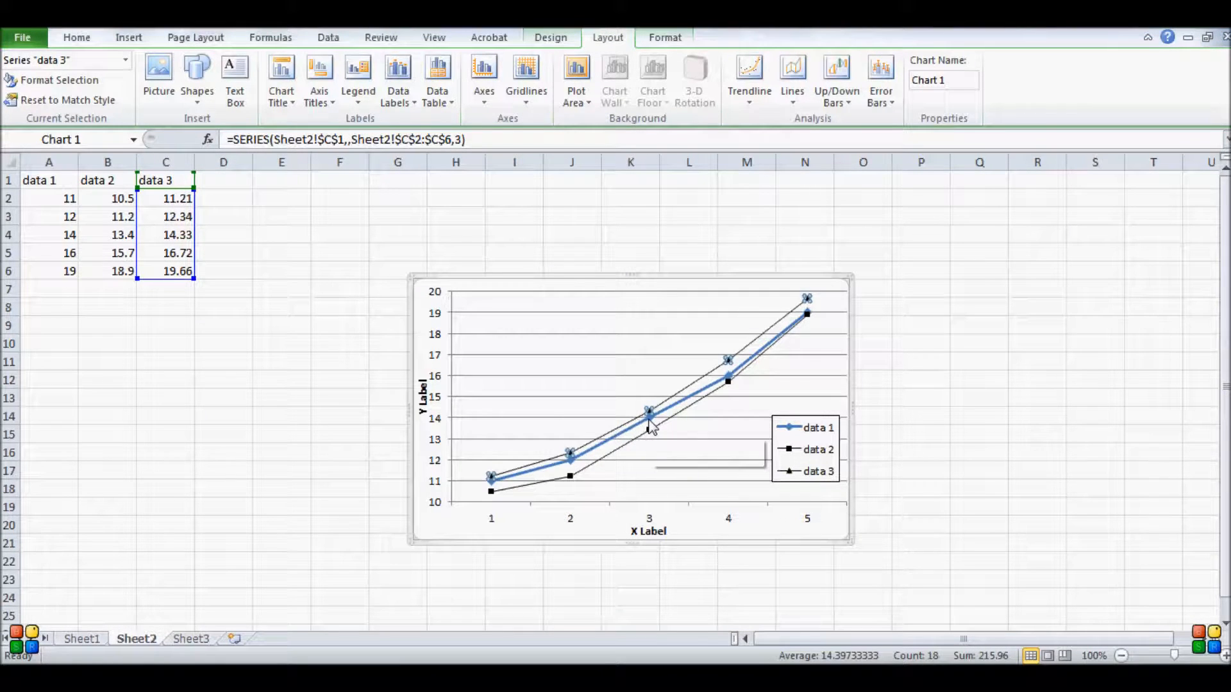
Give the data 1 series smaller built-in diamond markers with a solid black fill.
right_click(649, 411)
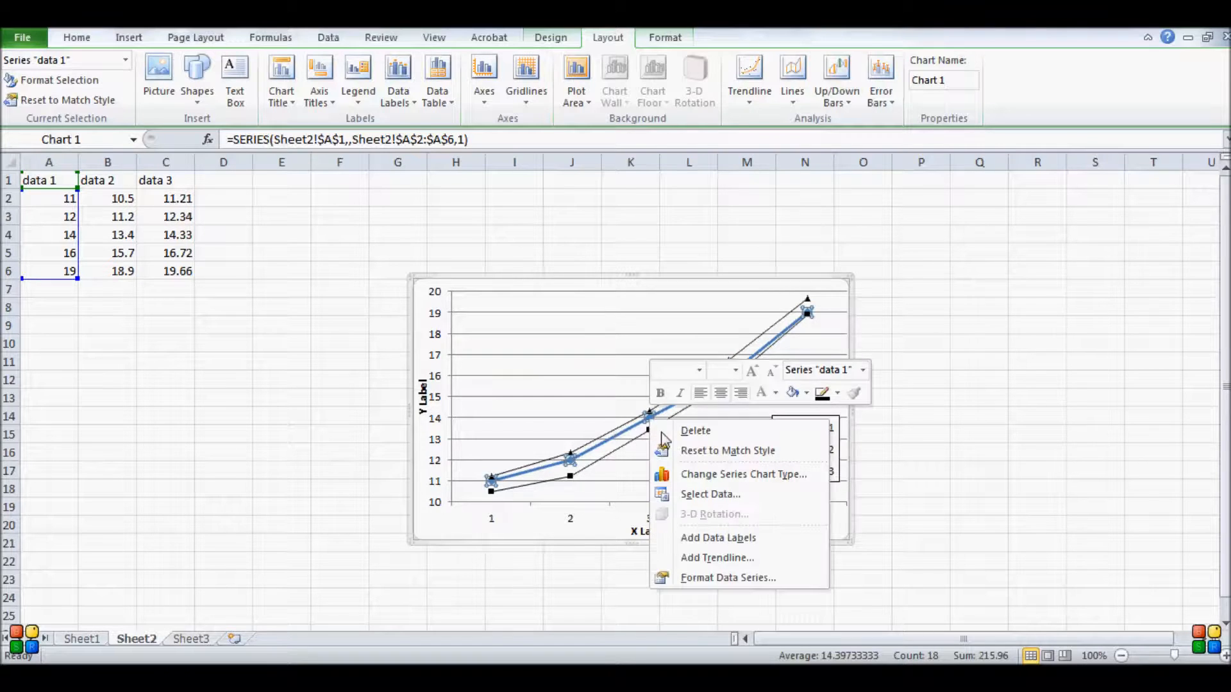
left_click(727, 577)
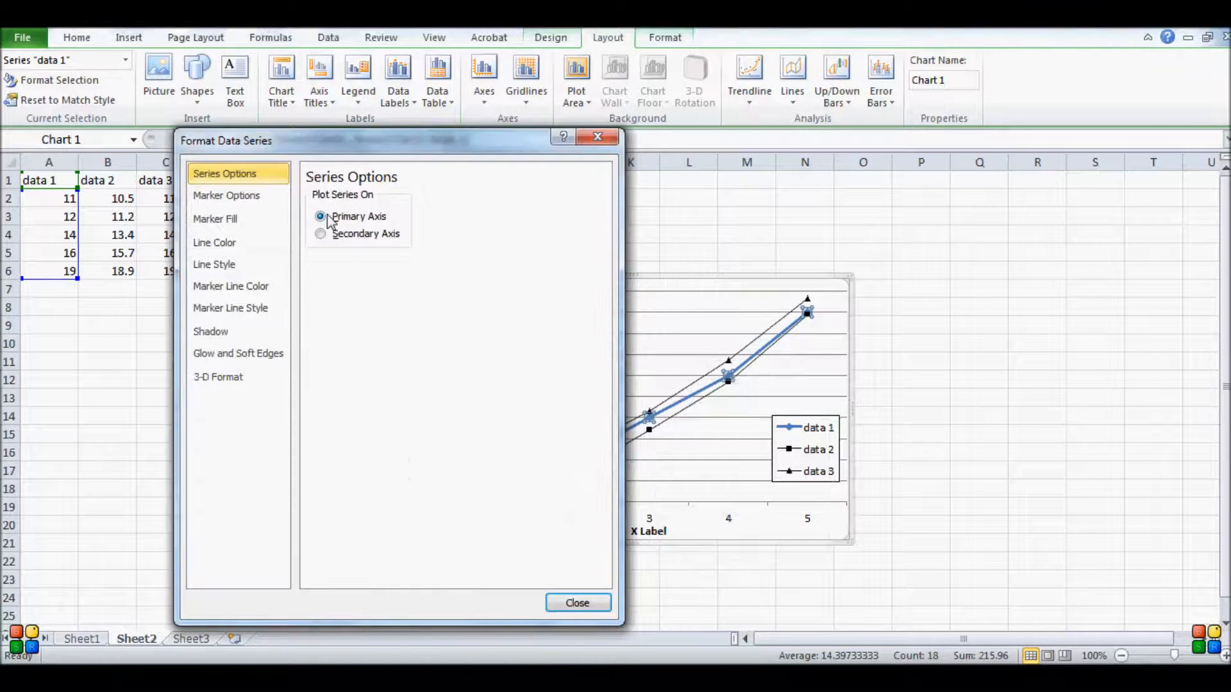
left_click(226, 195)
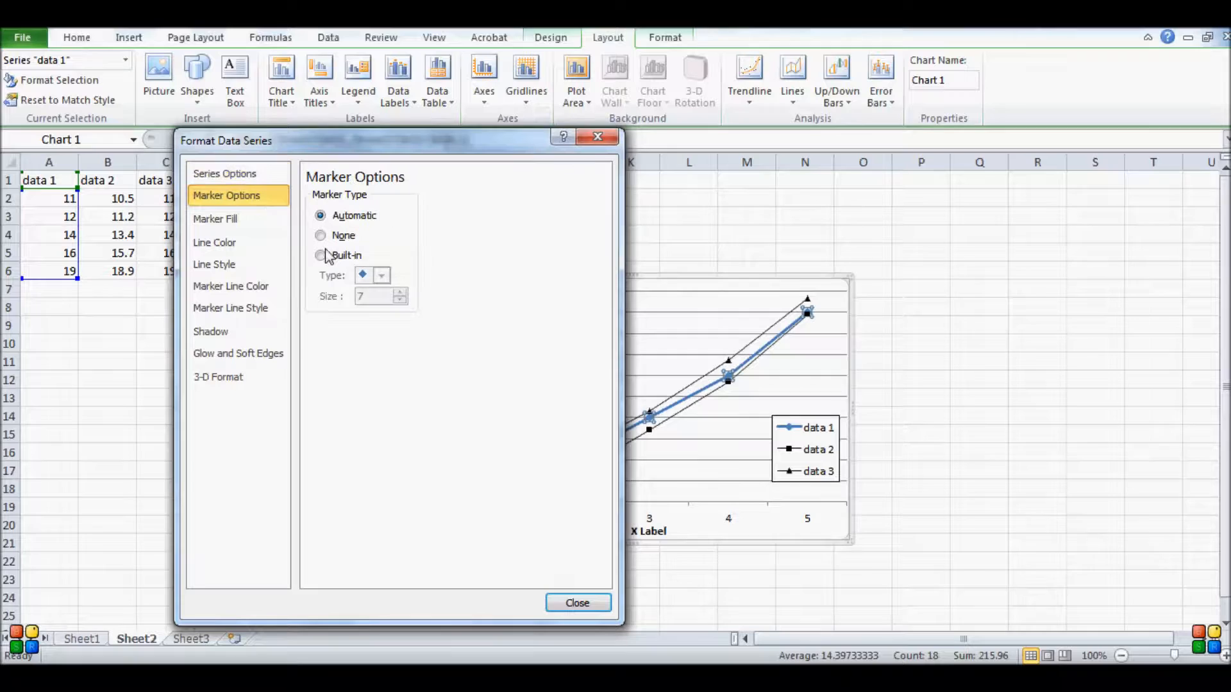
left_click(320, 255)
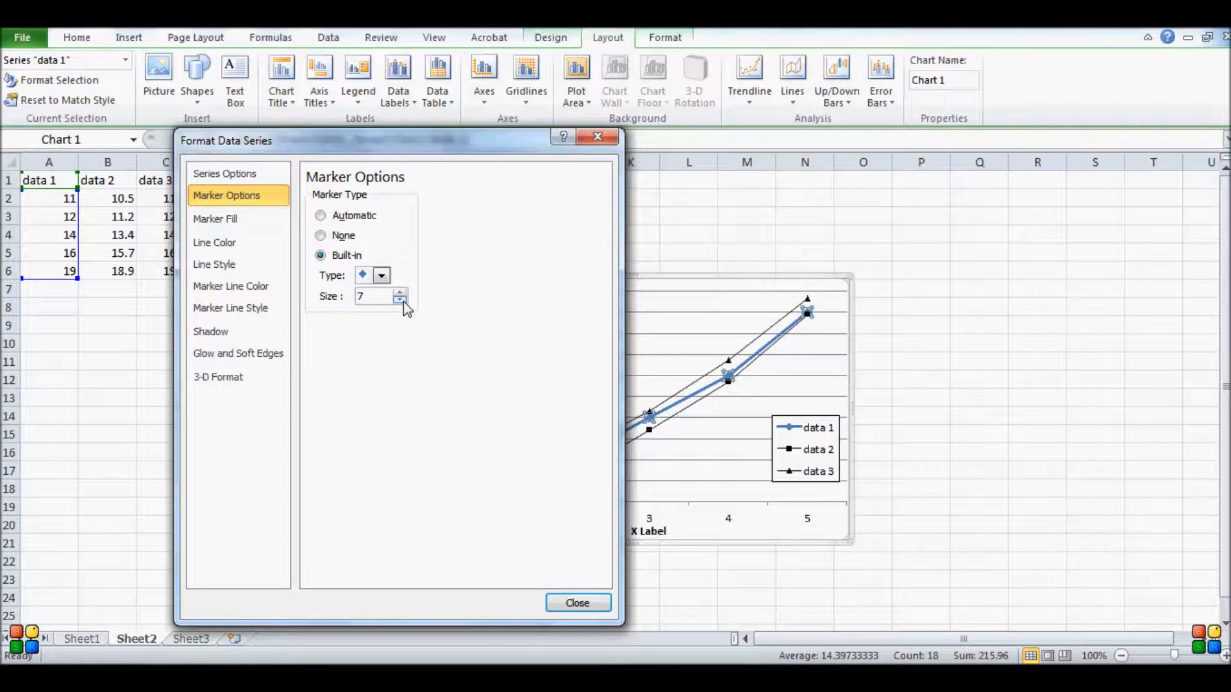
left_click(215, 219)
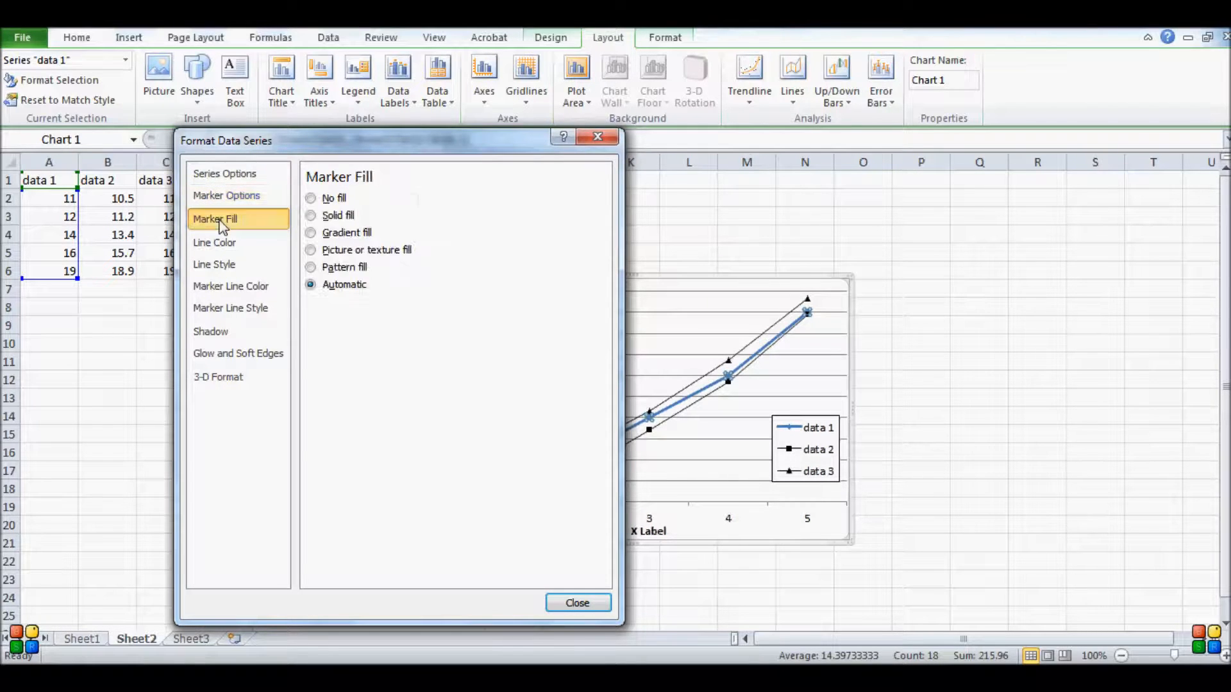
left_click(310, 215)
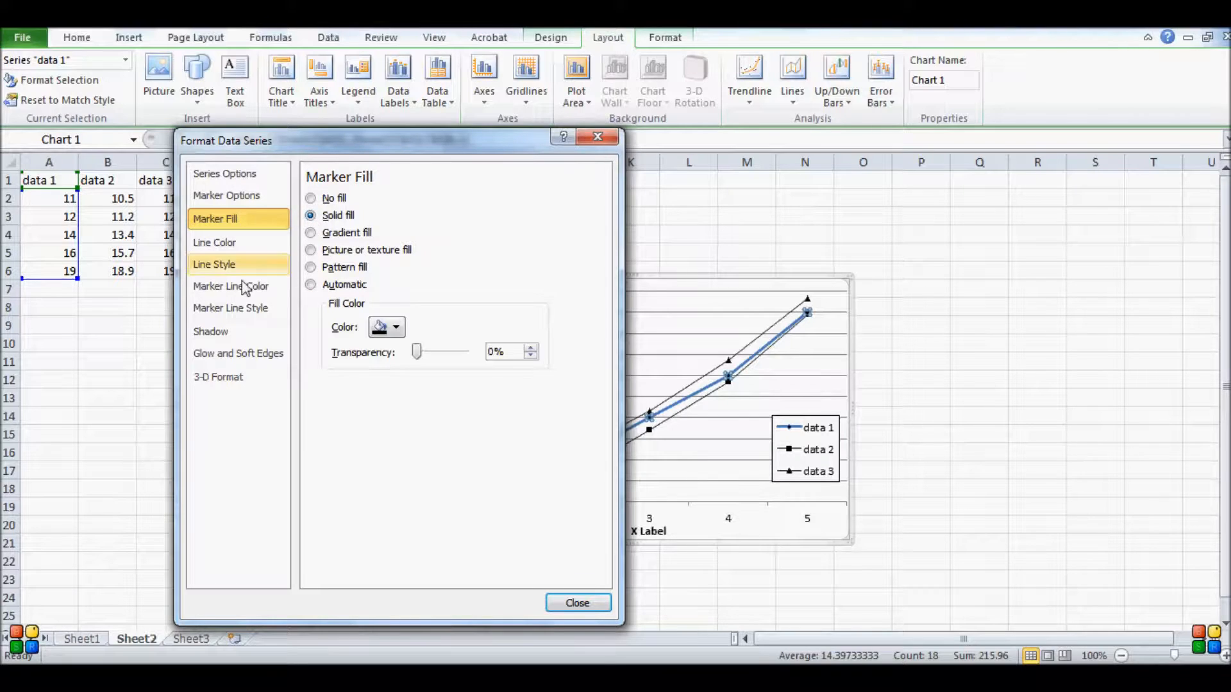
left_click(214, 243)
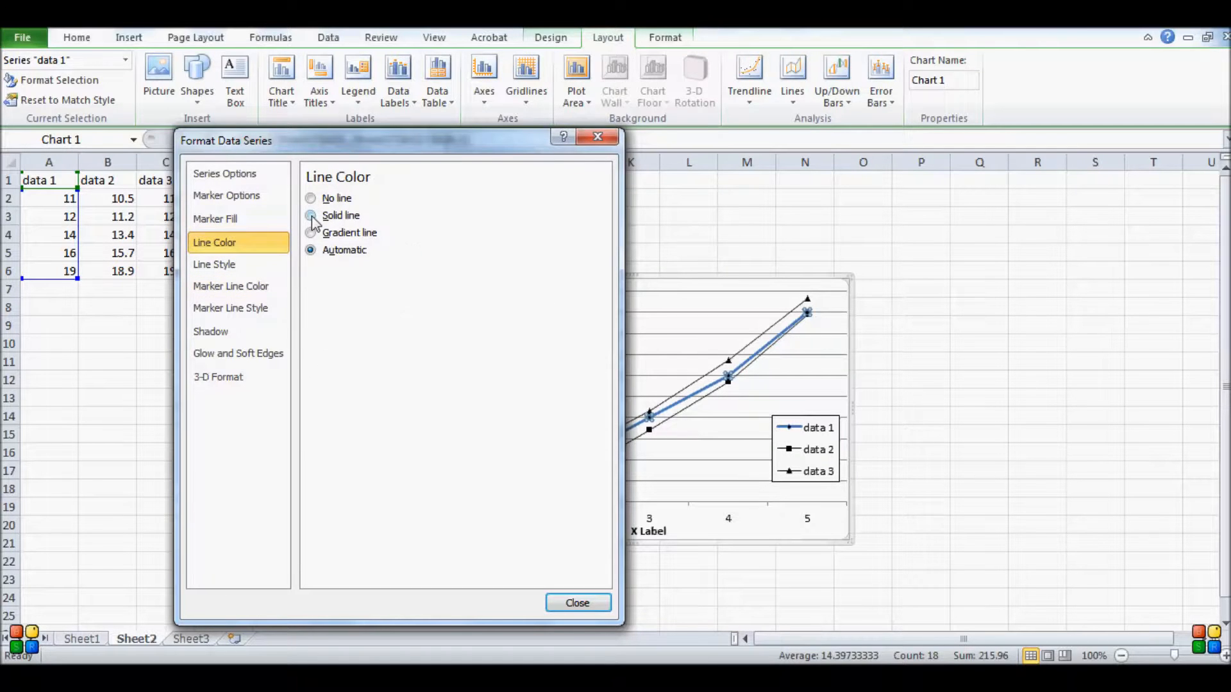
Make the data 1 line and marker outlines solid black, then apply the formatting.
left_click(215, 264)
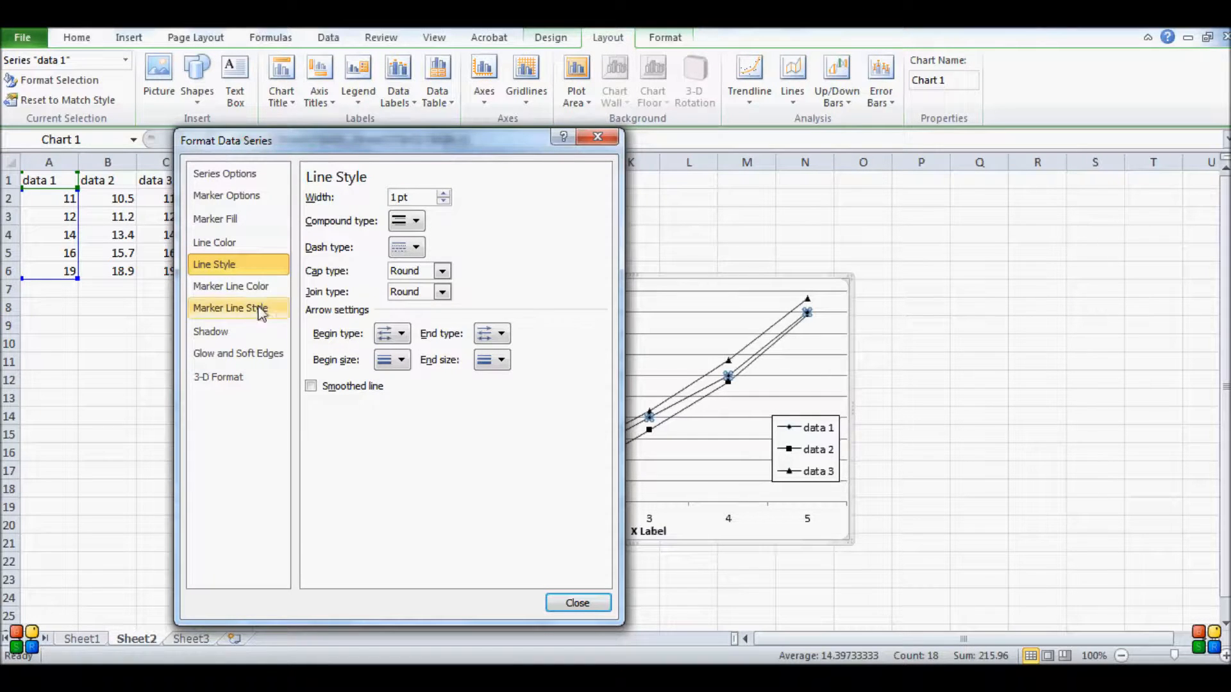
left_click(231, 285)
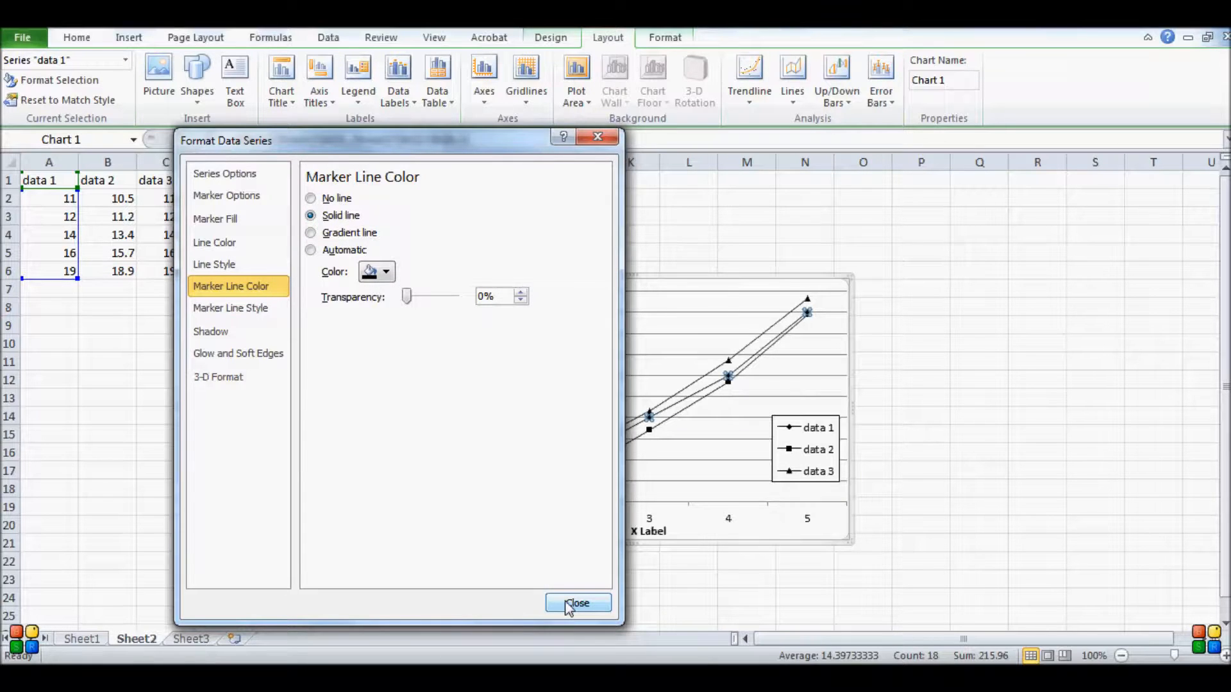
left_click(578, 603)
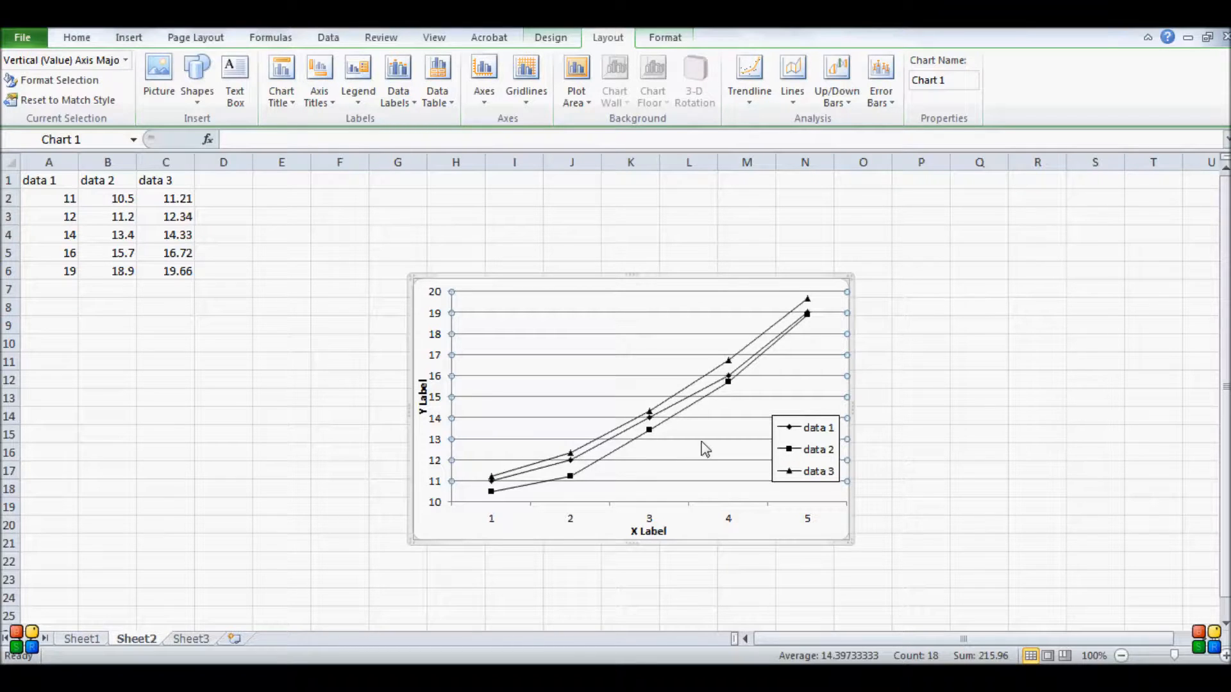
mouse_move(761, 348)
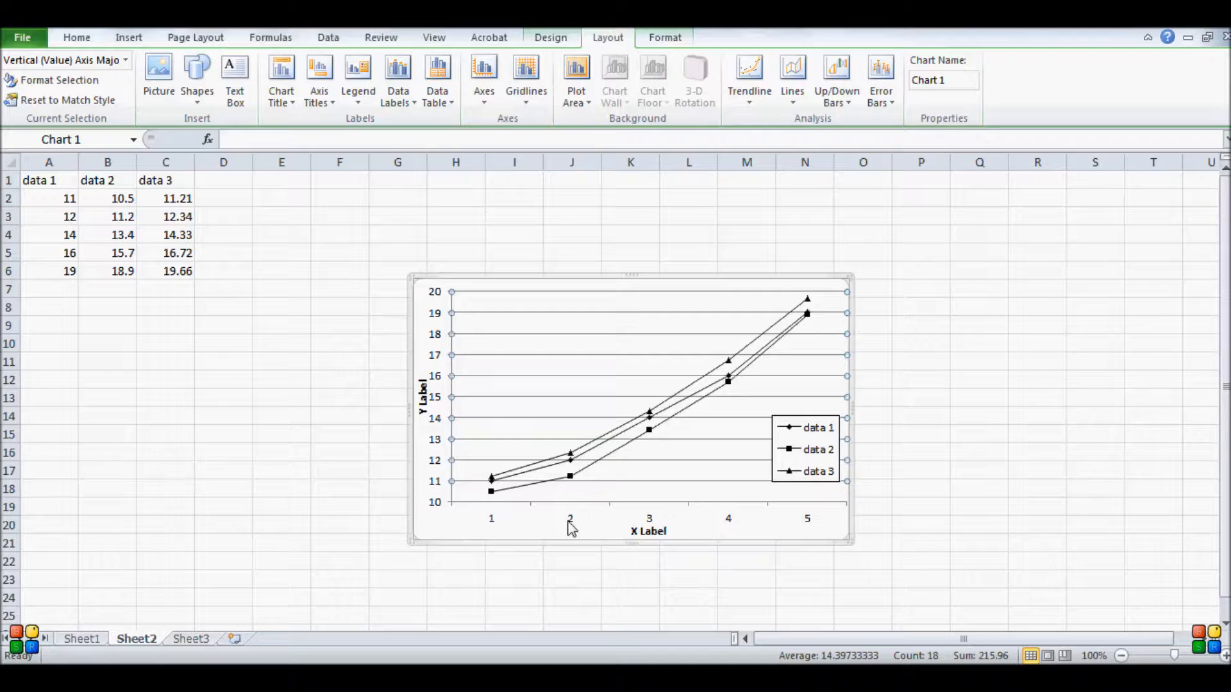
mouse_move(440, 510)
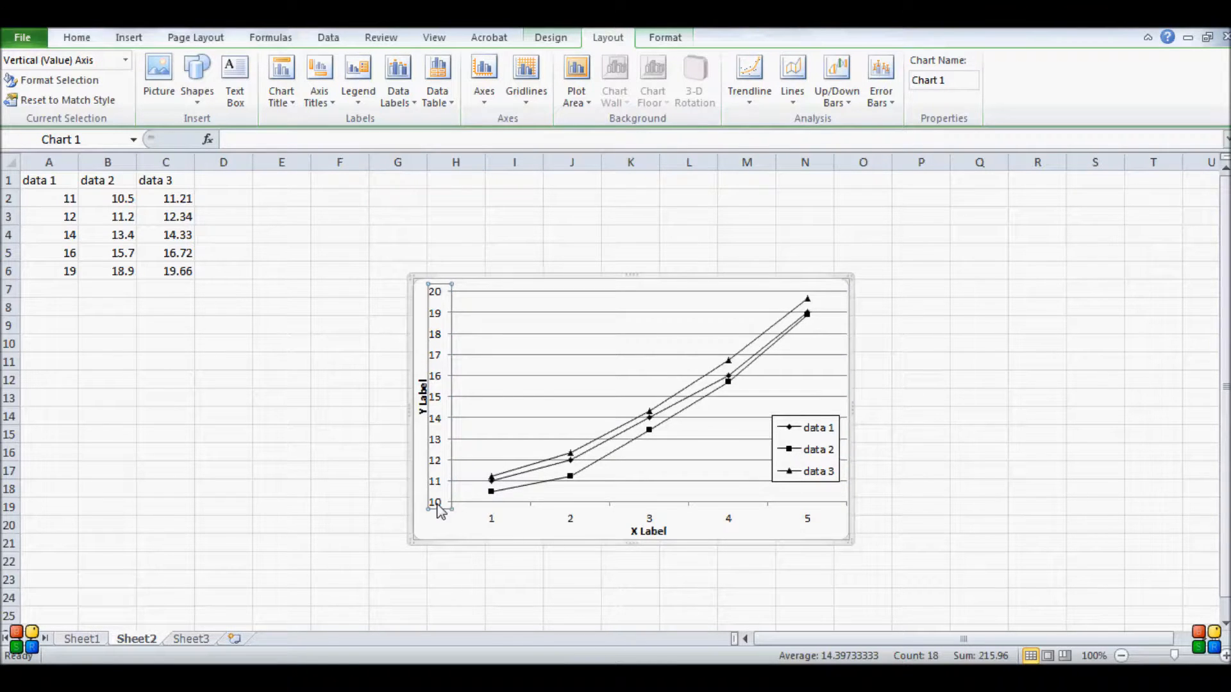
Add minor gridlines to the Y axis and reposition the chart on the sheet.
right_click(437, 509)
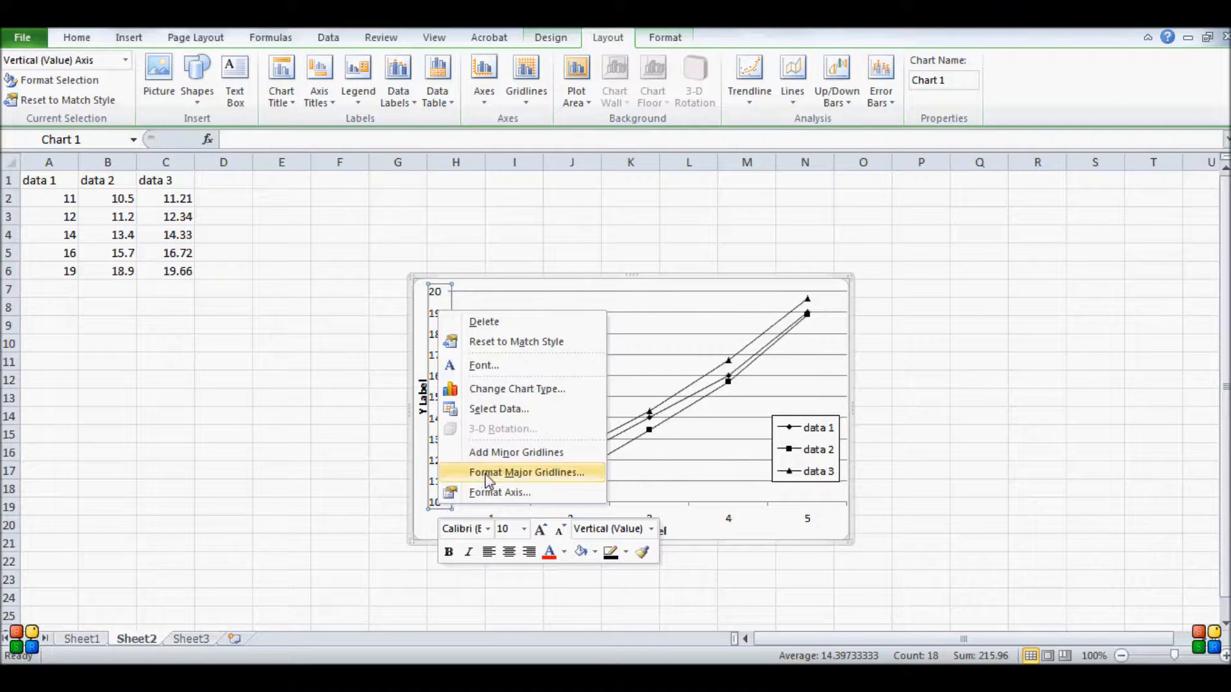
mouse_move(495, 458)
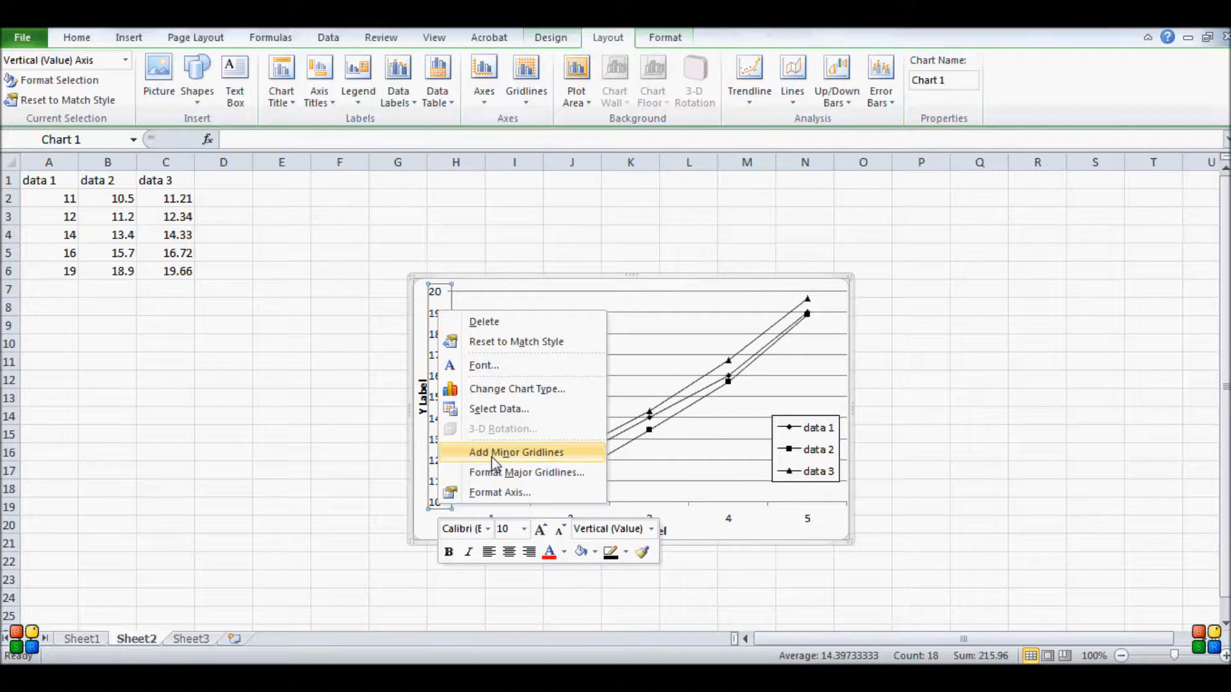
left_click(516, 452)
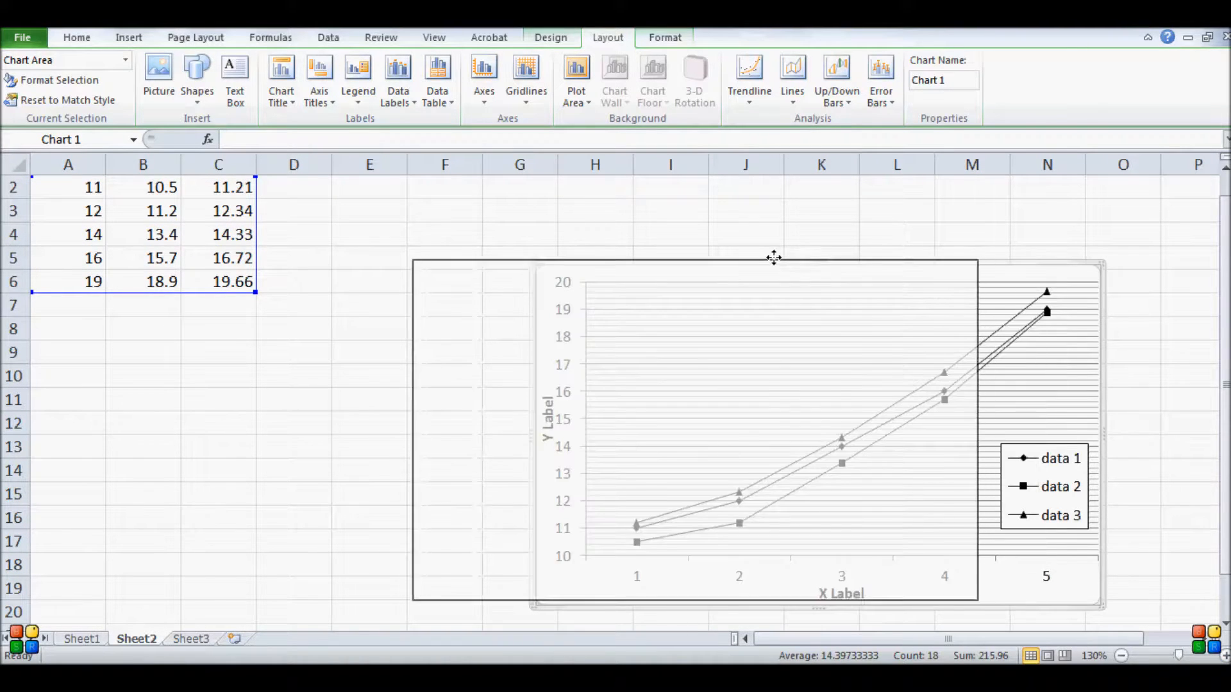
left_click_drag(773, 257, 691, 255)
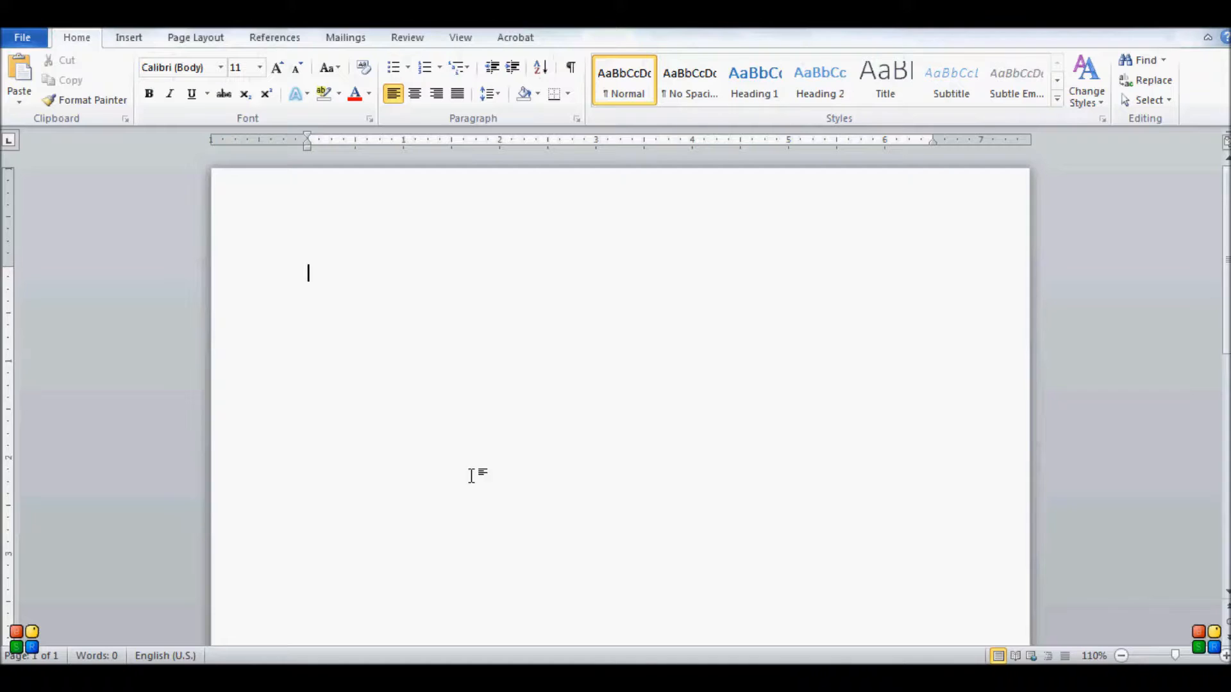
Paste the line chart into the document with Keep Source Formatting.
right_click(471, 474)
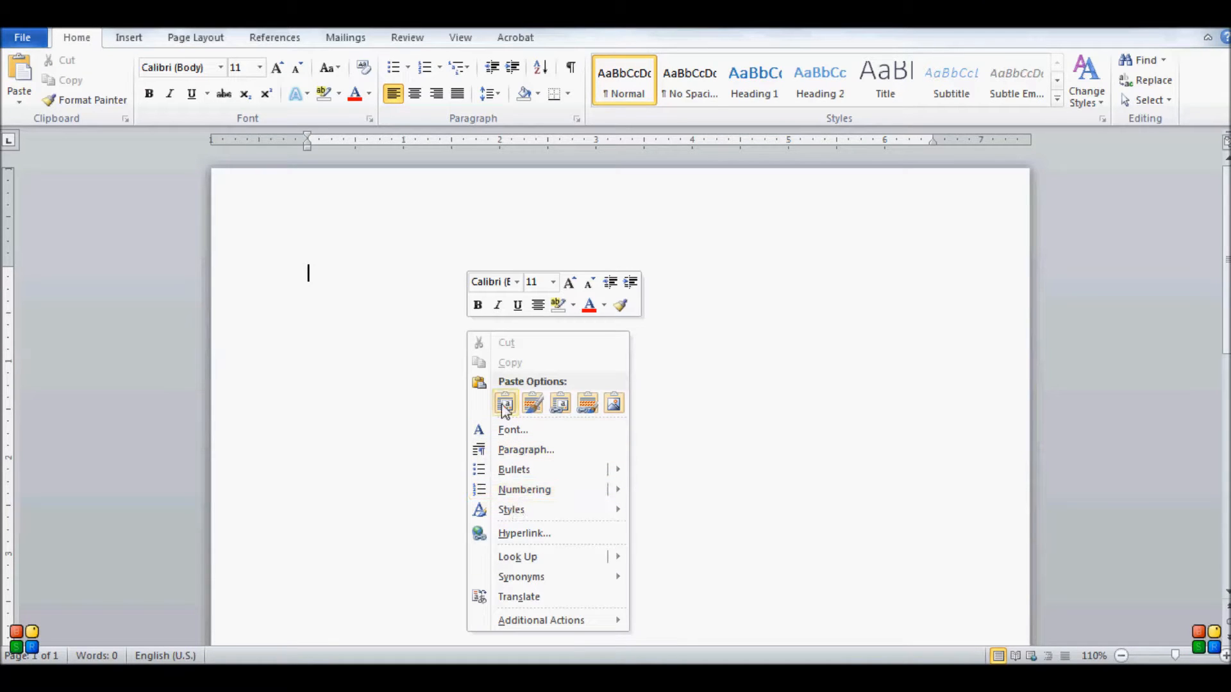
left_click(505, 402)
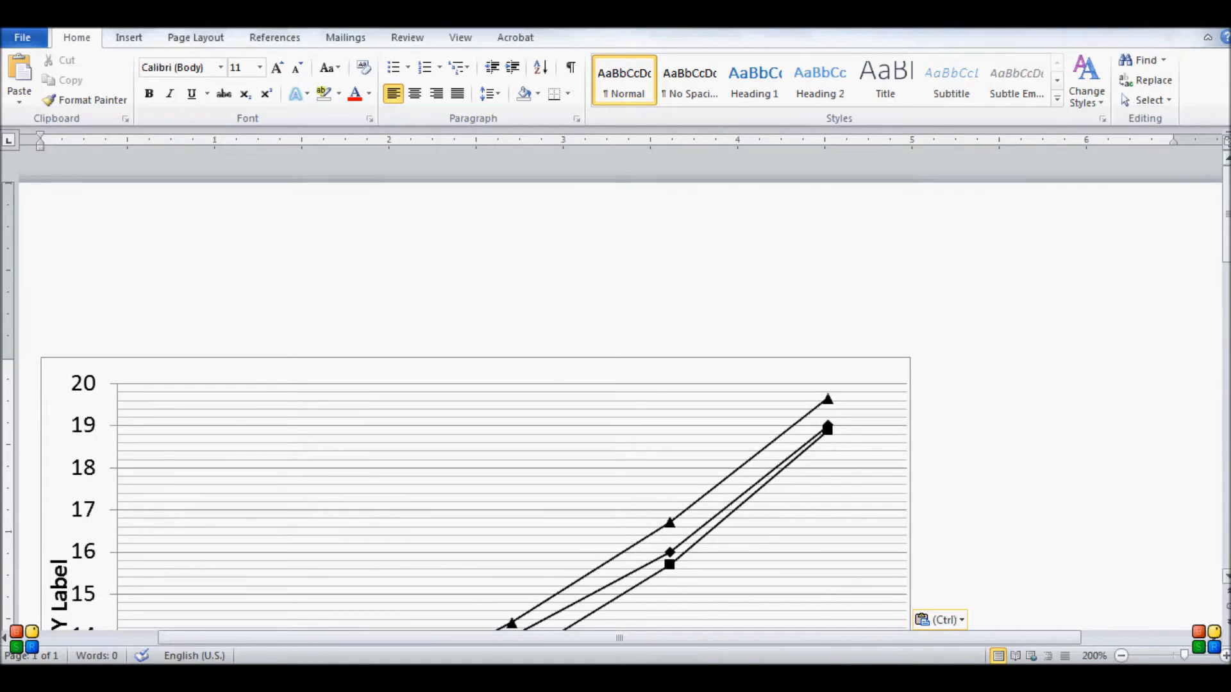
scroll("down", 3)
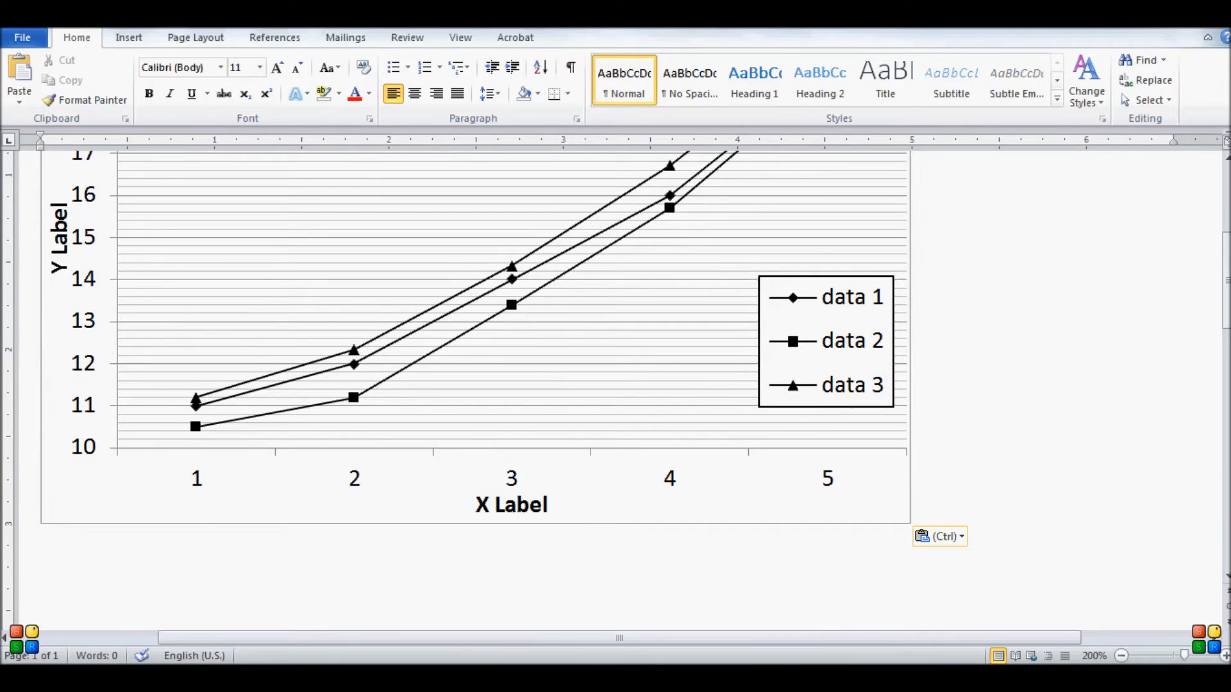